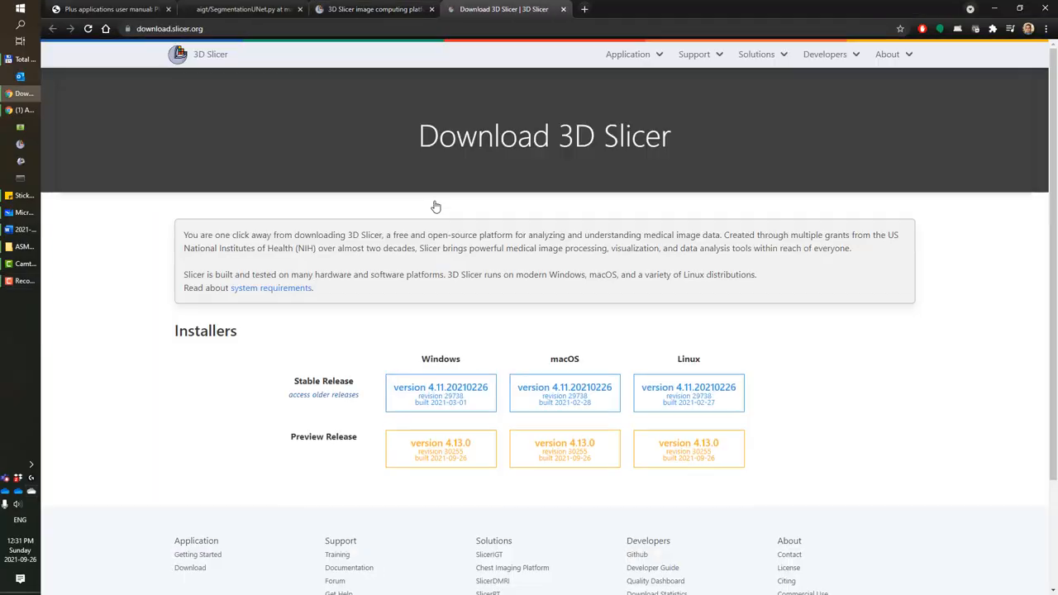
Step: Scroll down the 3D Slicer download page in Chrome
scroll(down, 3)
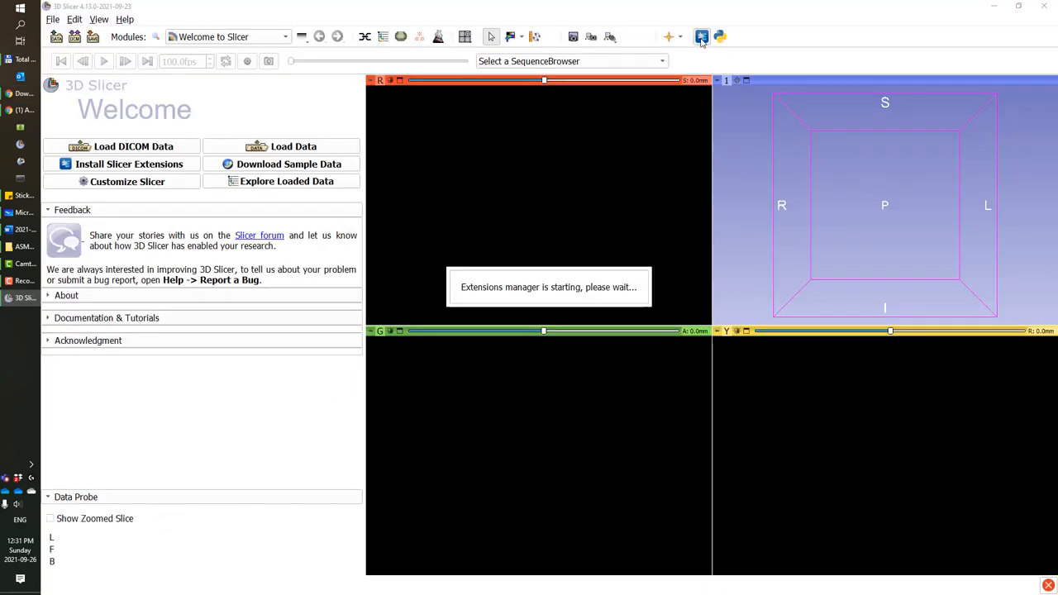
Step: Search the extensions catalogue for 'igt' and 'parall' to confirm the installed extensions, then close the manager
click(702, 36)
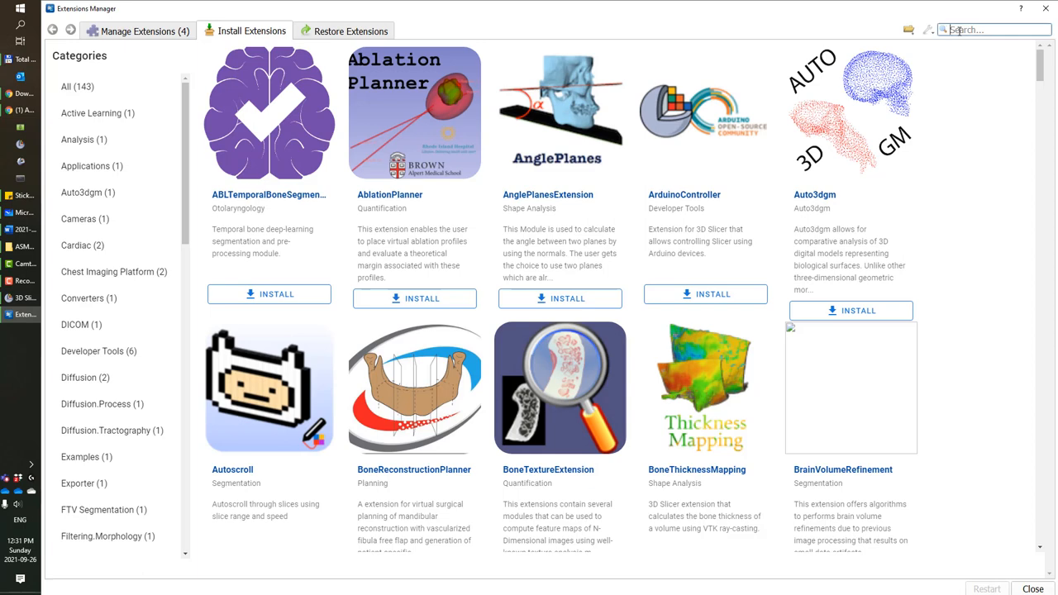
text(igt)
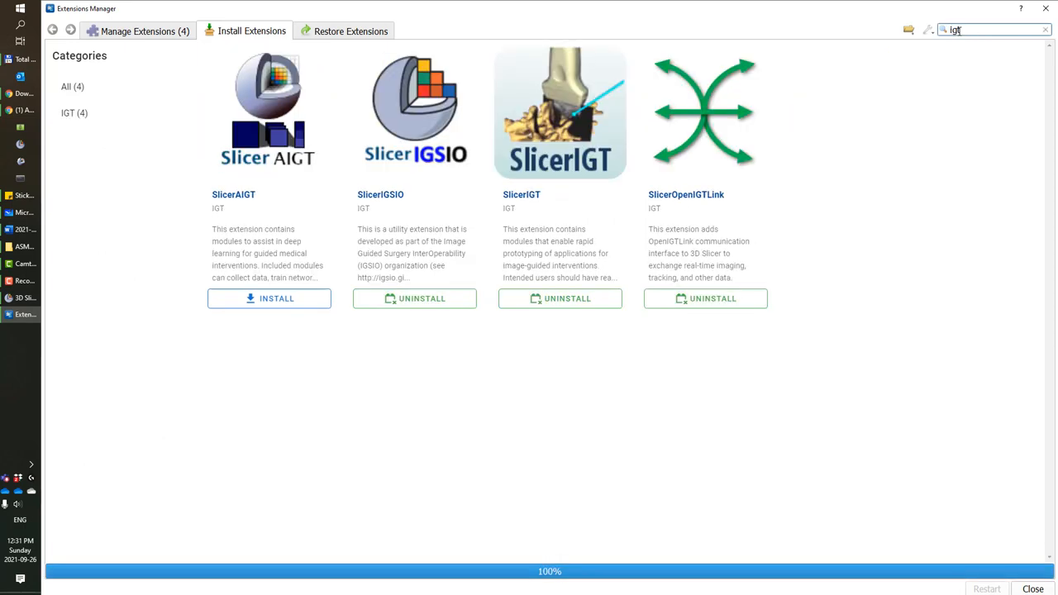
mouse_move(453, 331)
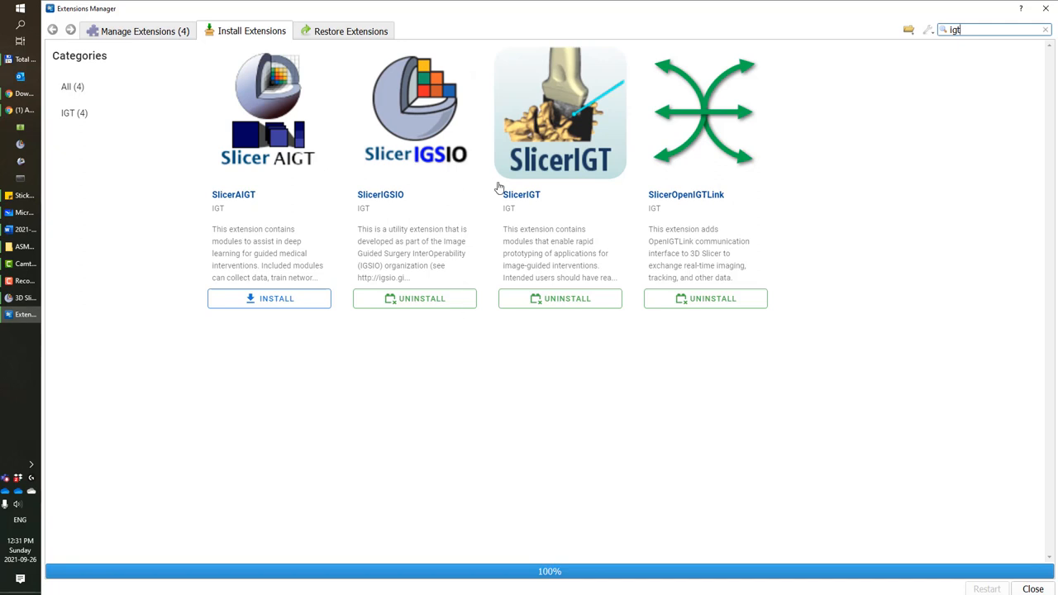
mouse_move(544, 208)
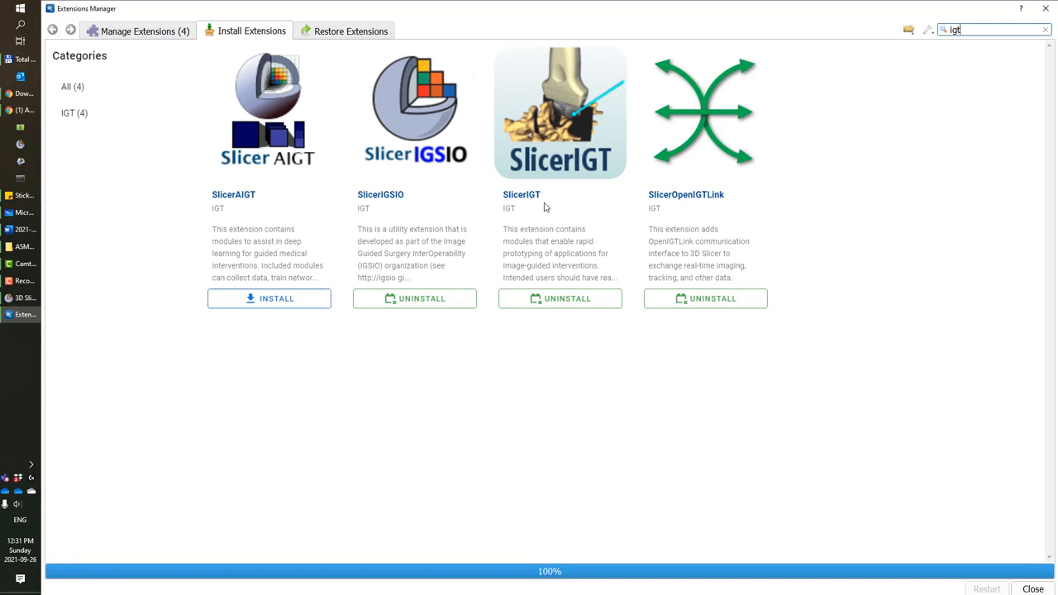
mouse_move(673, 215)
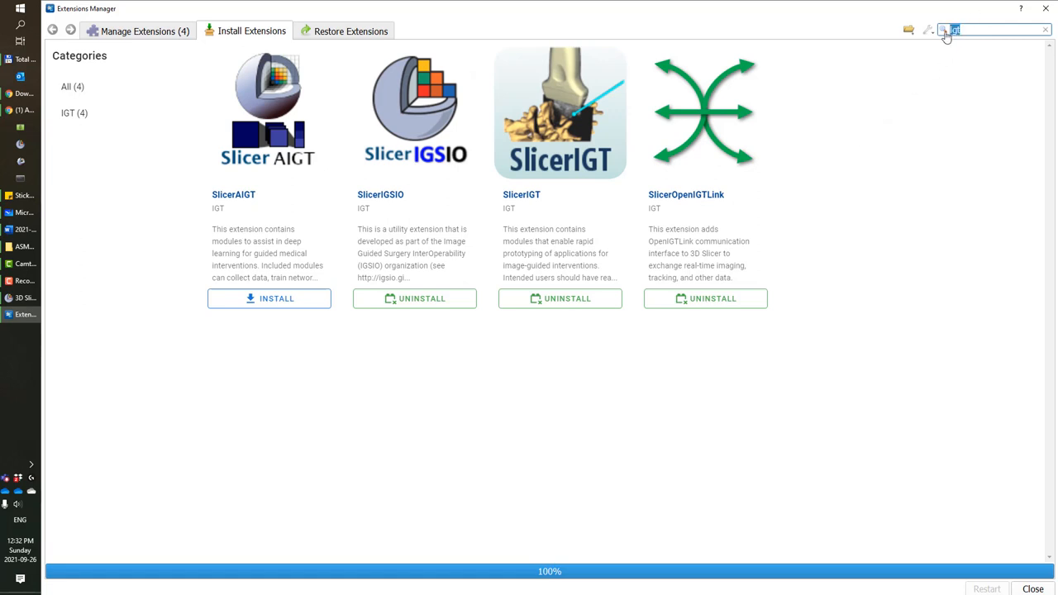
text(para)
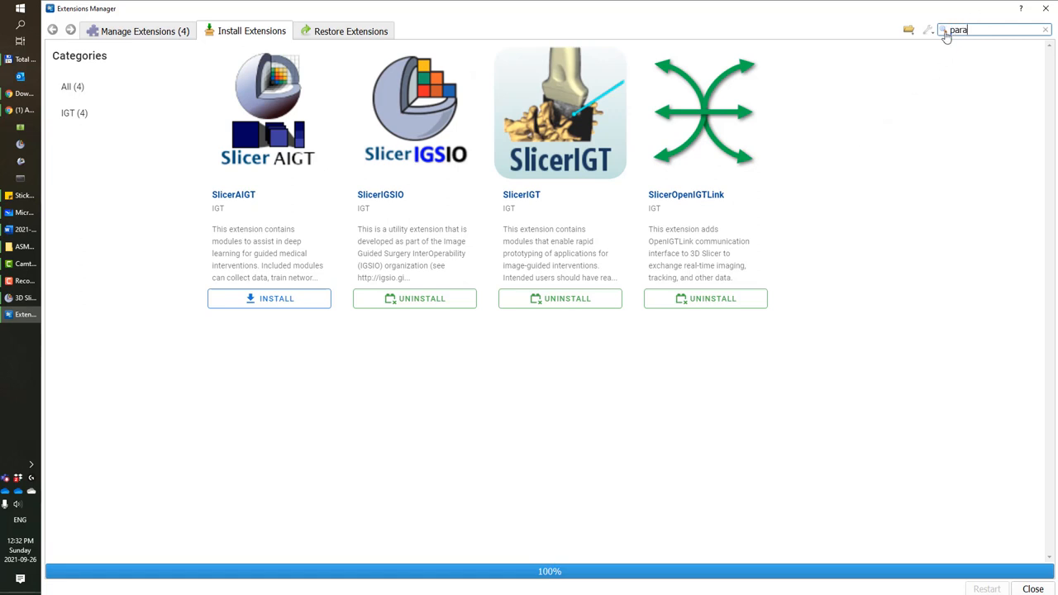
text(ll)
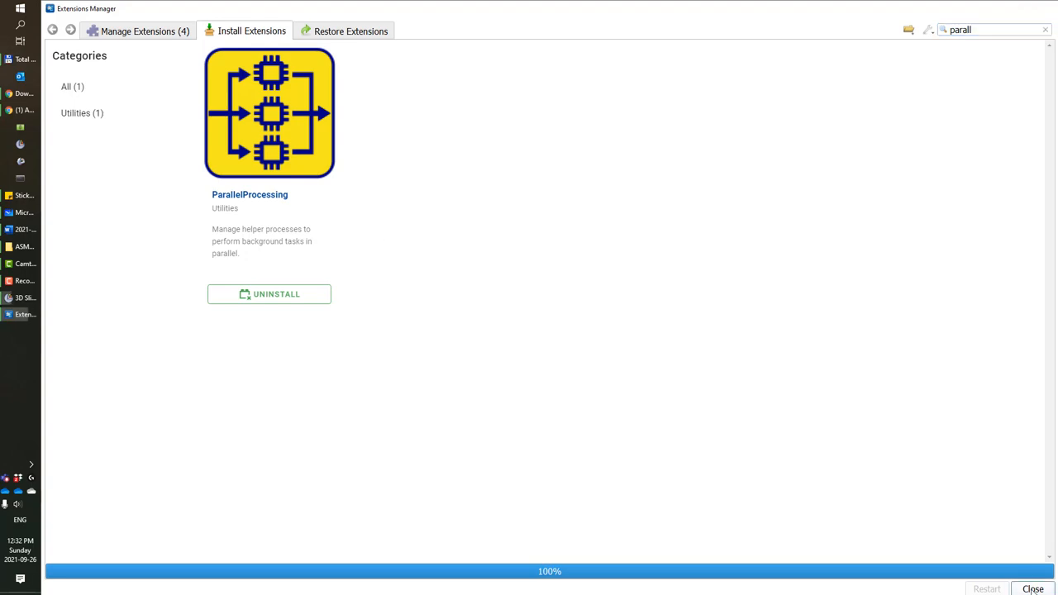
click(1031, 588)
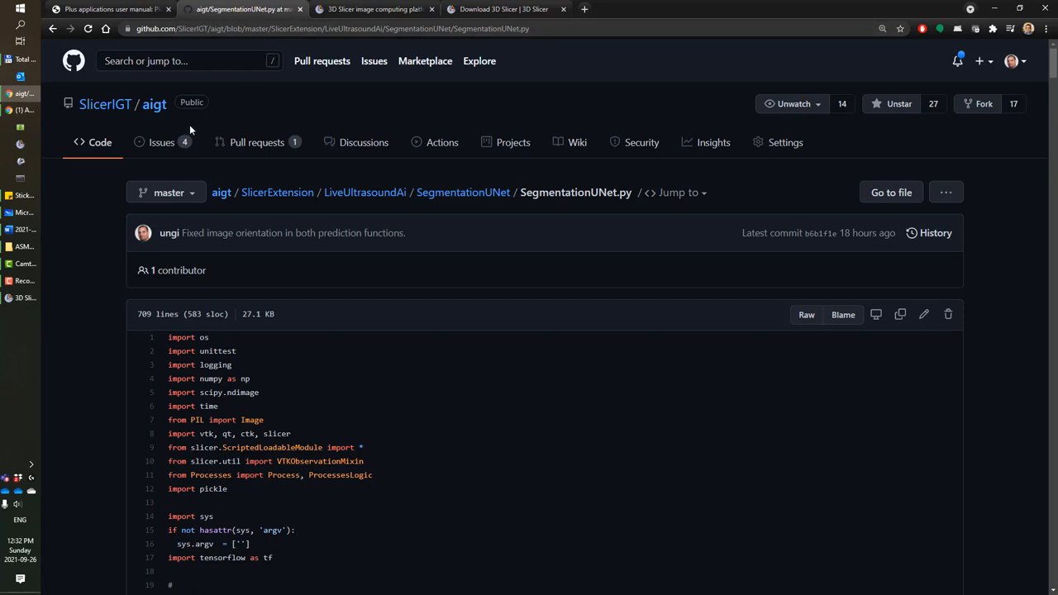
mouse_move(156, 104)
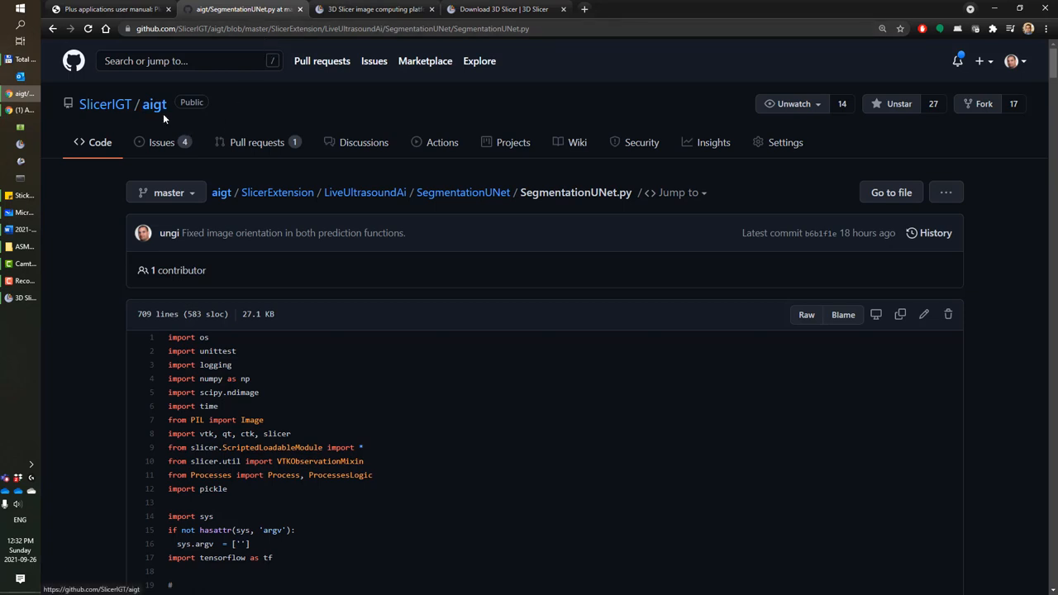
mouse_move(200, 122)
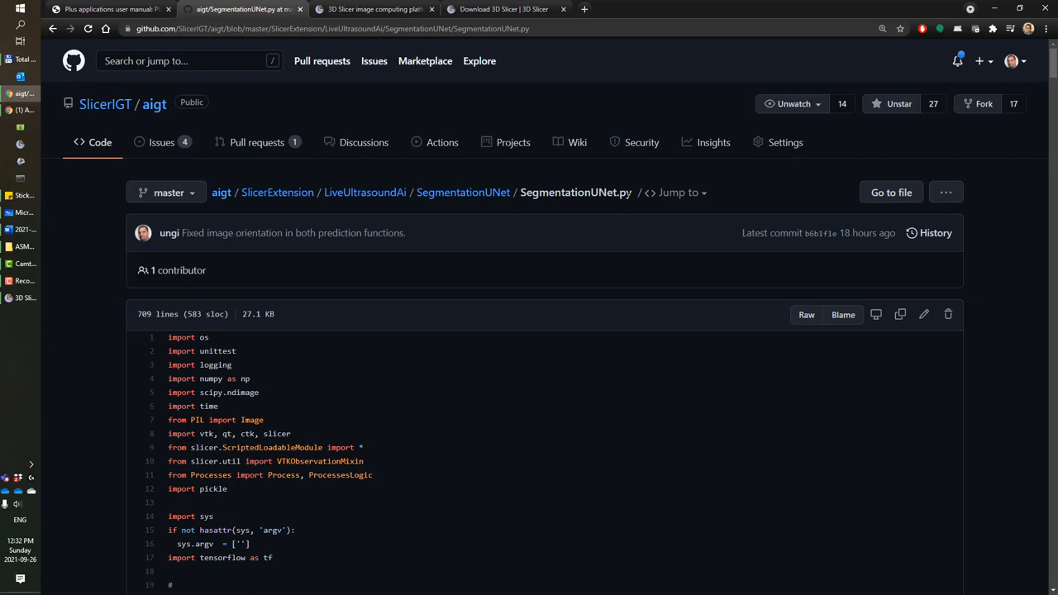
Step: Switch back to 3D Slicer after viewing SegmentationUNet.py on GitHub
click(23, 298)
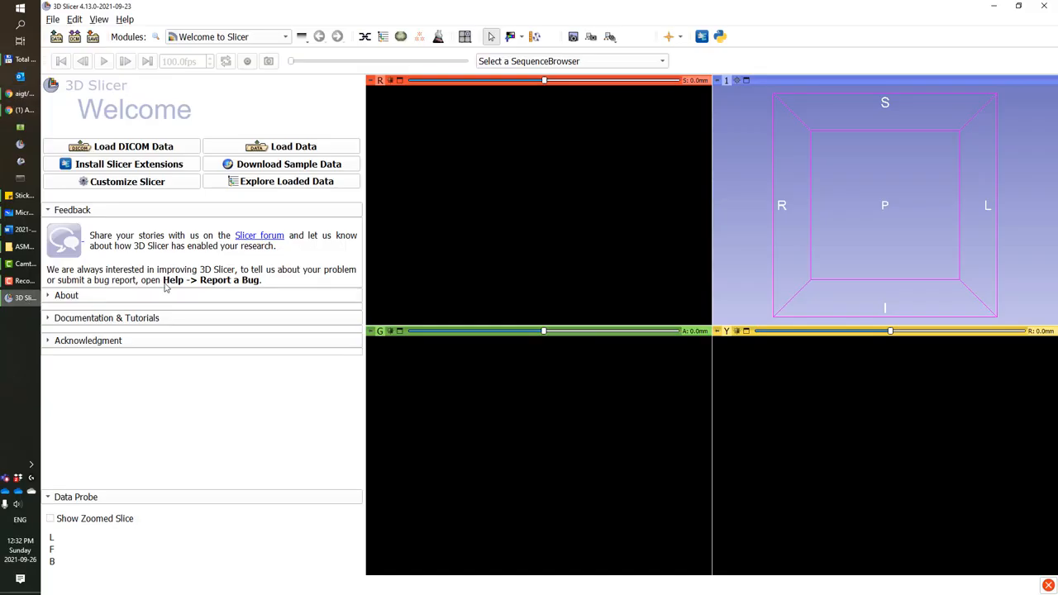
click(75, 20)
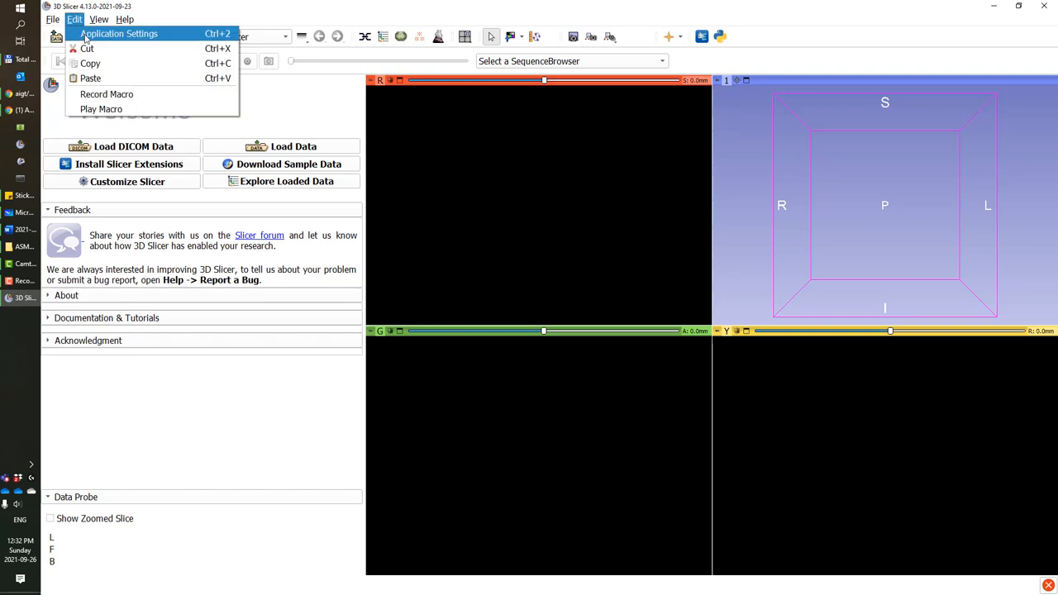
click(119, 33)
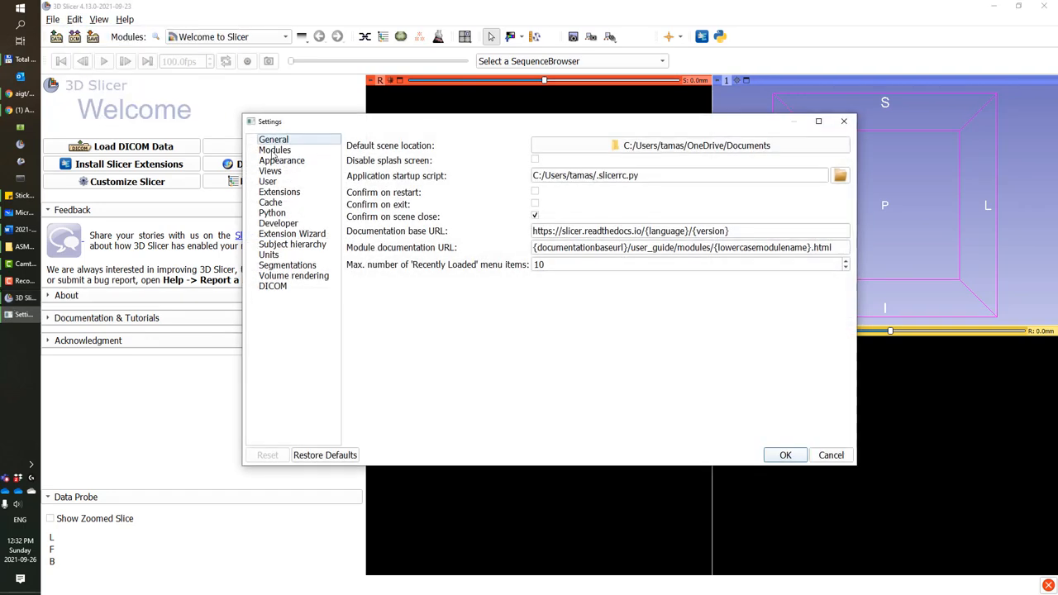
click(275, 149)
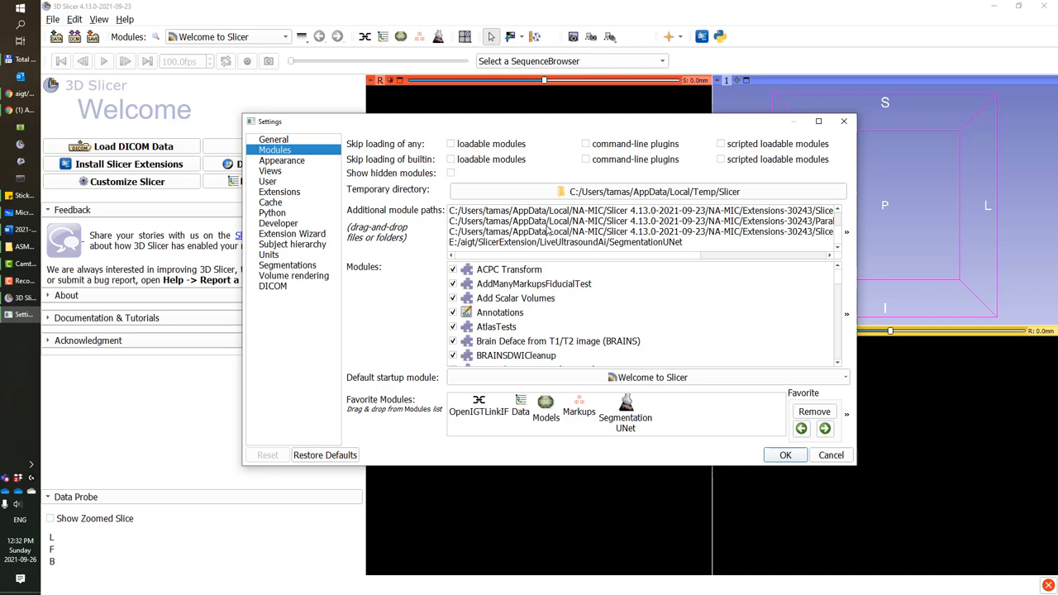
click(641, 242)
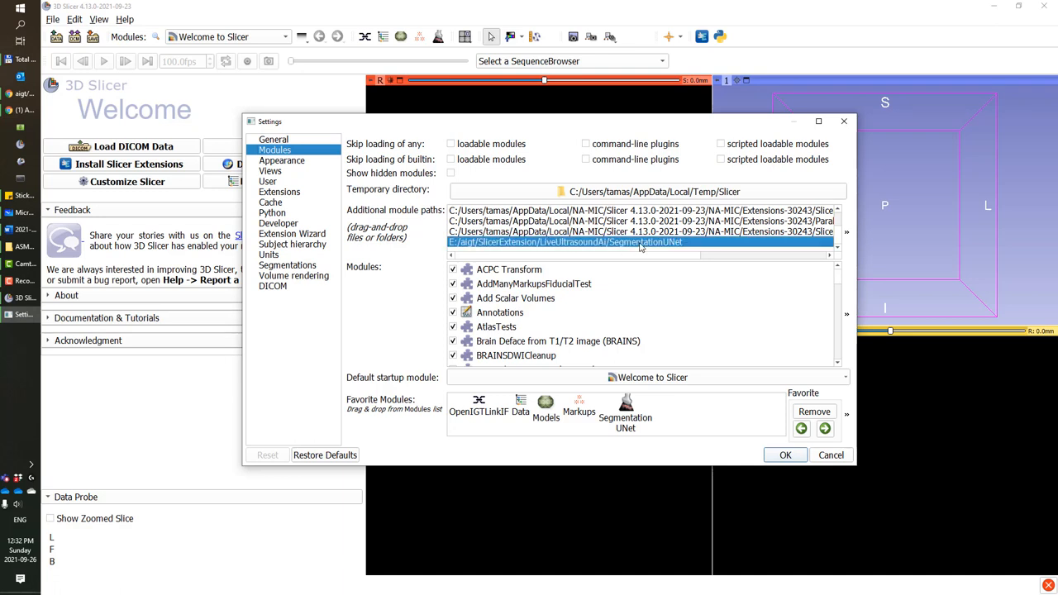
mouse_move(682, 248)
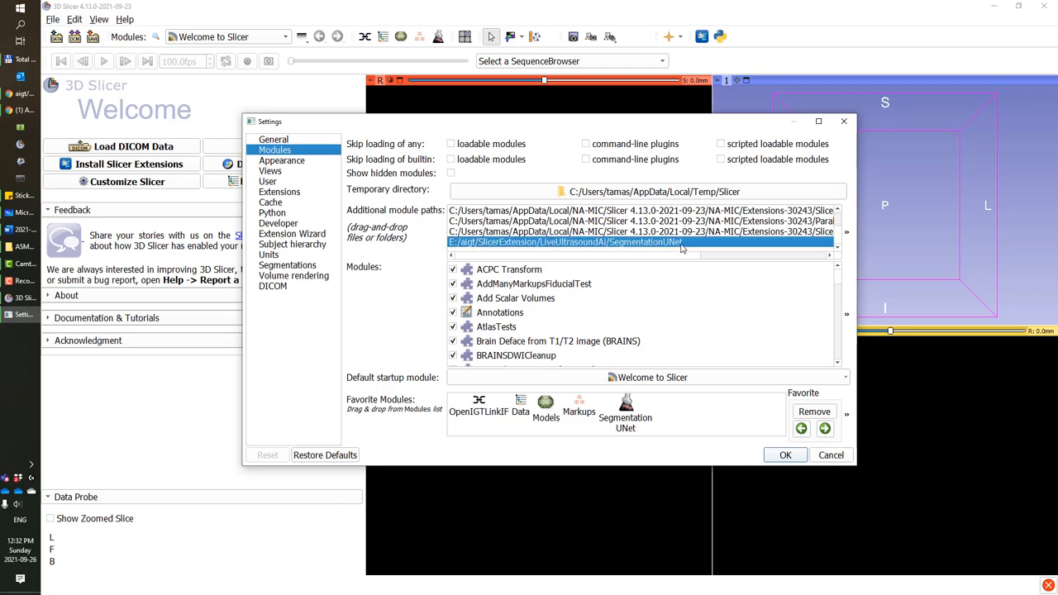
mouse_move(682, 241)
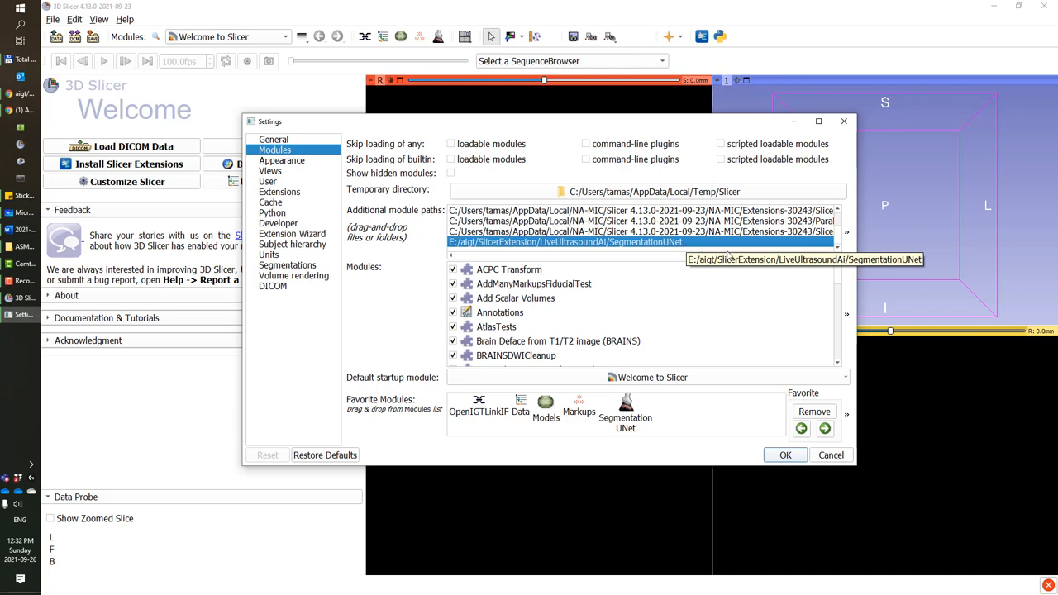
mouse_move(830, 455)
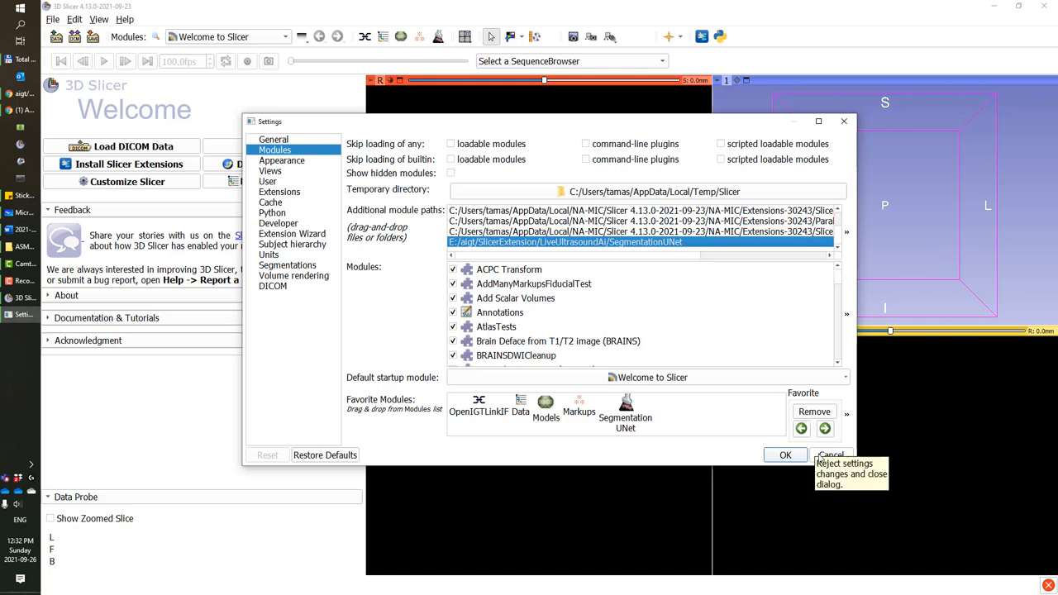
mouse_move(830, 455)
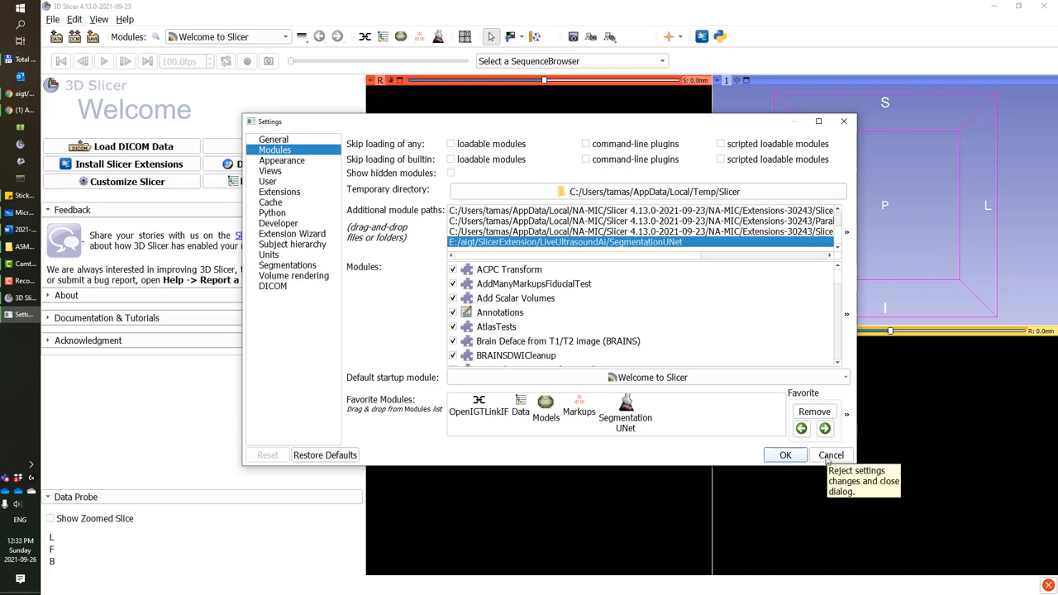
click(830, 455)
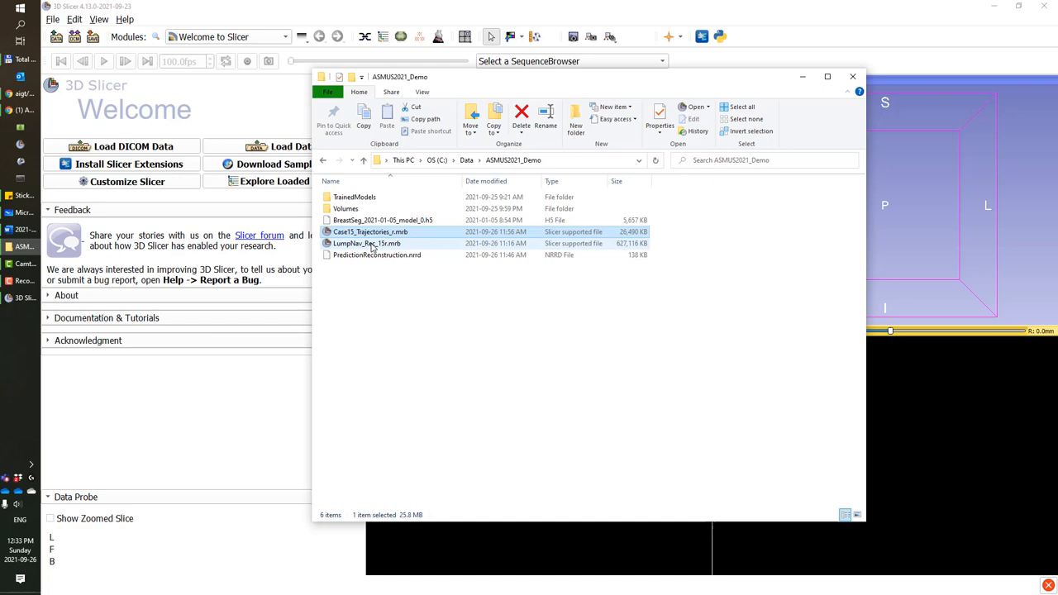
Step: Load the LumpNav_Rec_15r.mrb scene bundle into Slicer and confirm the Add data dialog
click(367, 243)
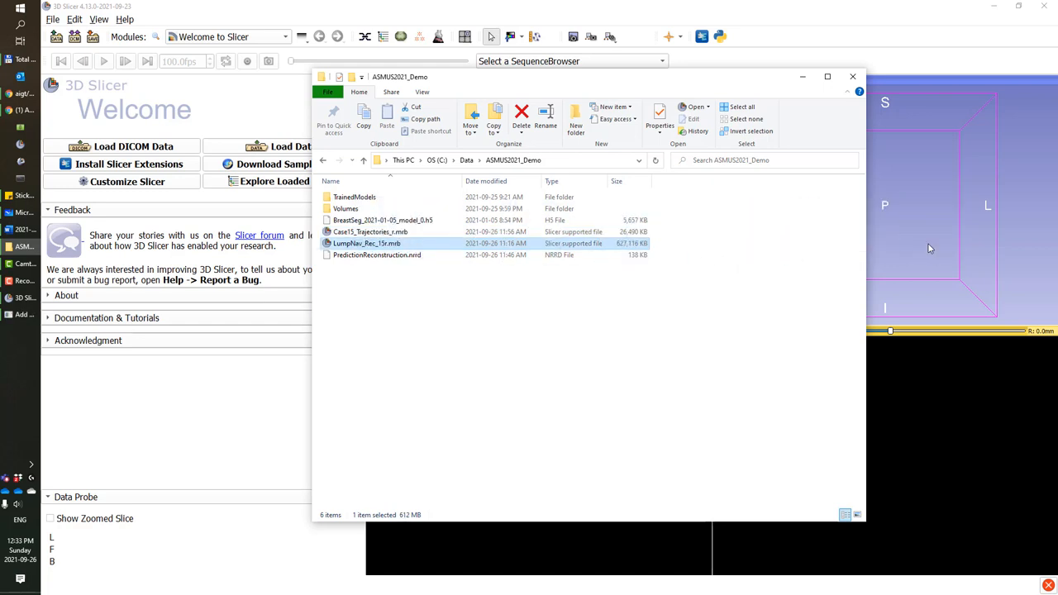
double_click(367, 244)
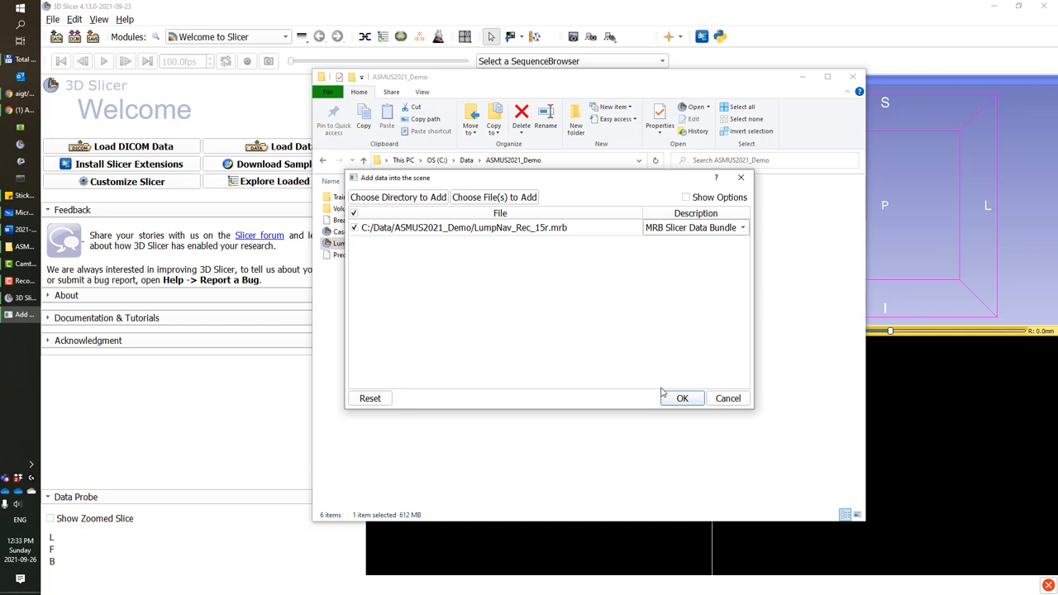
click(681, 397)
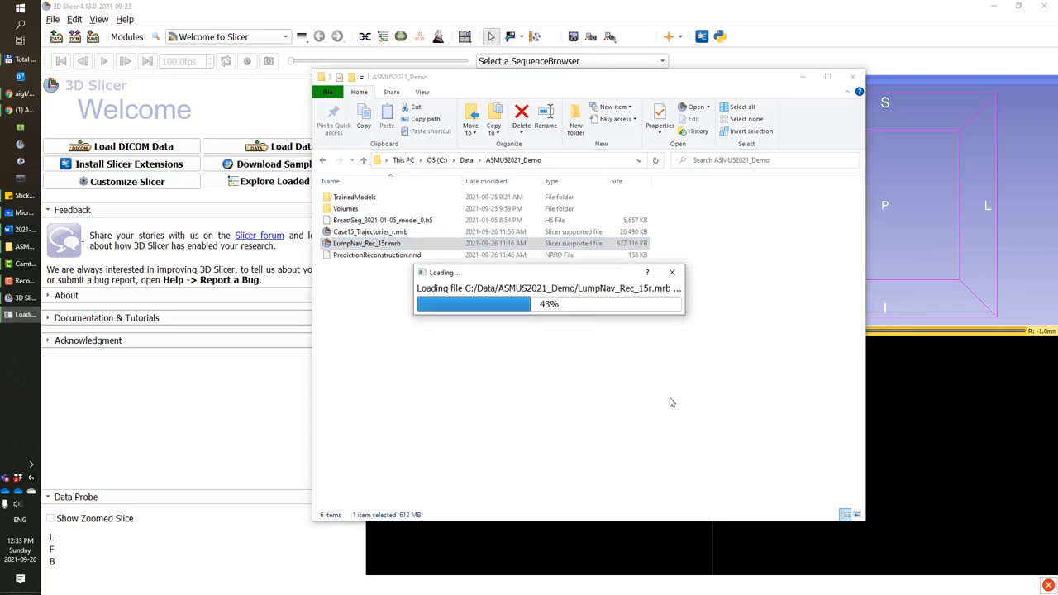
mouse_move(672, 385)
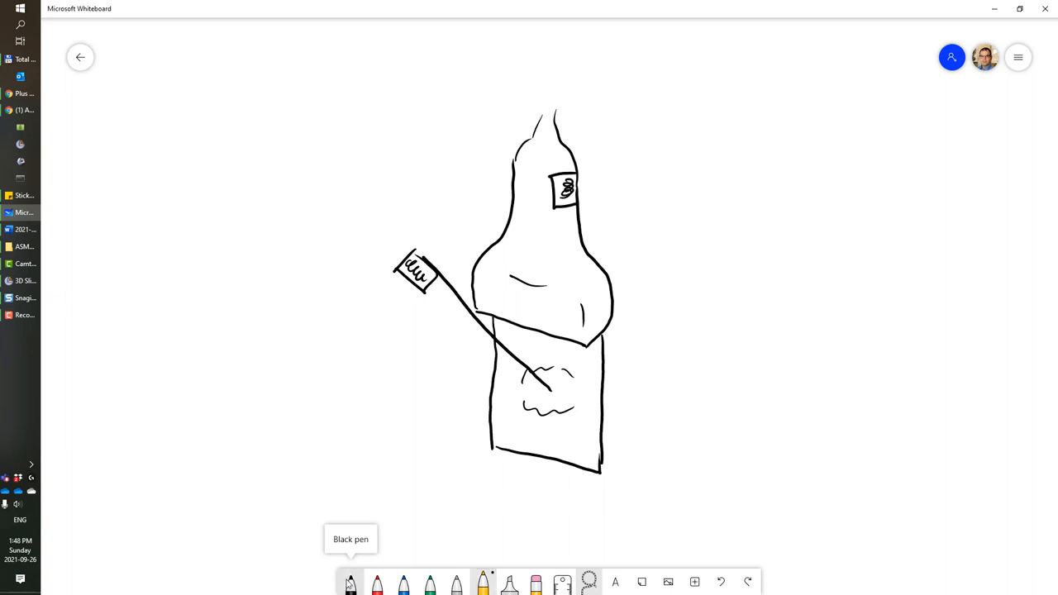
Step: Sketch the coordinate frame axes and annotation strokes onto the navigation setup drawing
drag(276, 420, 806, 394)
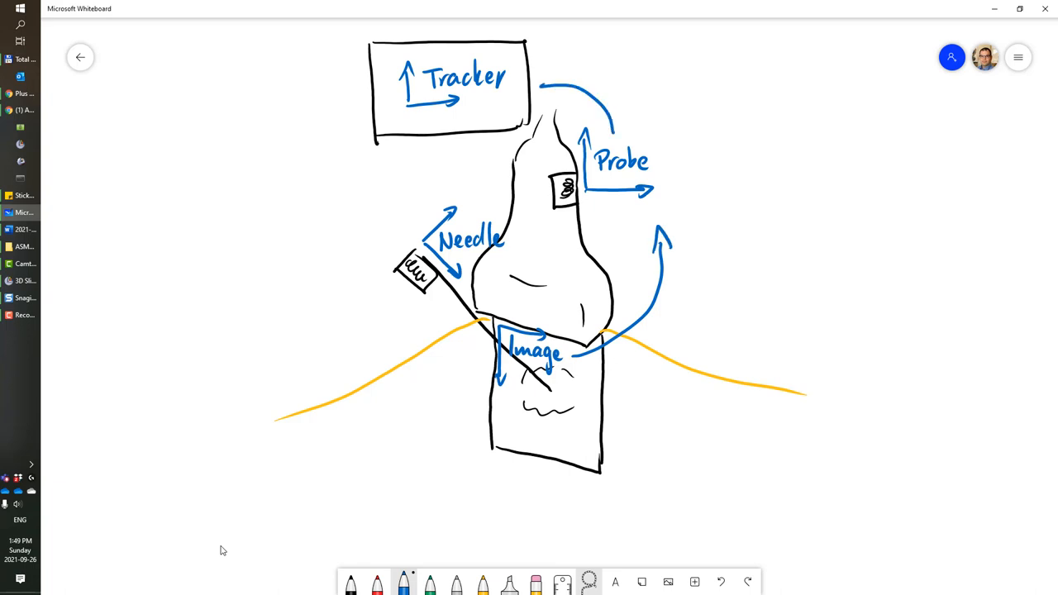
drag(433, 129, 427, 206)
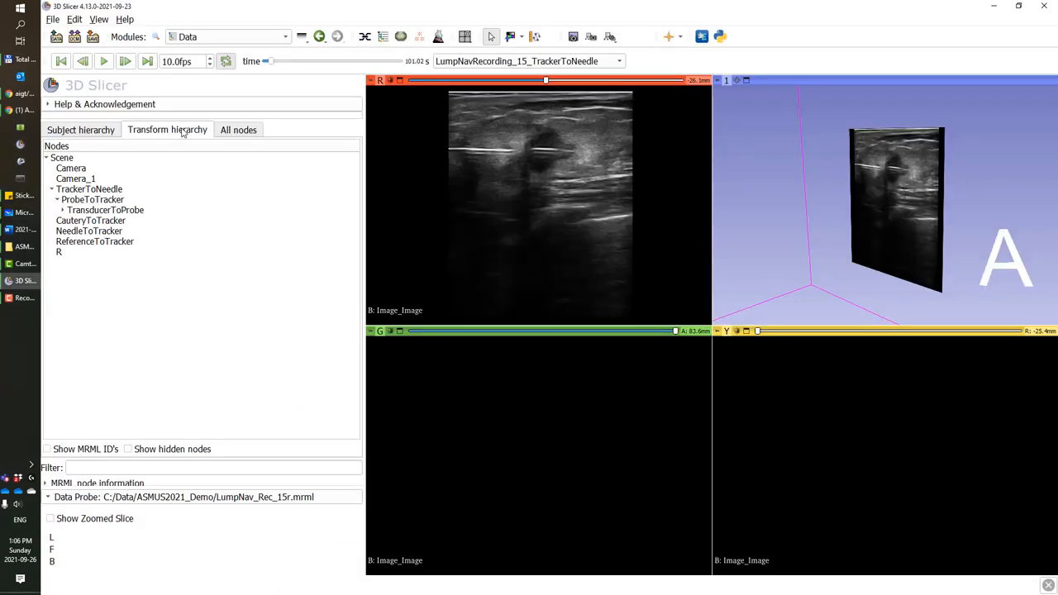
click(63, 210)
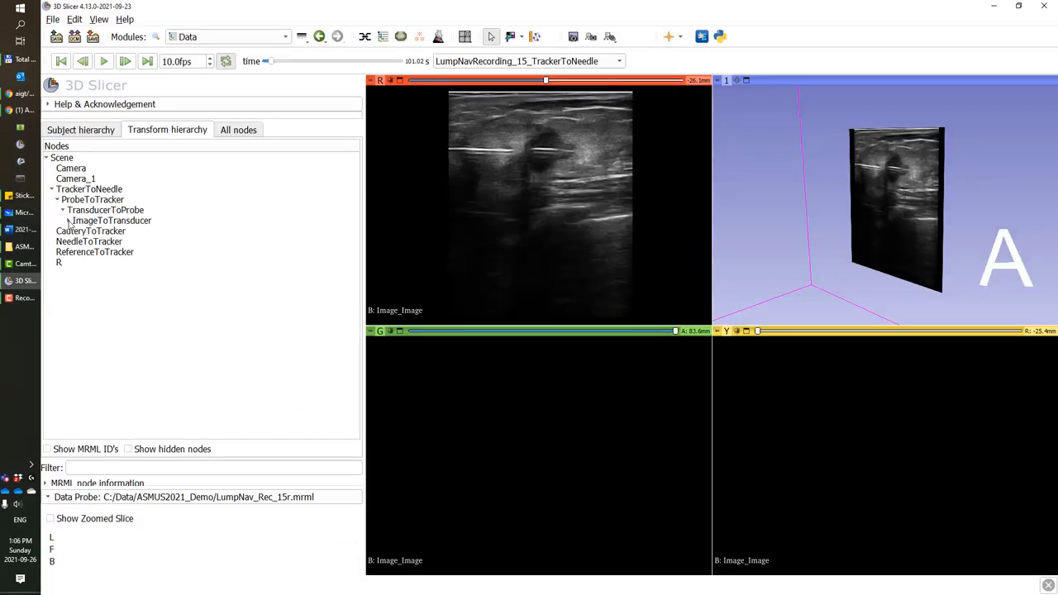
click(106, 232)
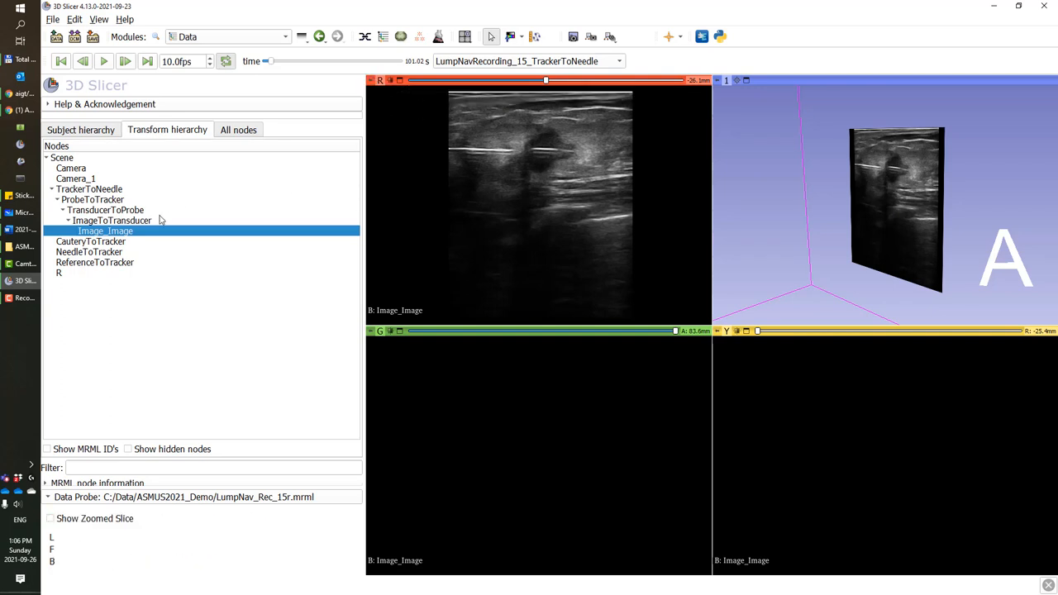
mouse_move(132, 217)
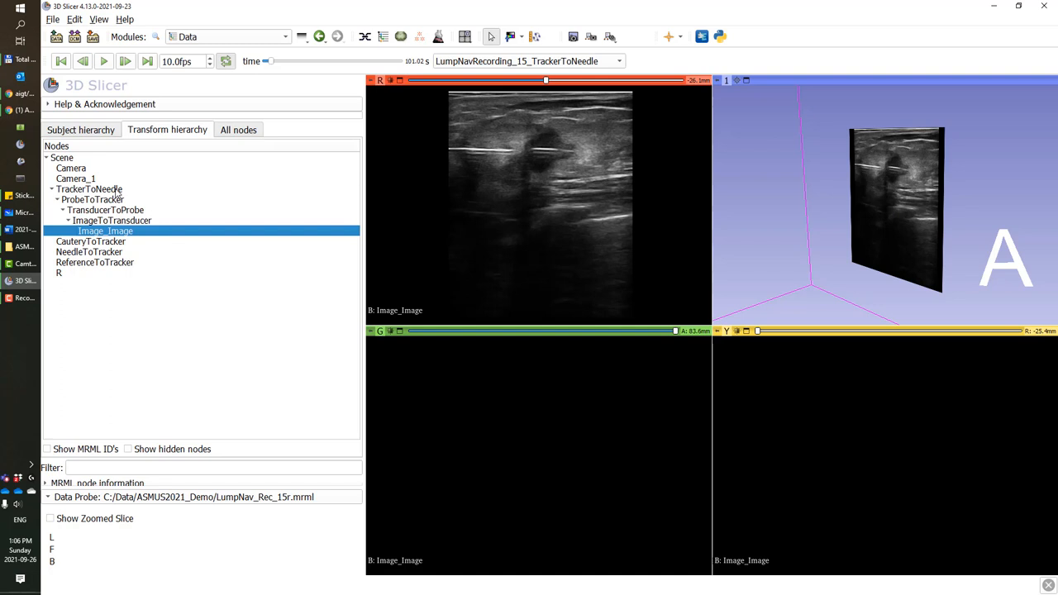
mouse_move(126, 205)
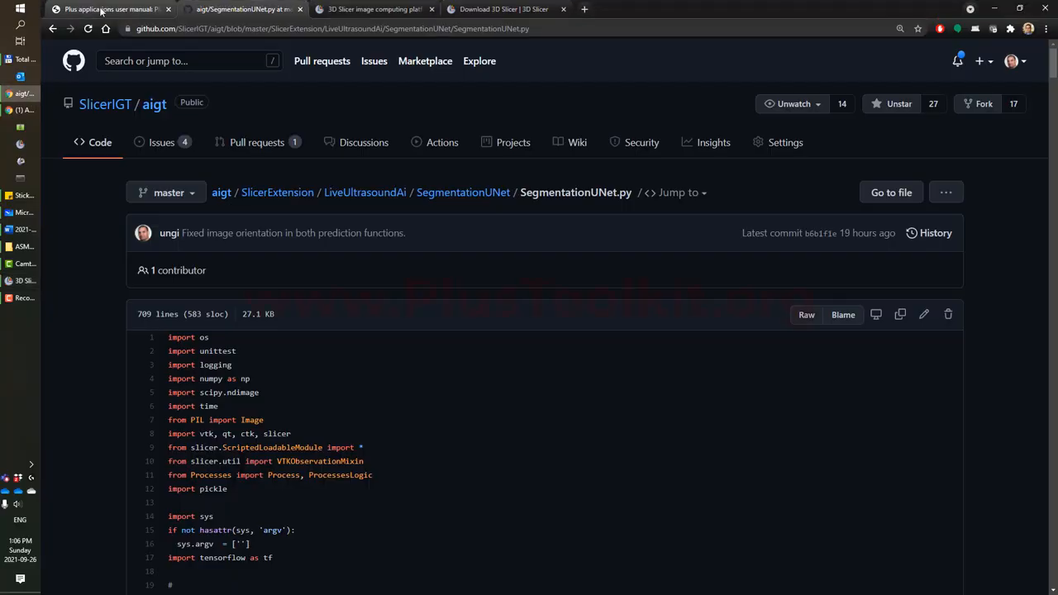
Step: Review the PlusServer configuration settings in the Plus user manual, then return to 3D Slicer
click(113, 10)
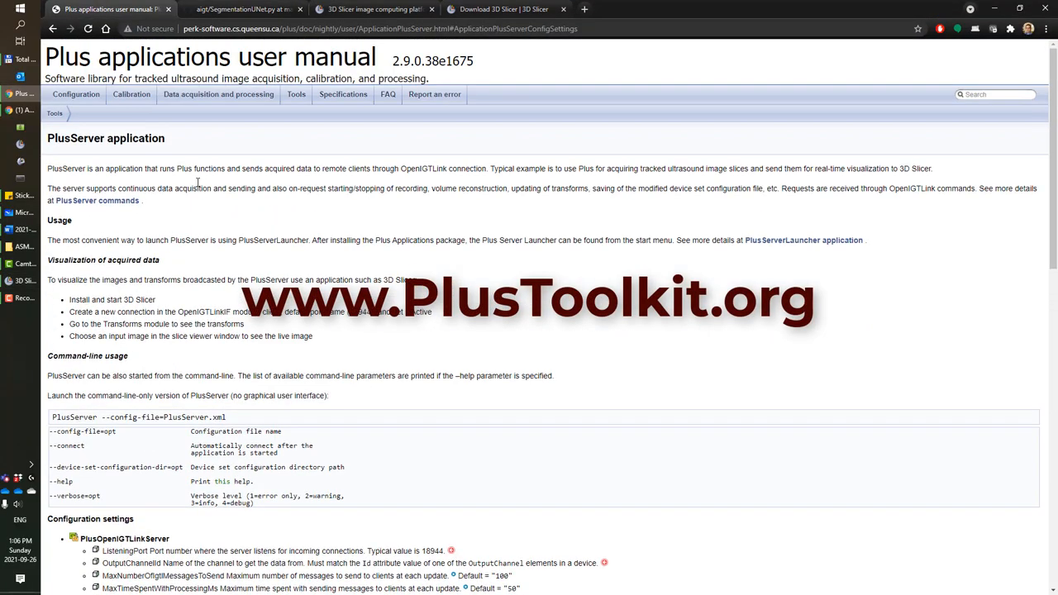
scroll(down, 3)
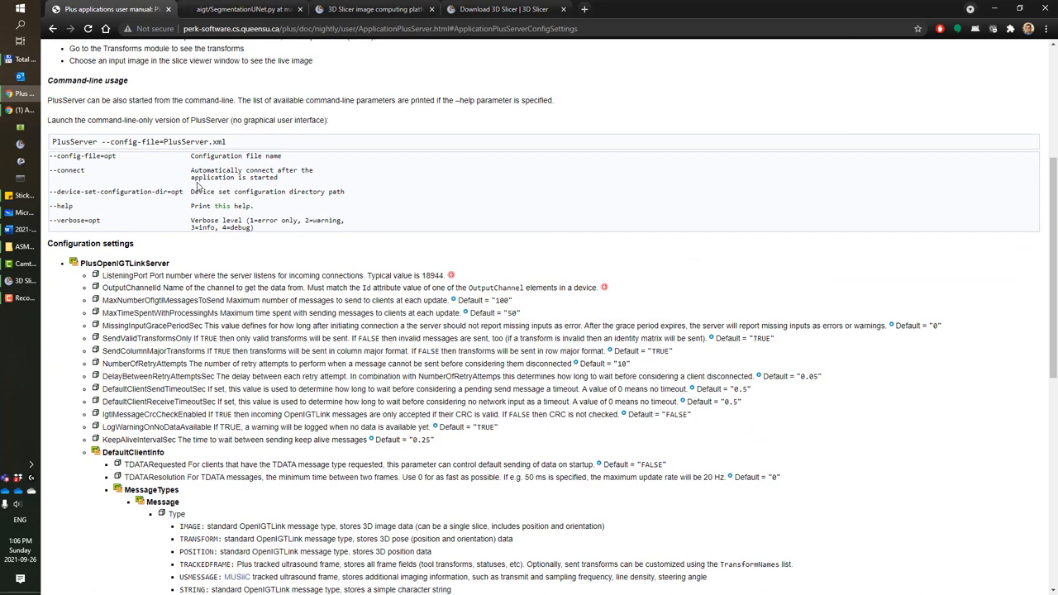
scroll(down, 3)
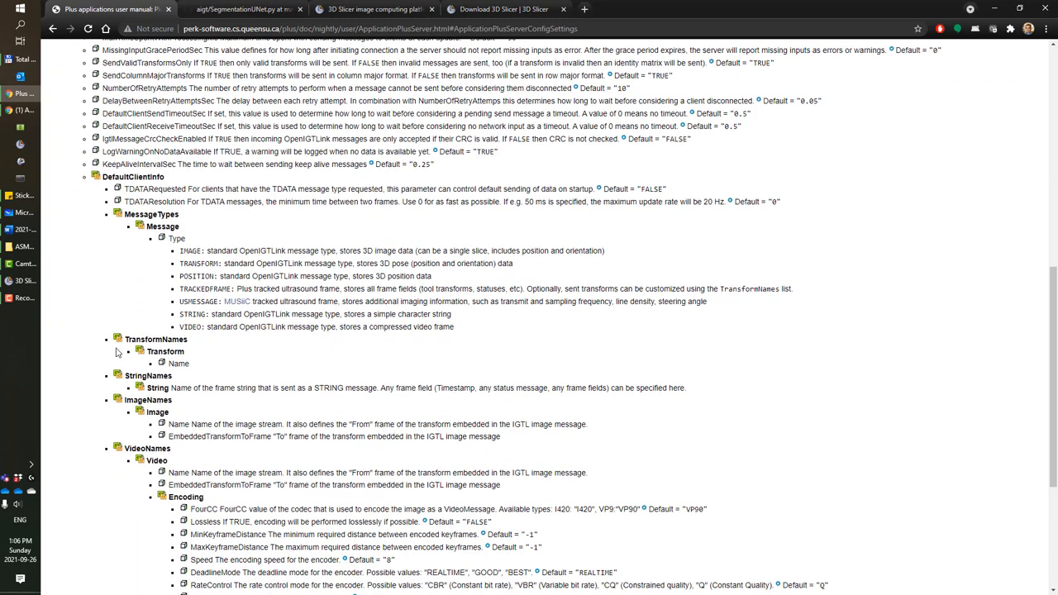
mouse_move(72, 319)
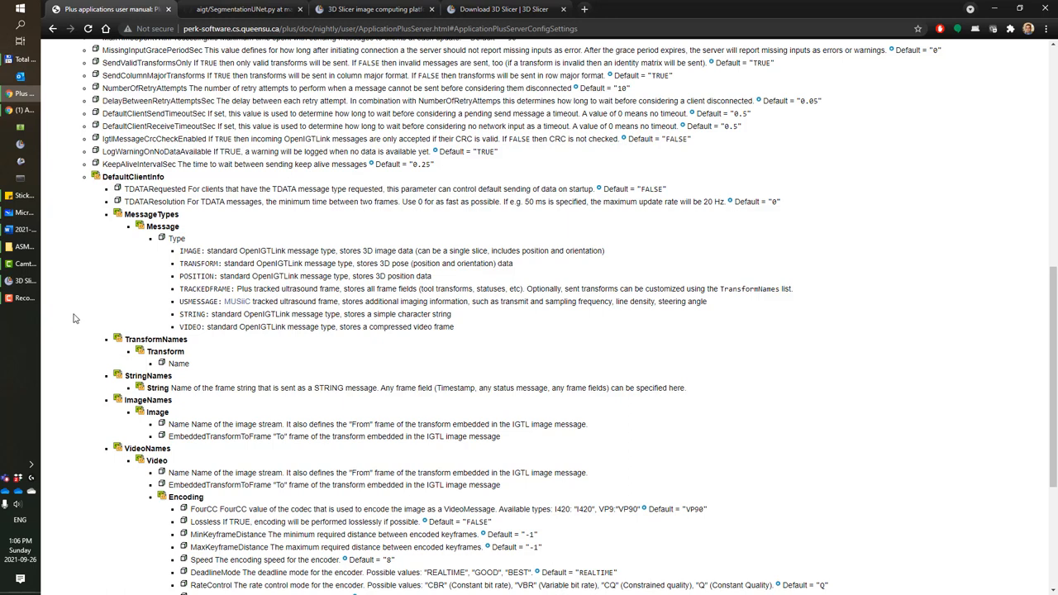
click(9, 281)
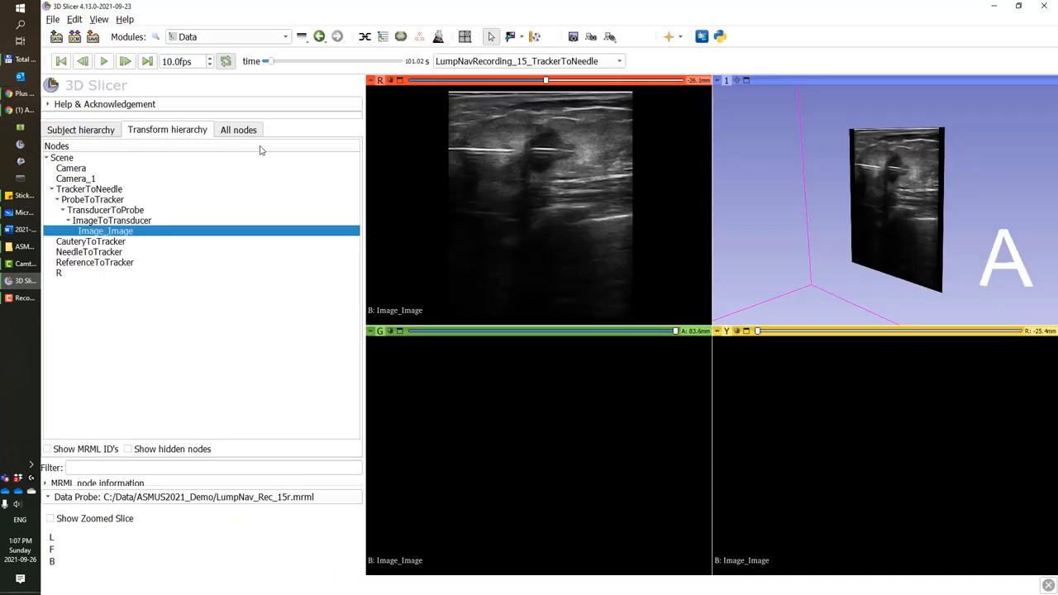
Step: Switch modules via the Welcome screen to the Ultrasound Segmentation UNet module
click(284, 36)
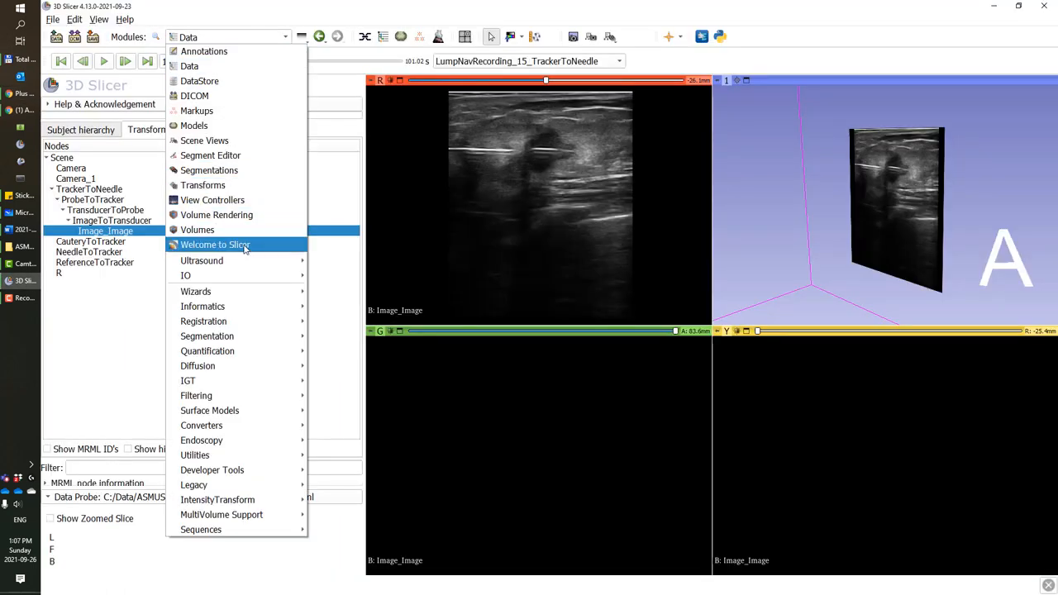
click(215, 245)
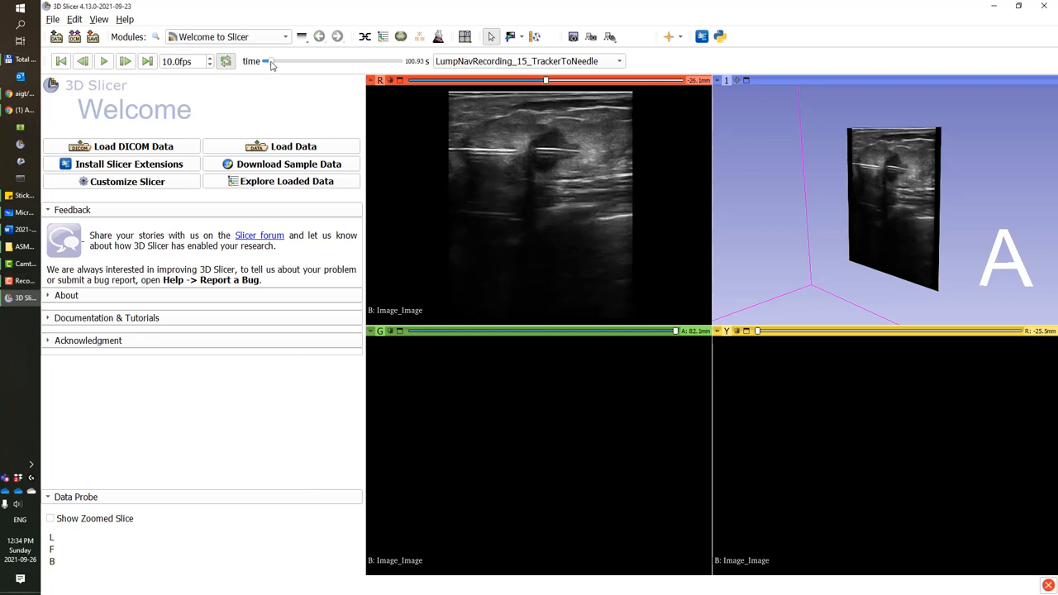
click(284, 36)
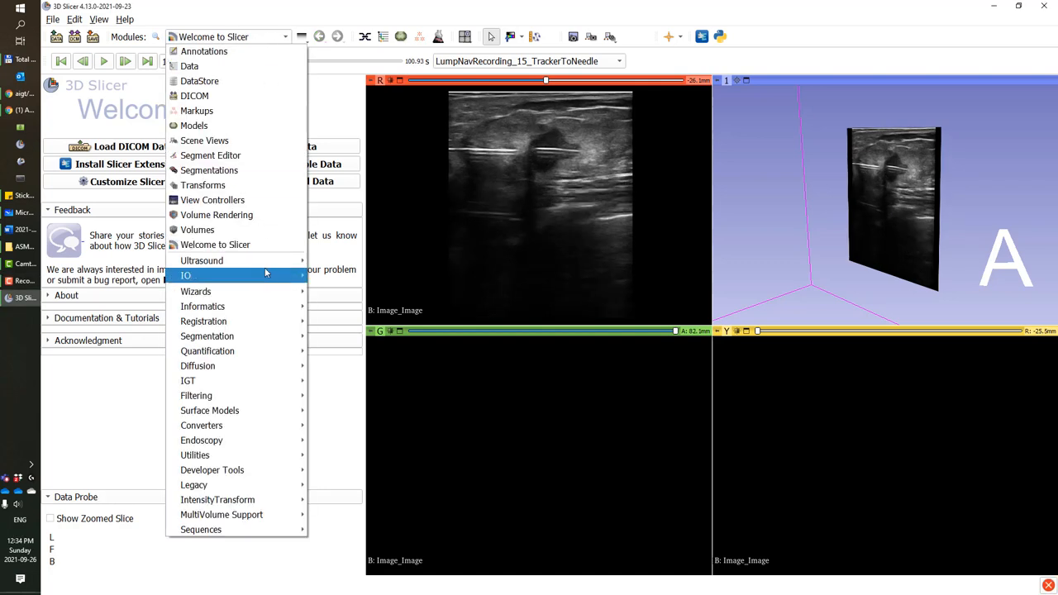
mouse_move(202, 261)
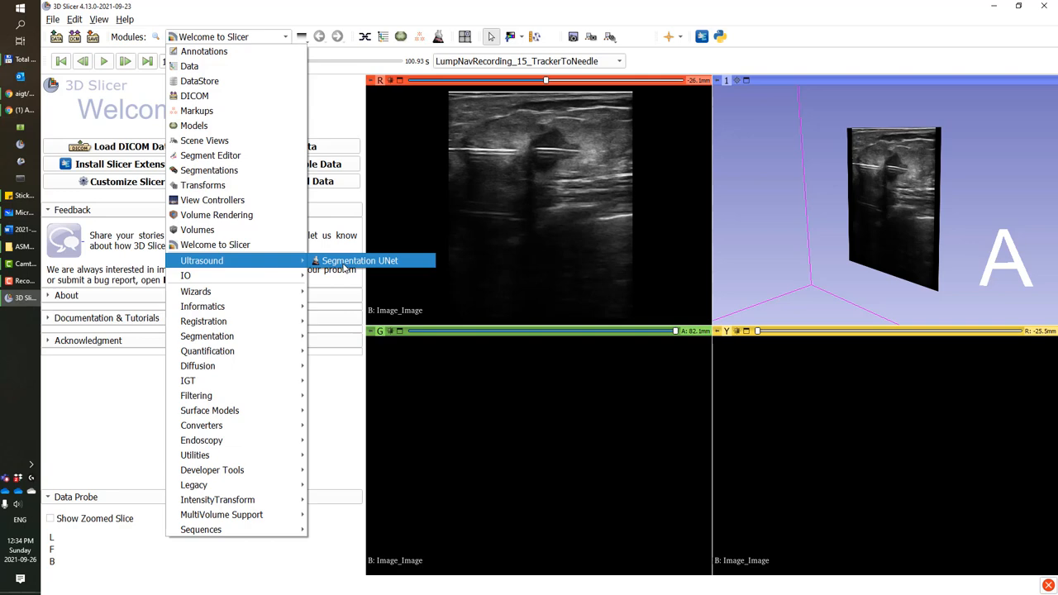
click(359, 262)
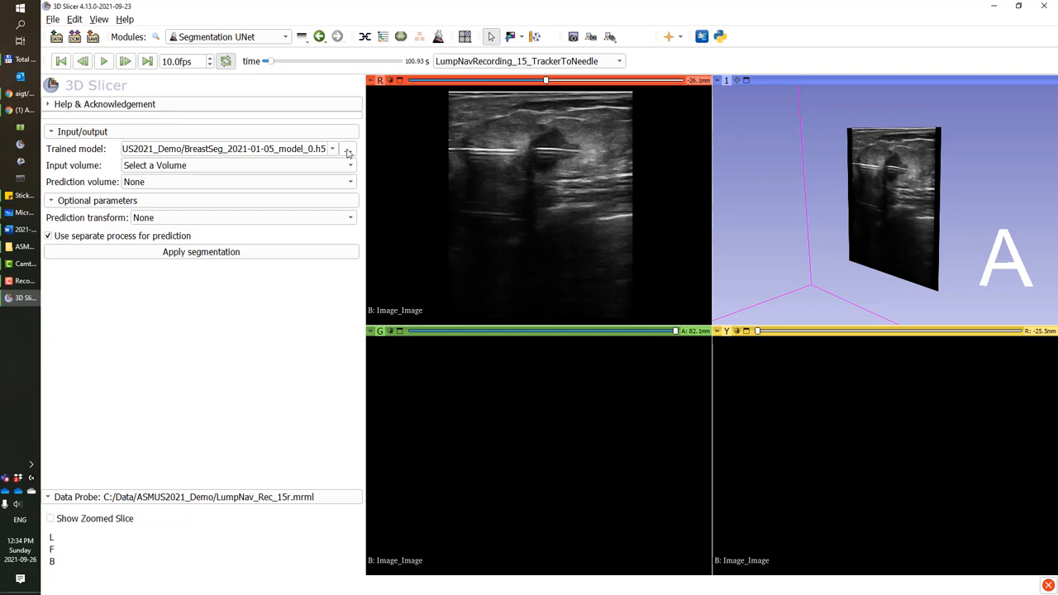
Step: Load the BreastSeg .h5 trained model and set Image_Image as the input volume
click(347, 149)
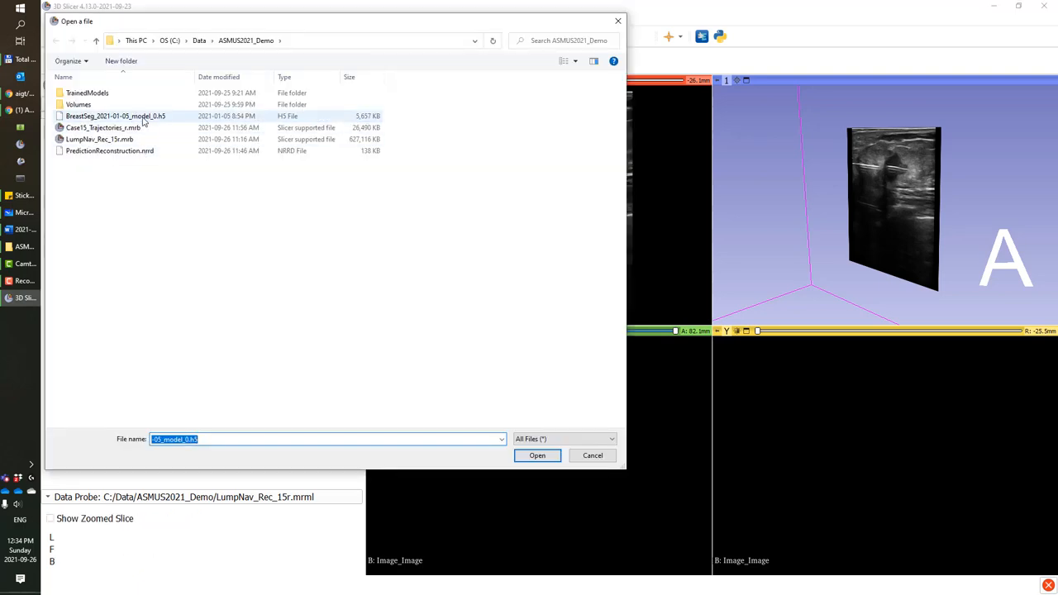
click(116, 116)
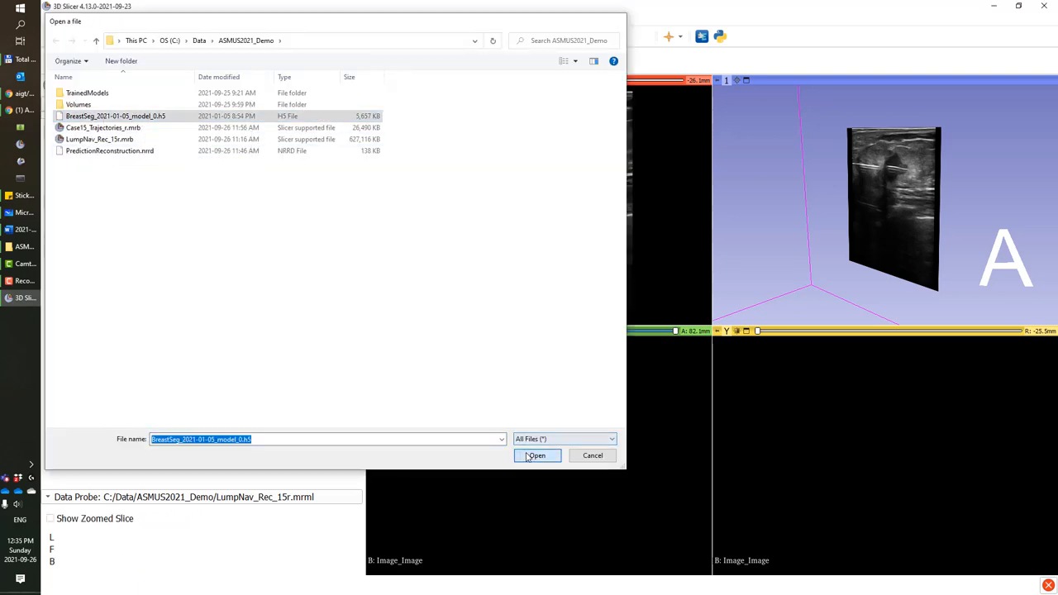
click(535, 457)
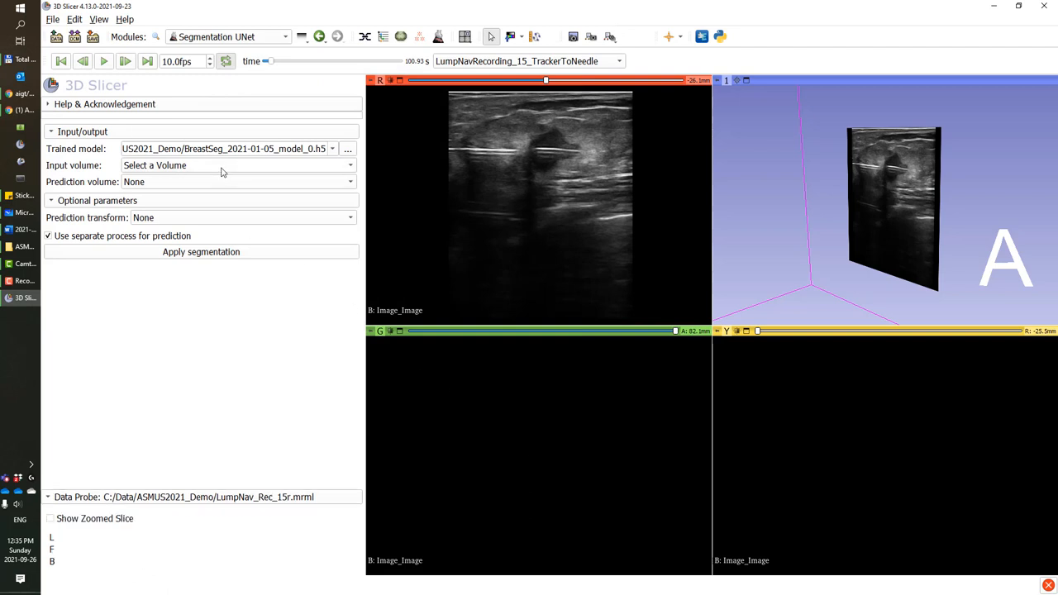
click(238, 165)
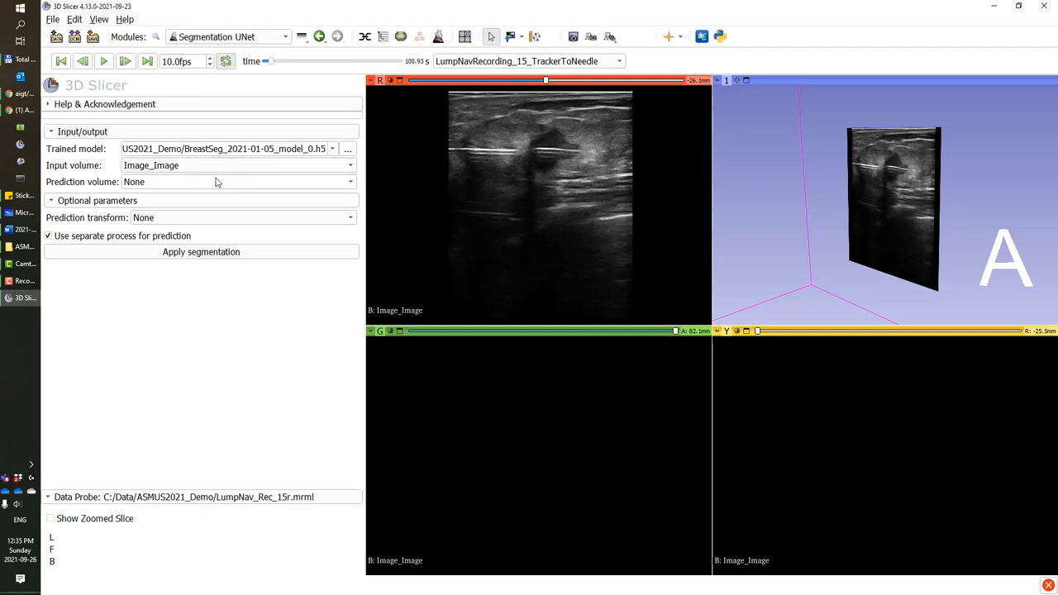
Step: Create a new Prediction output volume and PredictionToNeedle transform, and disable Use separate process
click(238, 181)
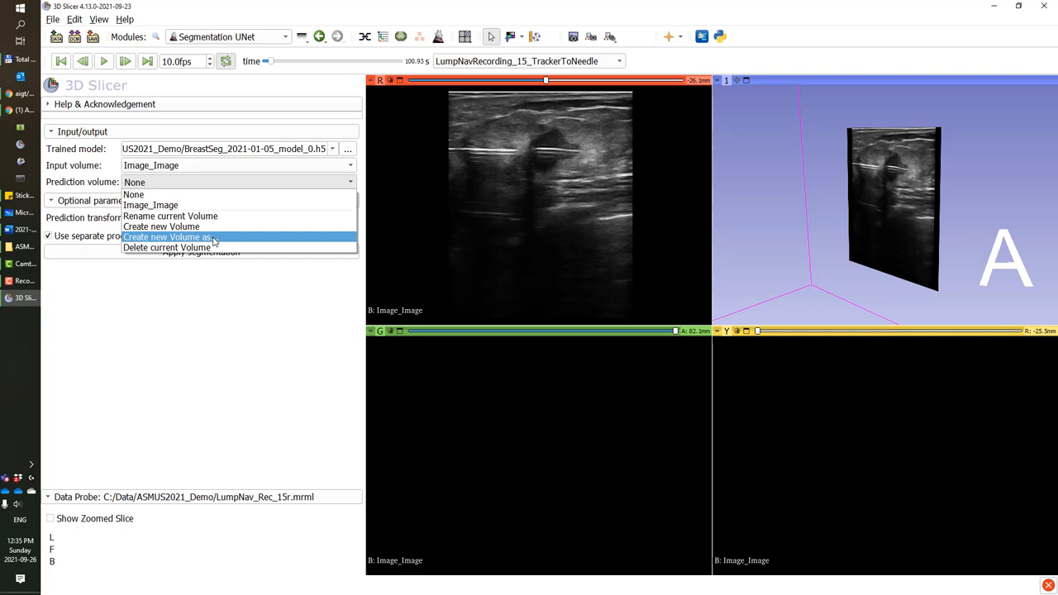
click(169, 238)
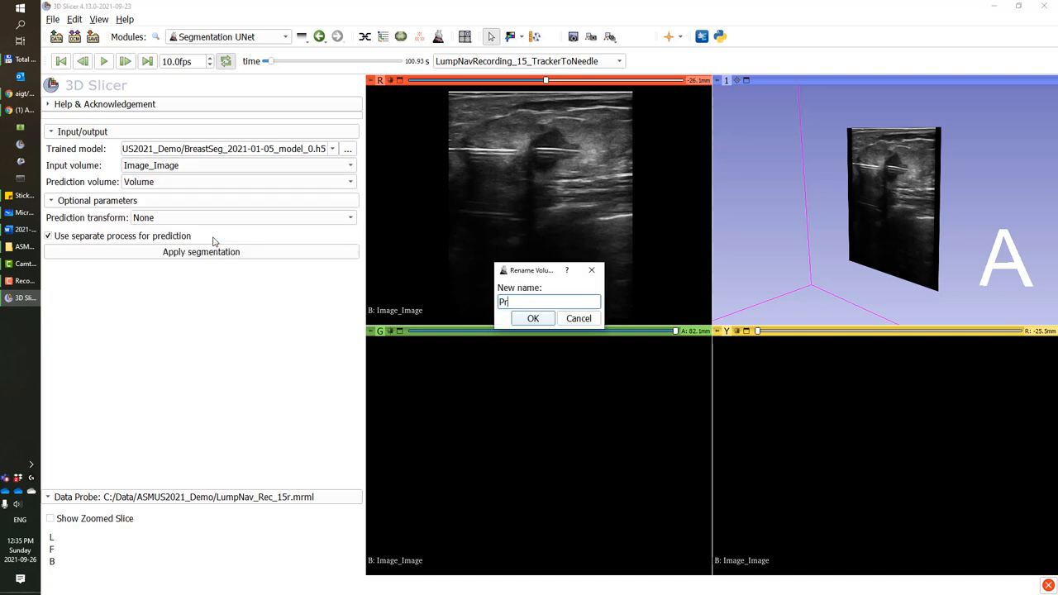
click(532, 318)
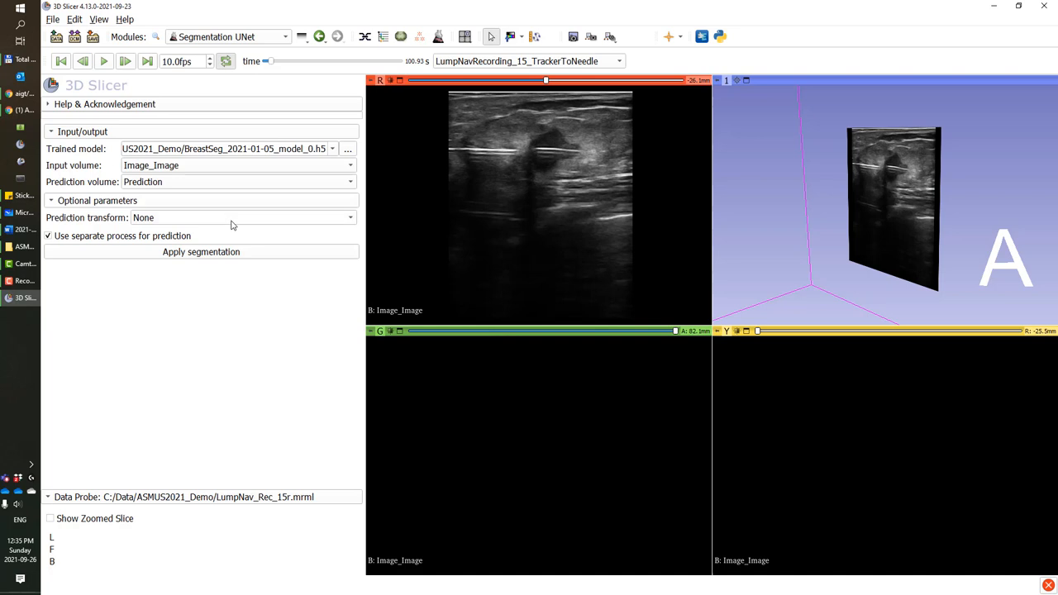
click(240, 218)
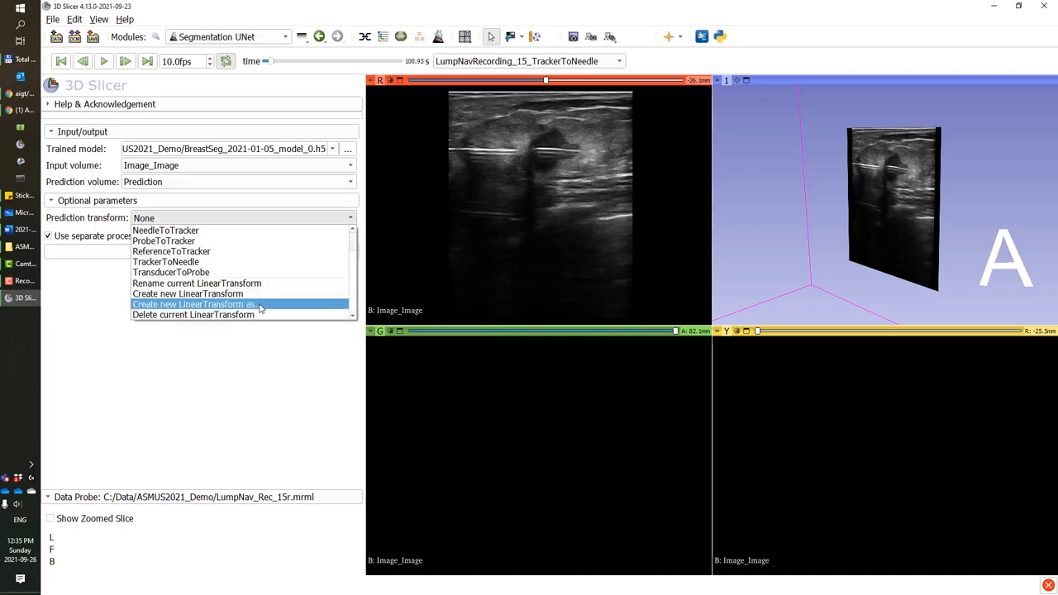
click(192, 304)
text(PredictionToNee)
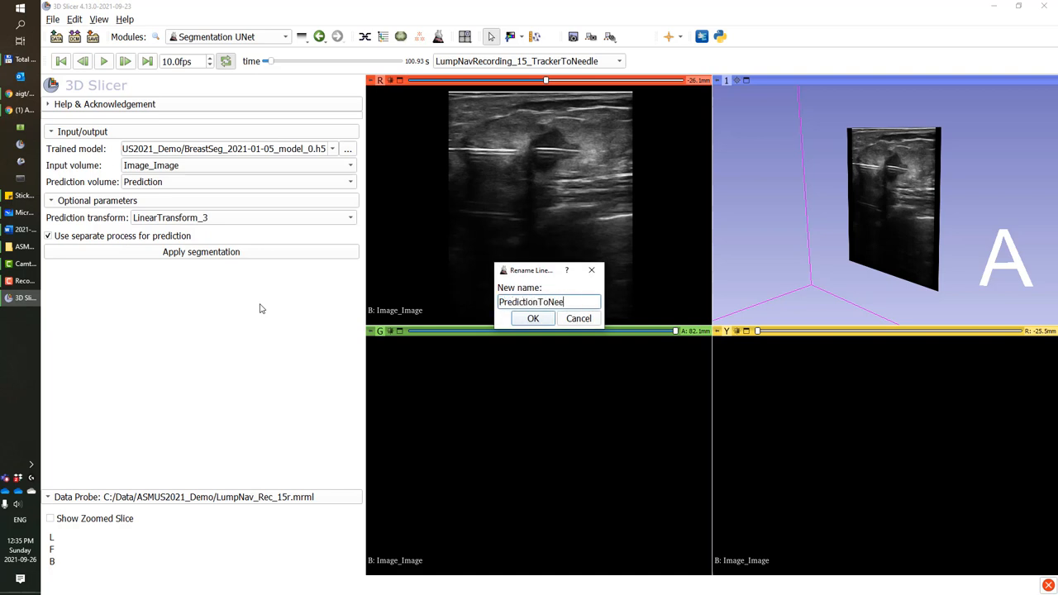
click(533, 318)
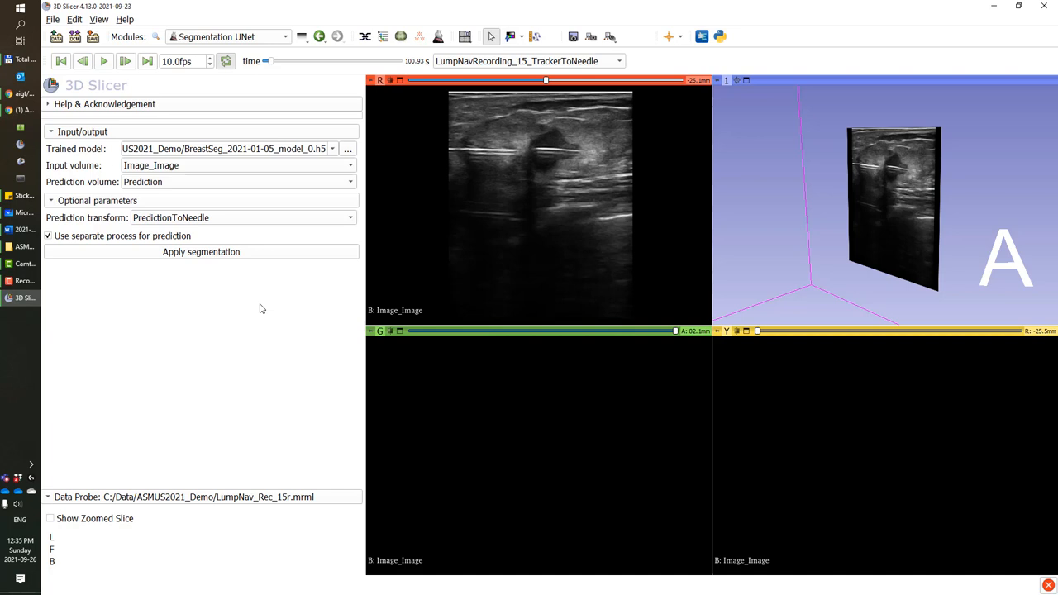
mouse_move(248, 296)
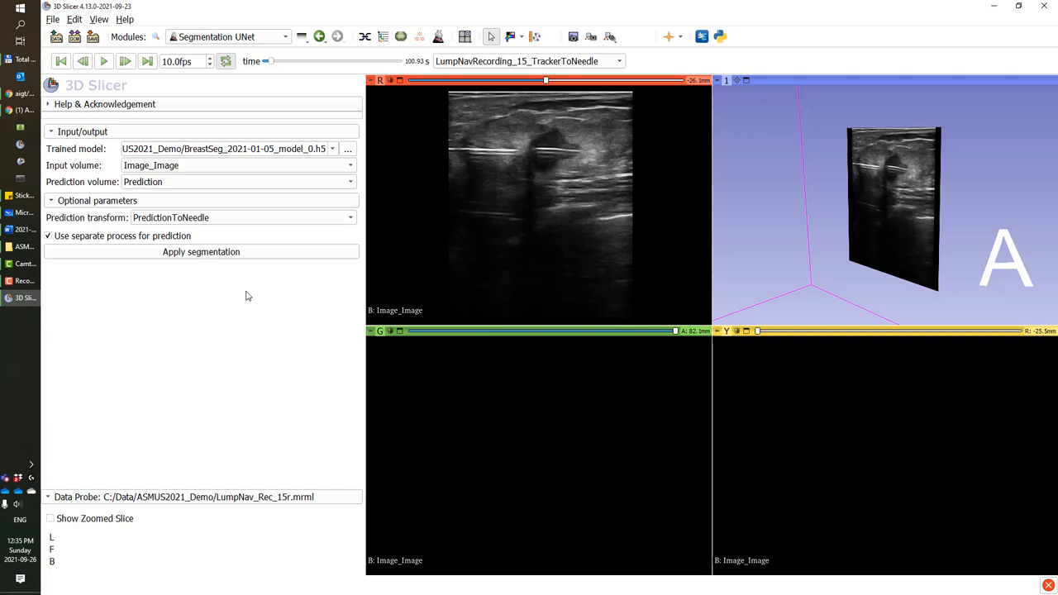
click(48, 235)
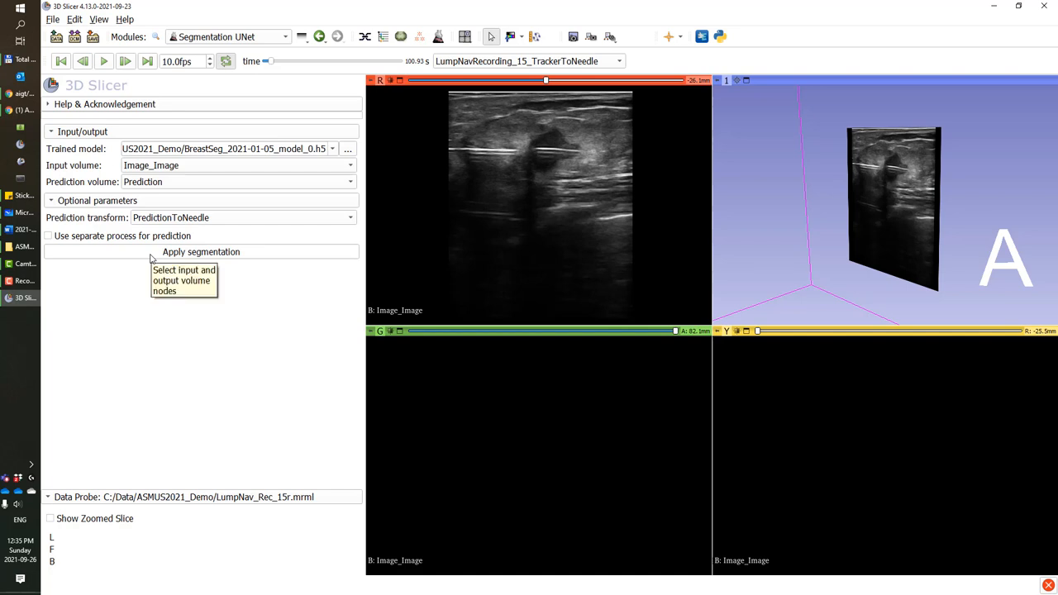
Step: Apply live segmentation and set Prediction as the foreground layer of the Red ultrasound slice view
click(202, 251)
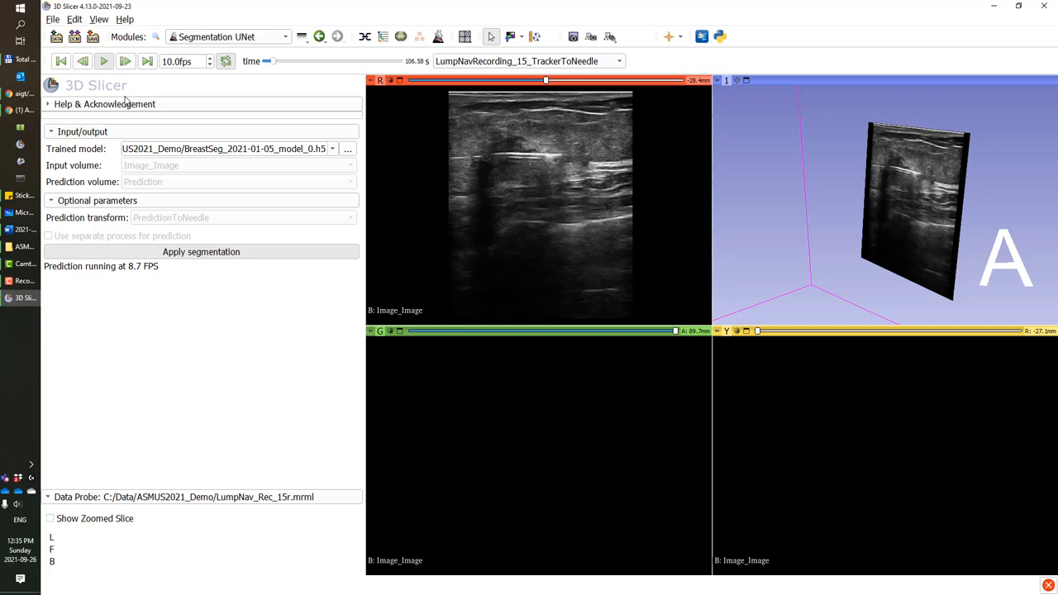
click(103, 61)
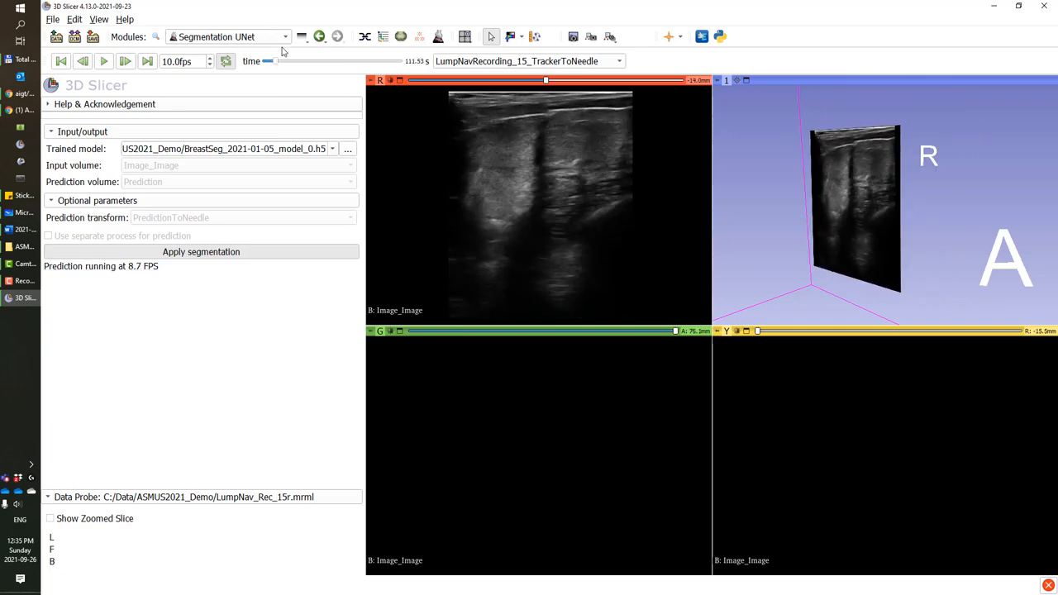
click(371, 79)
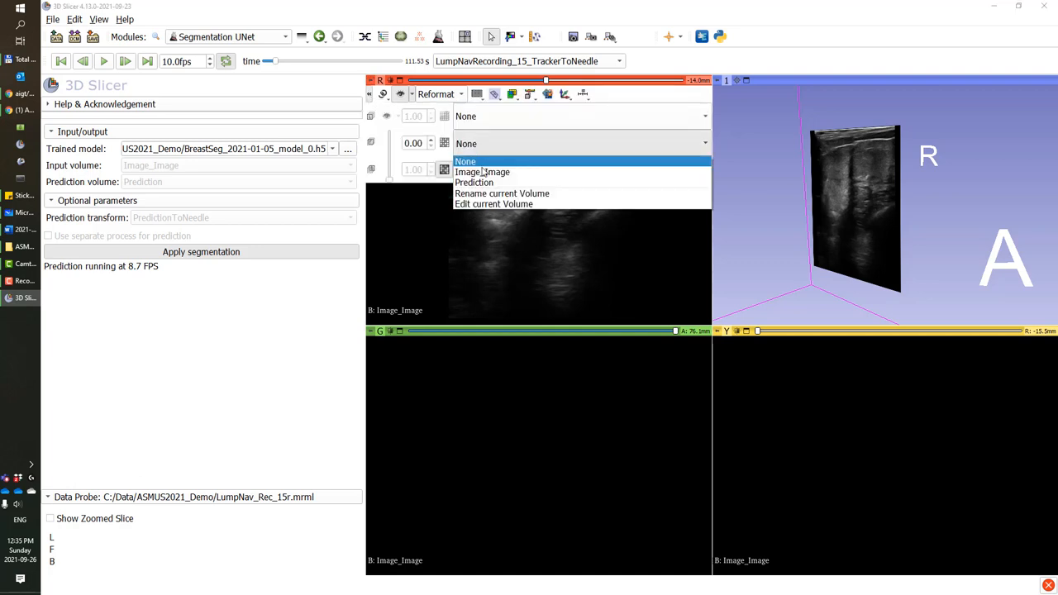
click(473, 182)
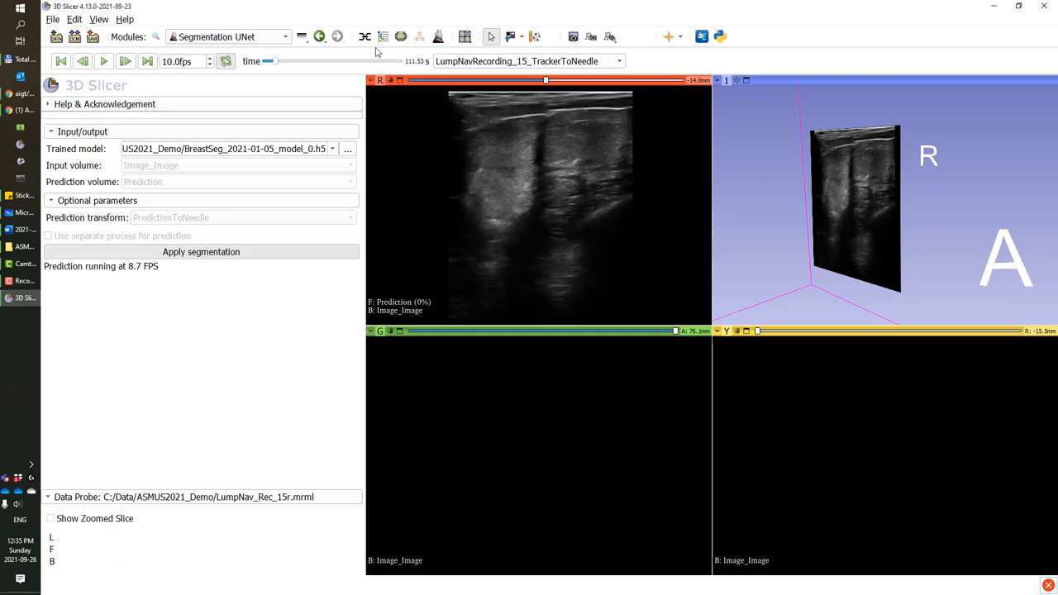
click(228, 37)
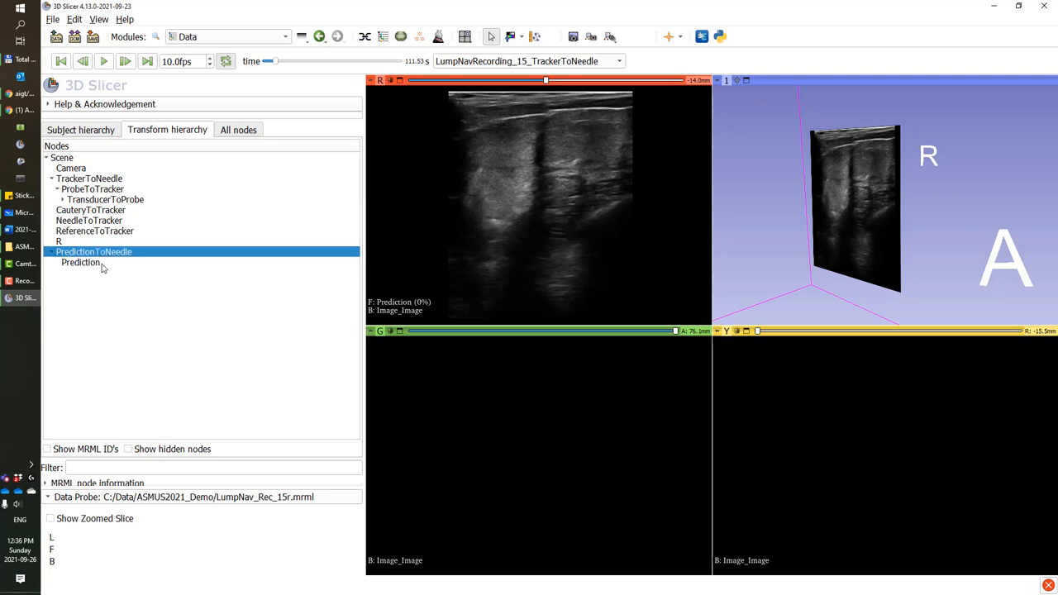
mouse_move(79, 262)
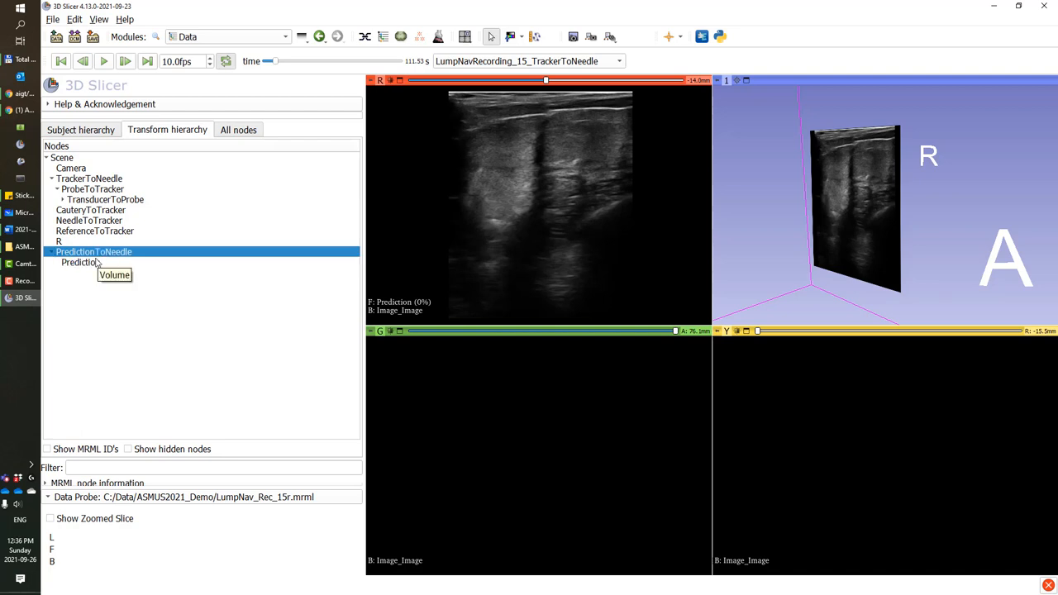
Step: Expand TransducerToProbe and ImageToTransducer in the transform hierarchy, then show Prediction's display settings in Volumes
click(61, 198)
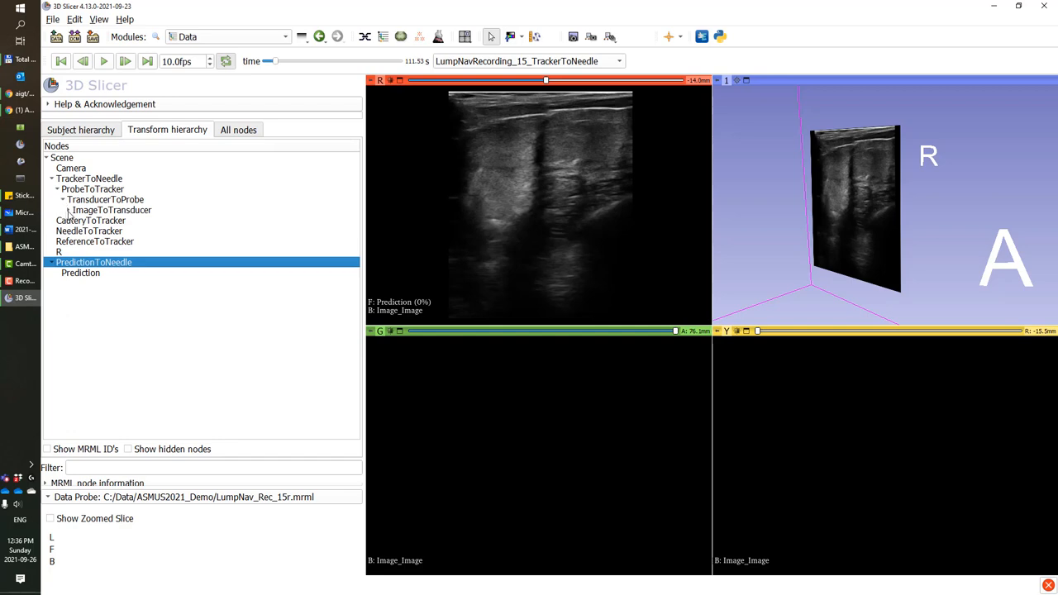
click(113, 220)
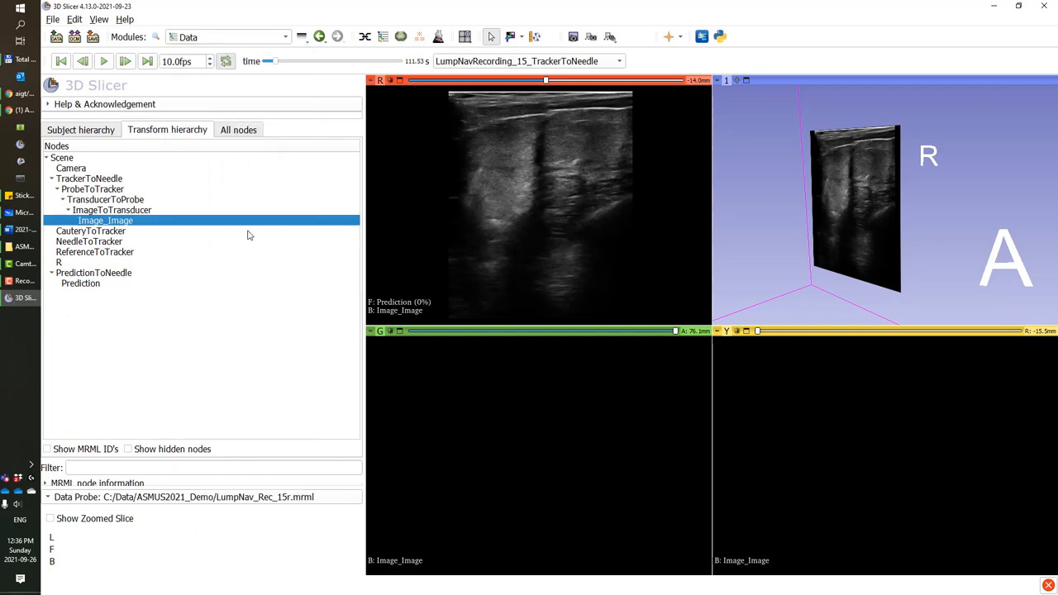
click(228, 36)
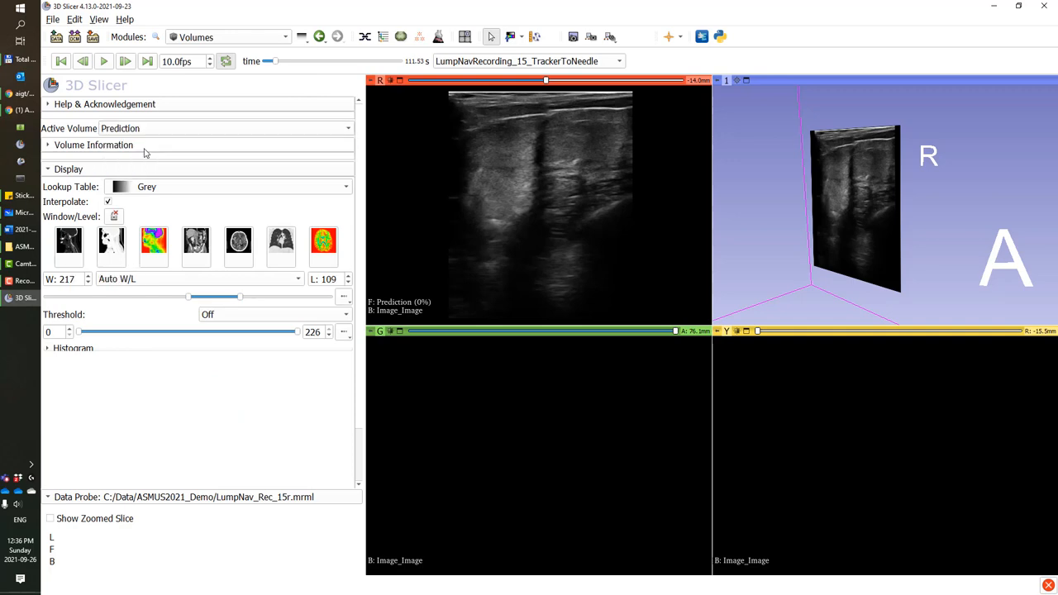
Step: Color the Prediction volume red and raise its foreground opacity to 0.5 over the ultrasound
click(346, 185)
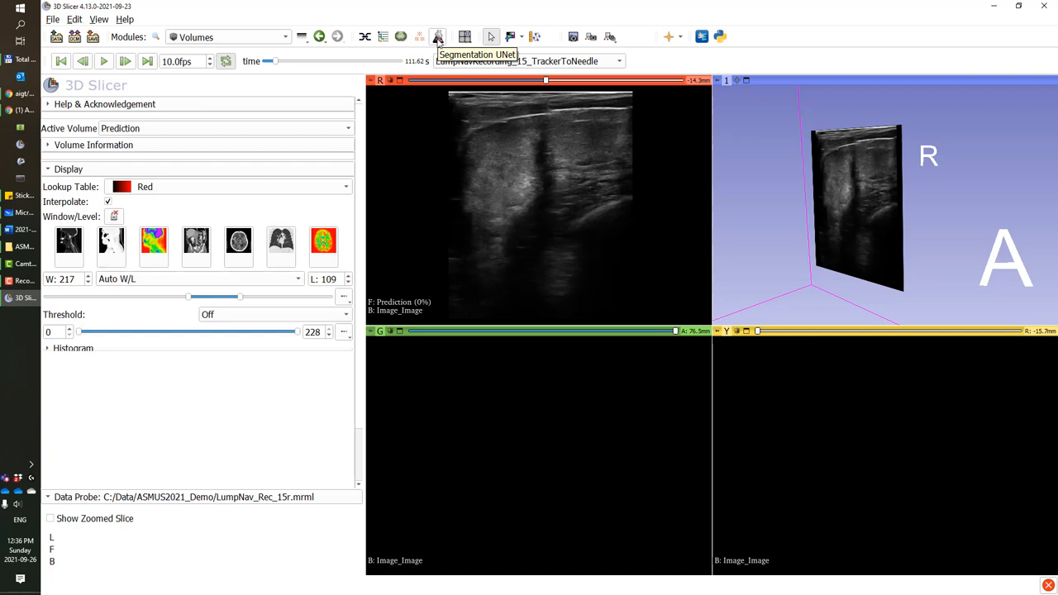
click(438, 37)
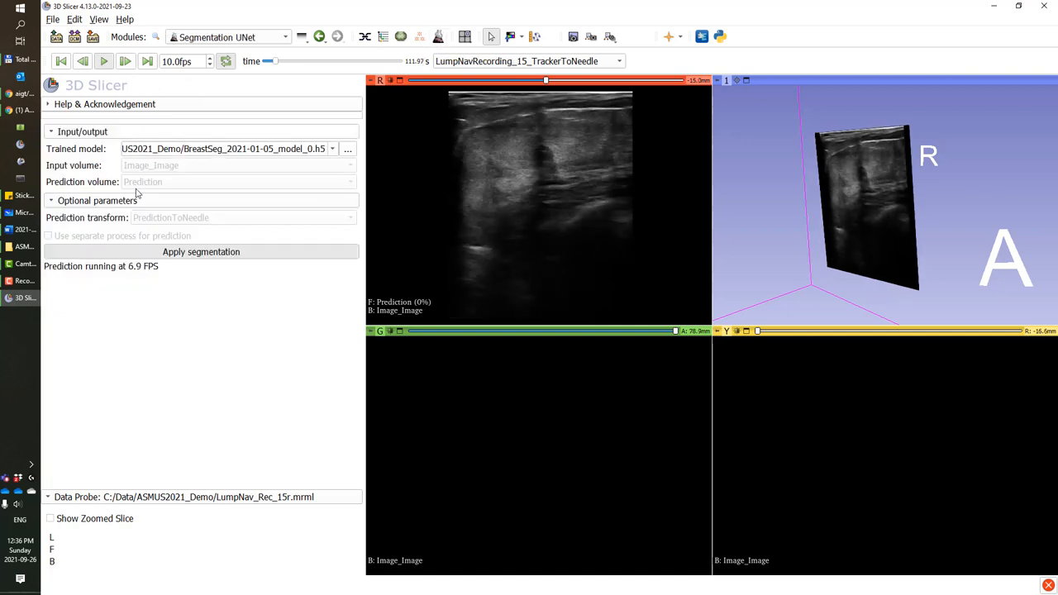
click(370, 80)
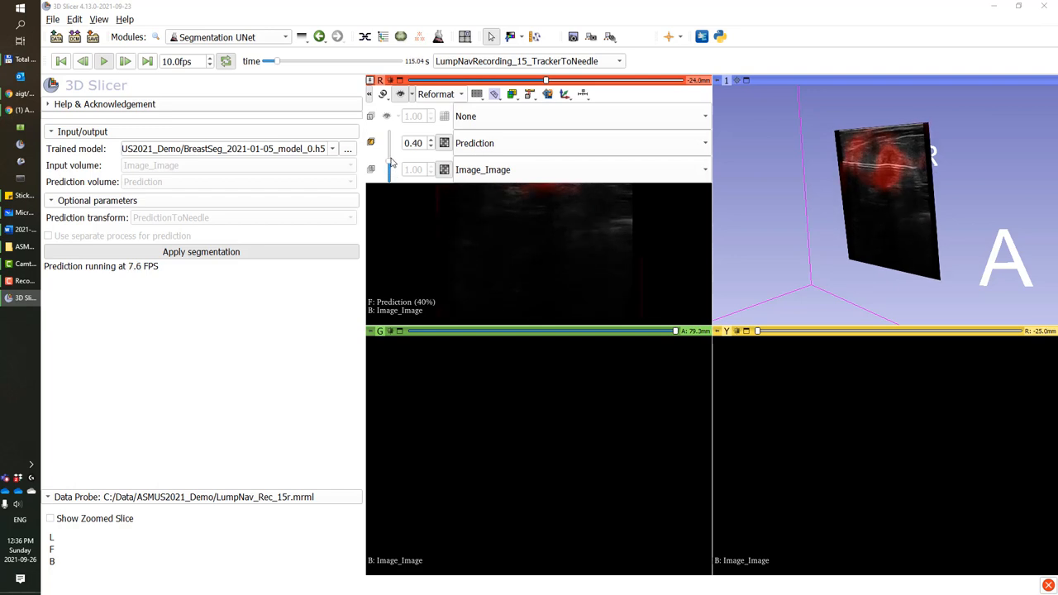
click(430, 138)
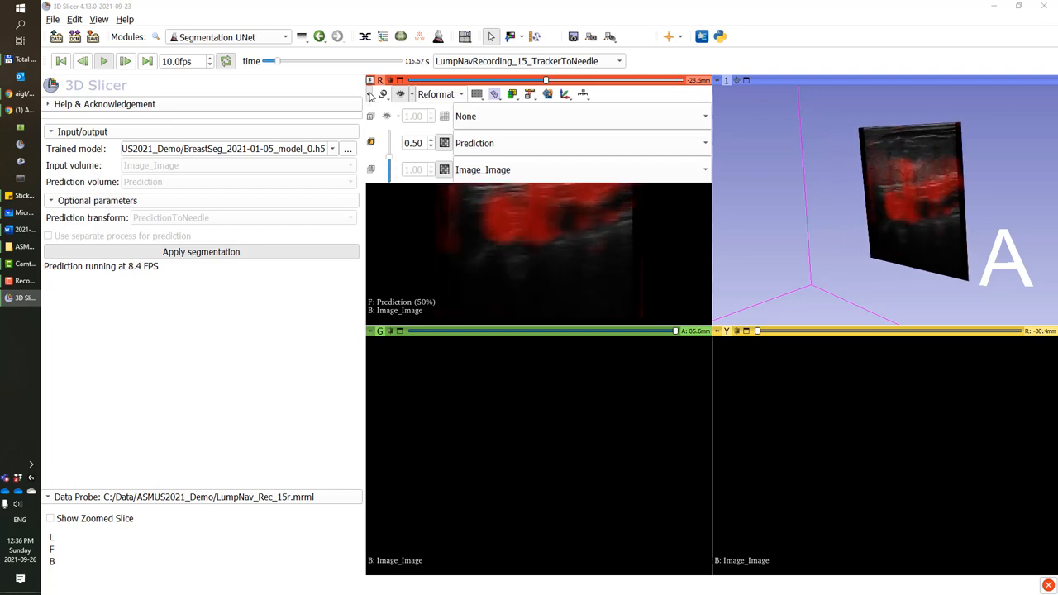
Step: Adjust the Prediction window/level to sharpen the tumor region and play back at 25 fps
click(228, 36)
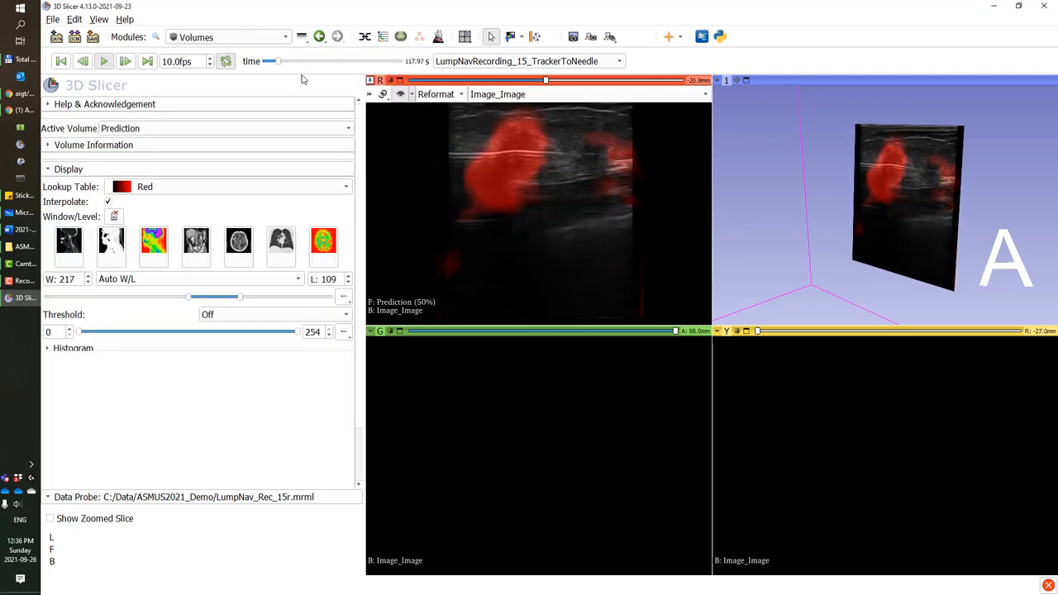
drag(188, 296, 240, 296)
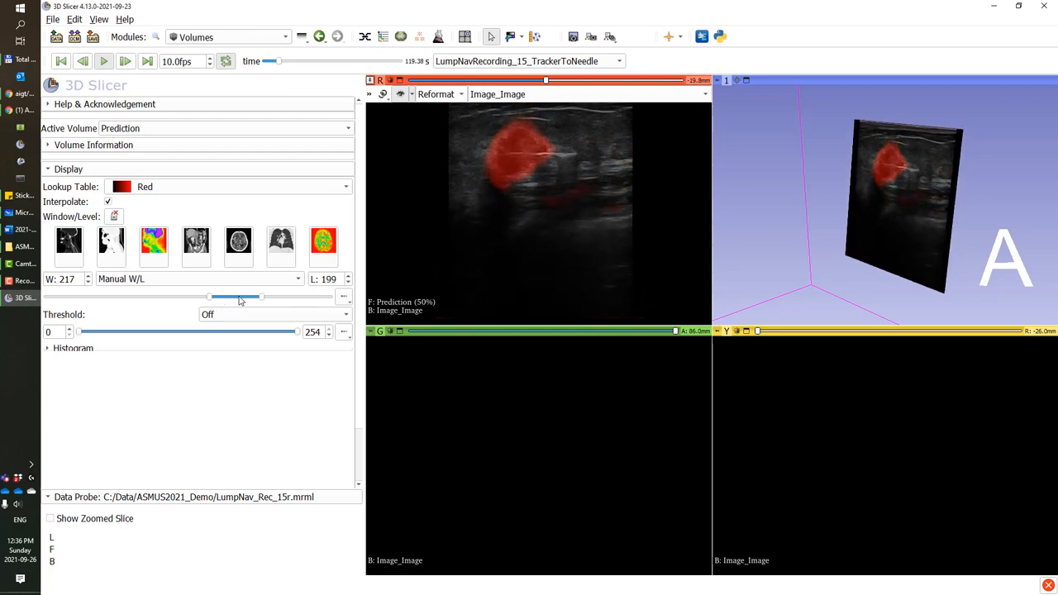
drag(235, 296, 208, 296)
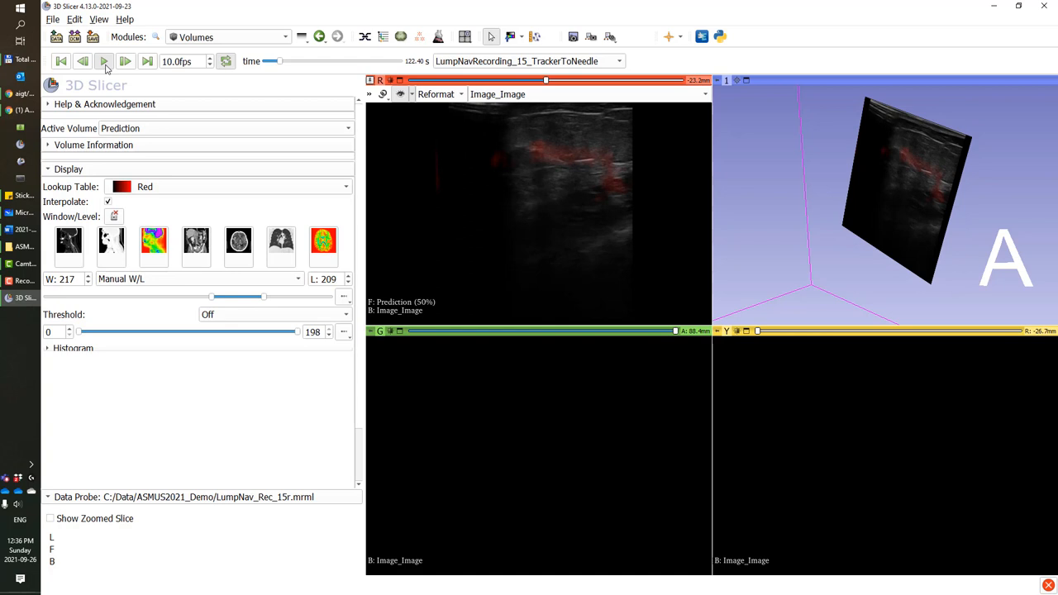
click(102, 61)
text(25)
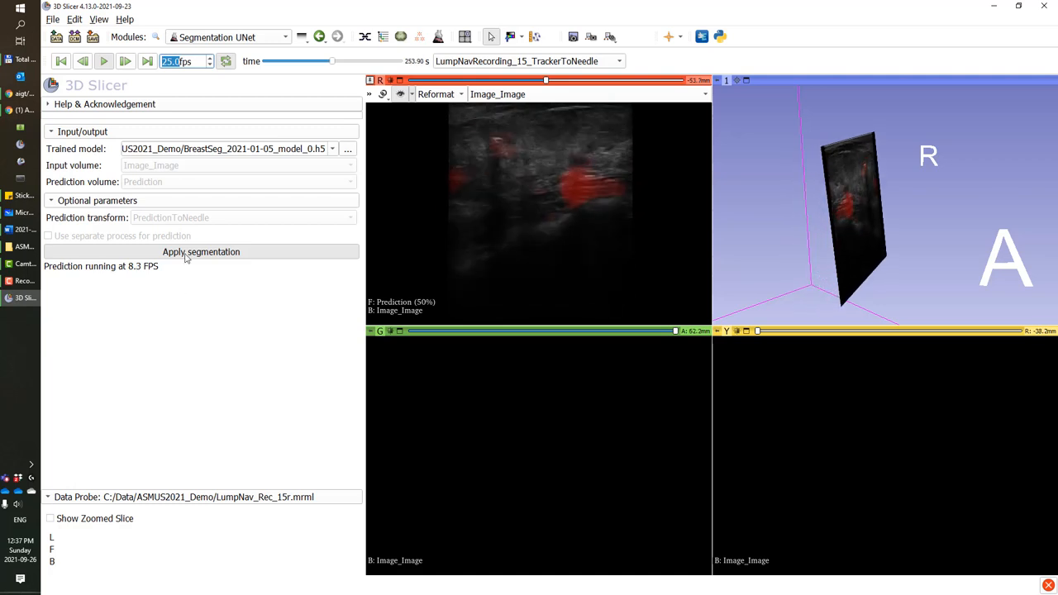
Step: Stop segmentation, enable 'Use separate process for prediction', and restart it
click(202, 251)
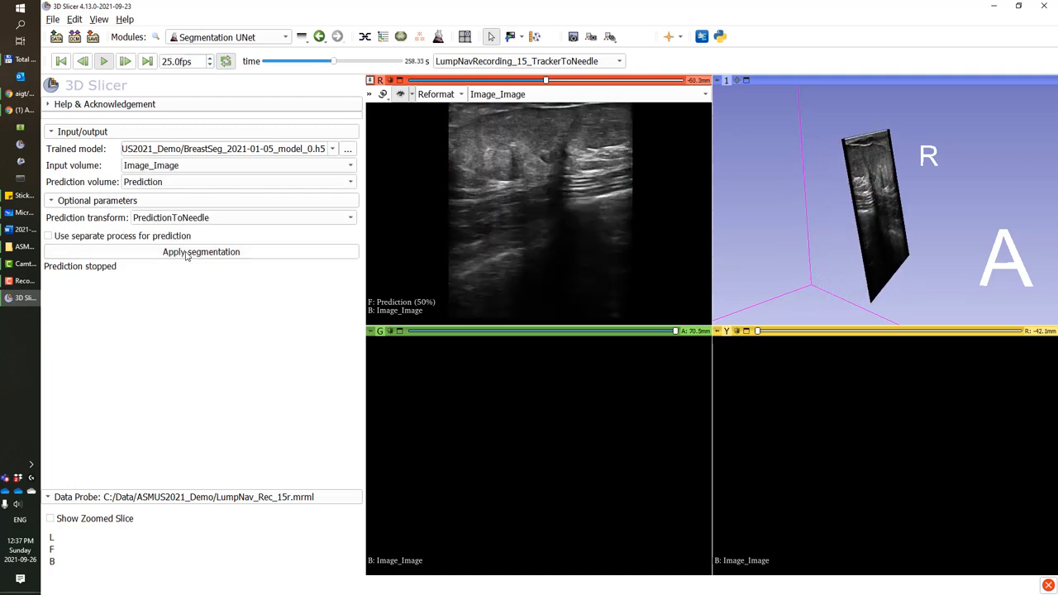
click(48, 235)
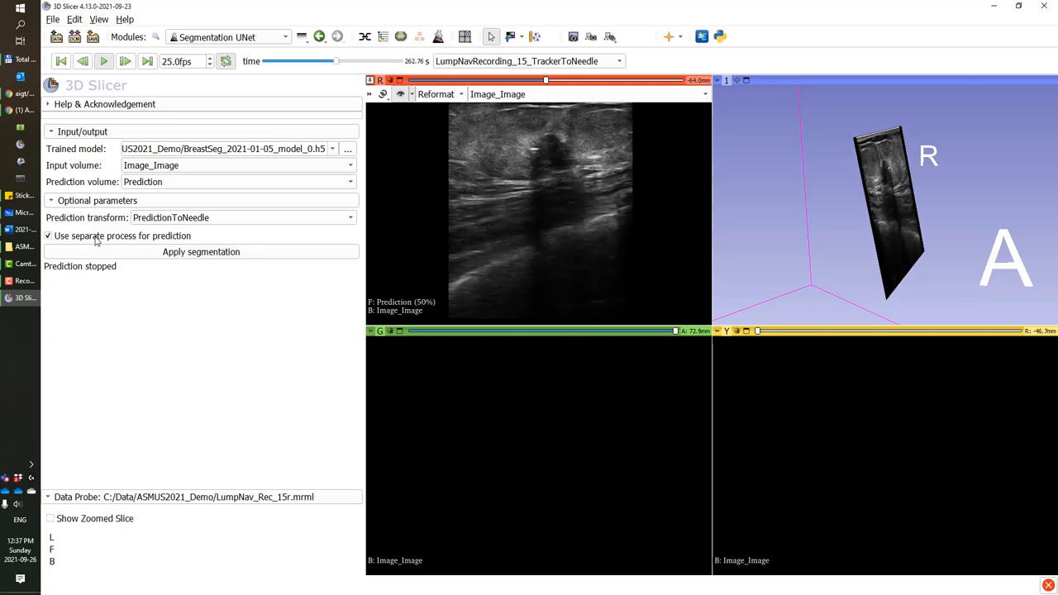
click(202, 252)
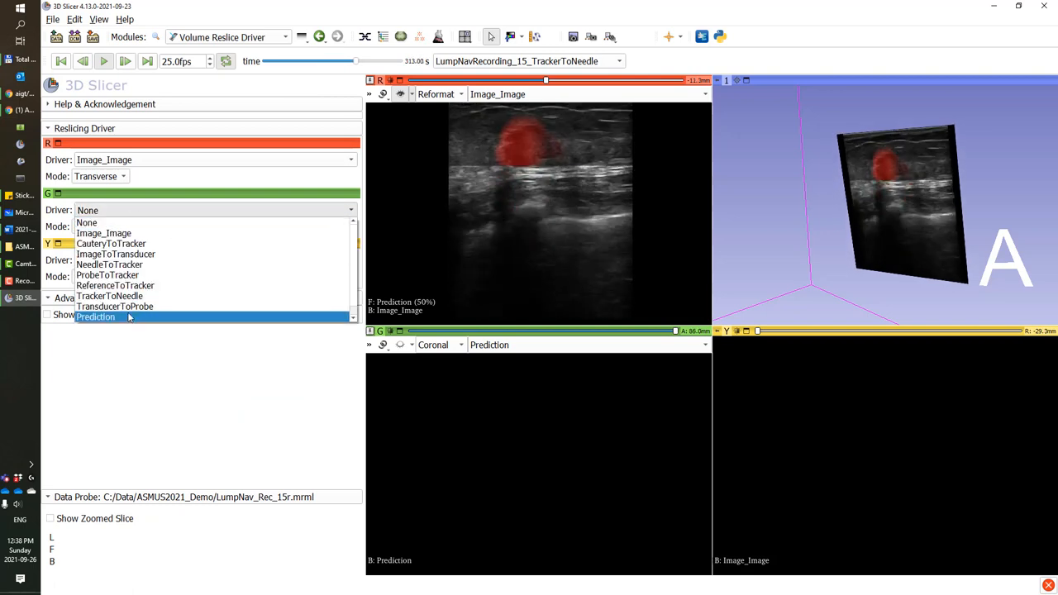
Step: Drive the green slice view with Prediction and rotate its reslicing by 180 degrees
click(96, 318)
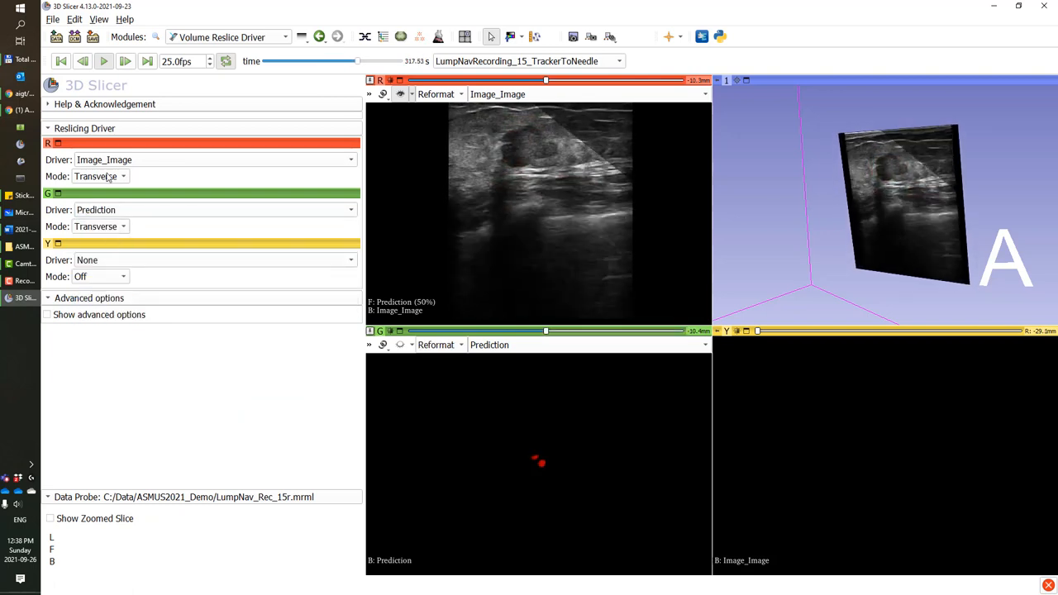
click(46, 316)
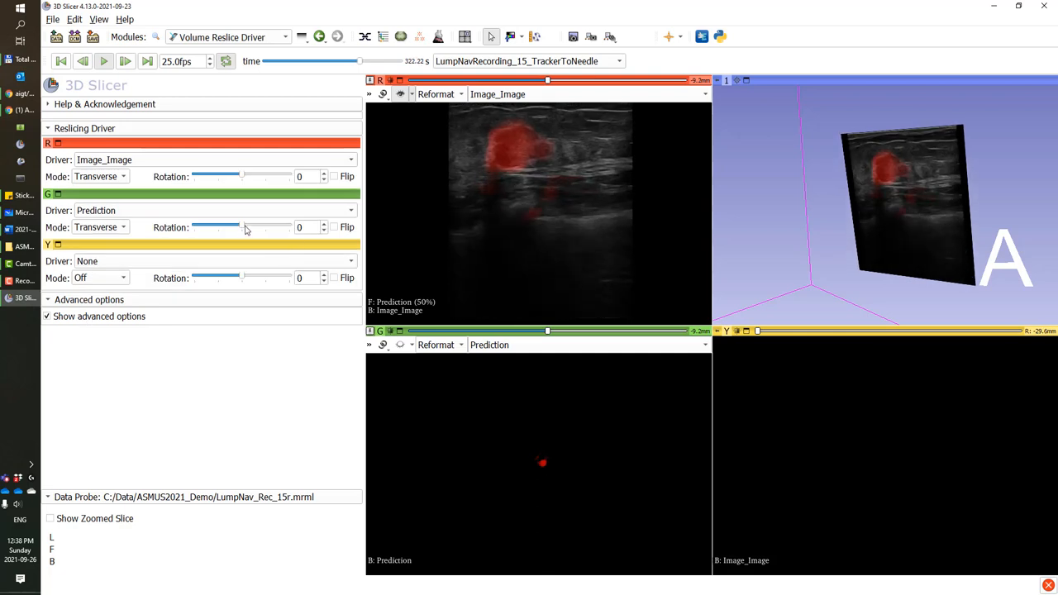
drag(214, 228, 290, 228)
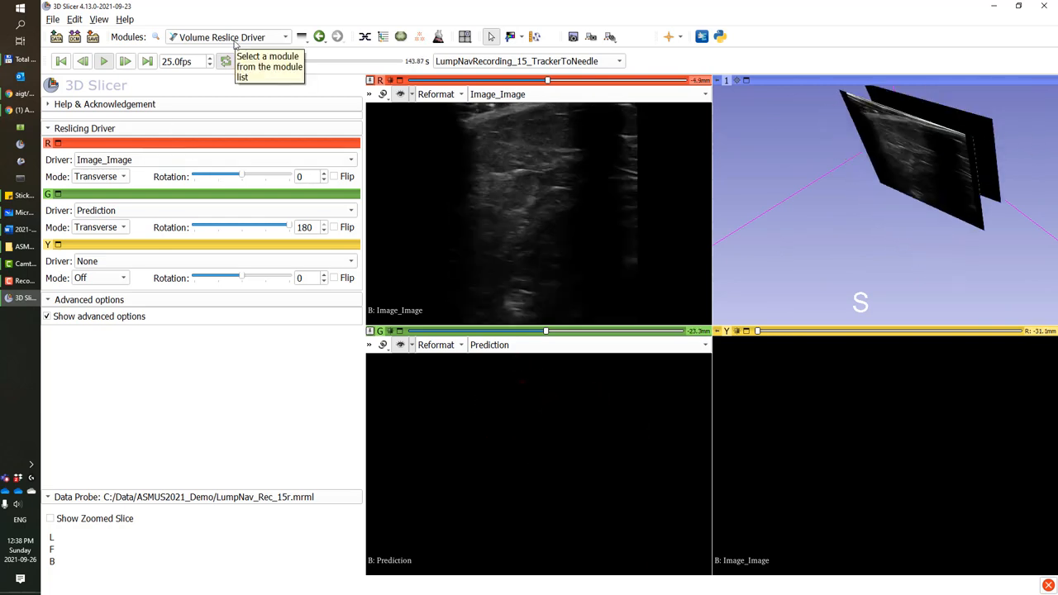
Step: Switch to the IGT Volume Reconstruction module
click(284, 37)
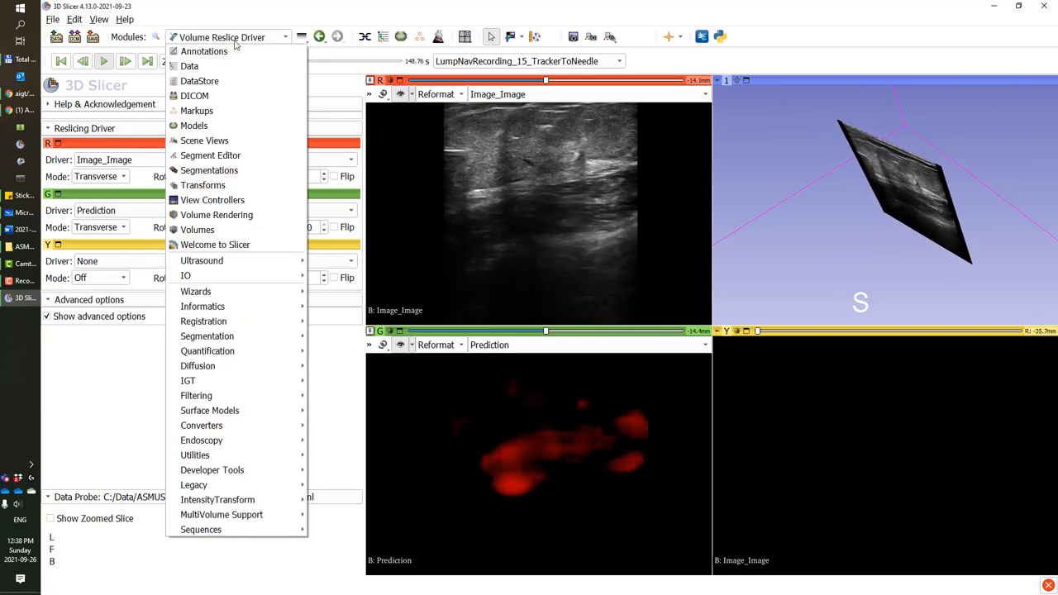
mouse_move(189, 380)
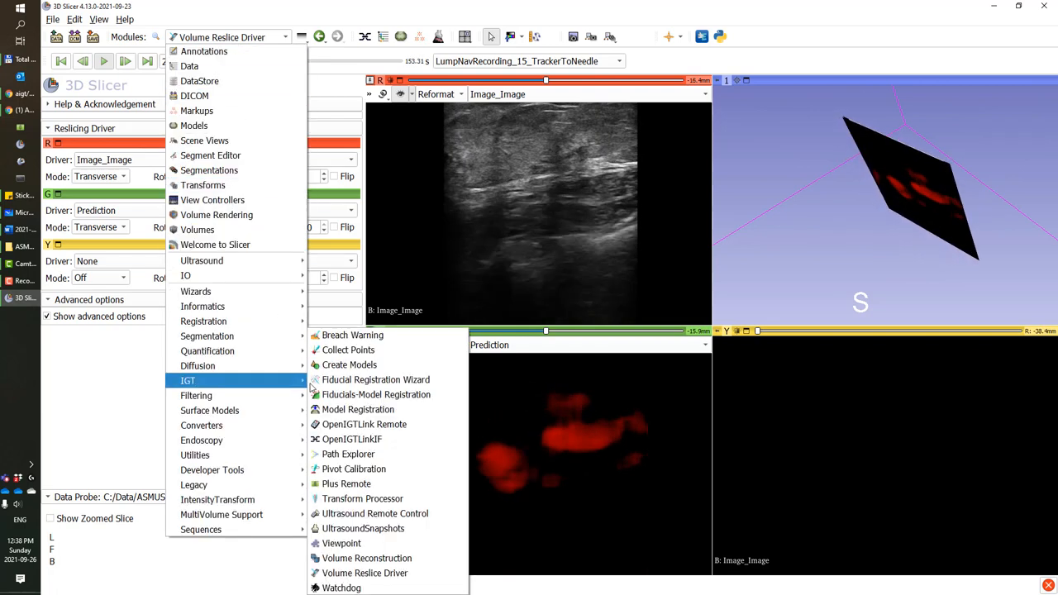
click(367, 559)
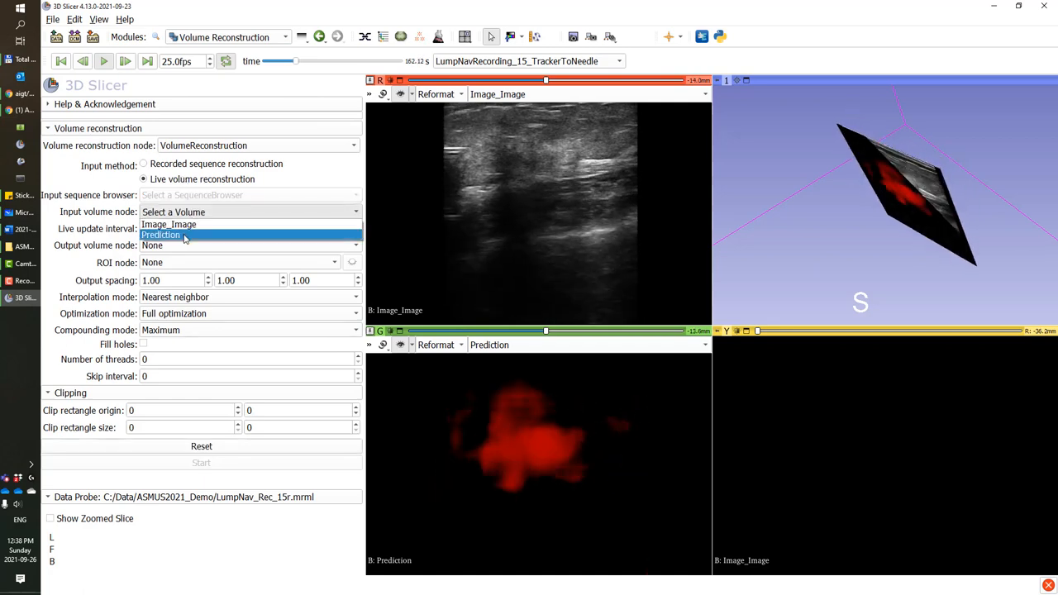
Step: Reconstruct Prediction into a new PredictionReconstruction output volume and start live reconstruction
click(160, 234)
text(PredictionRec)
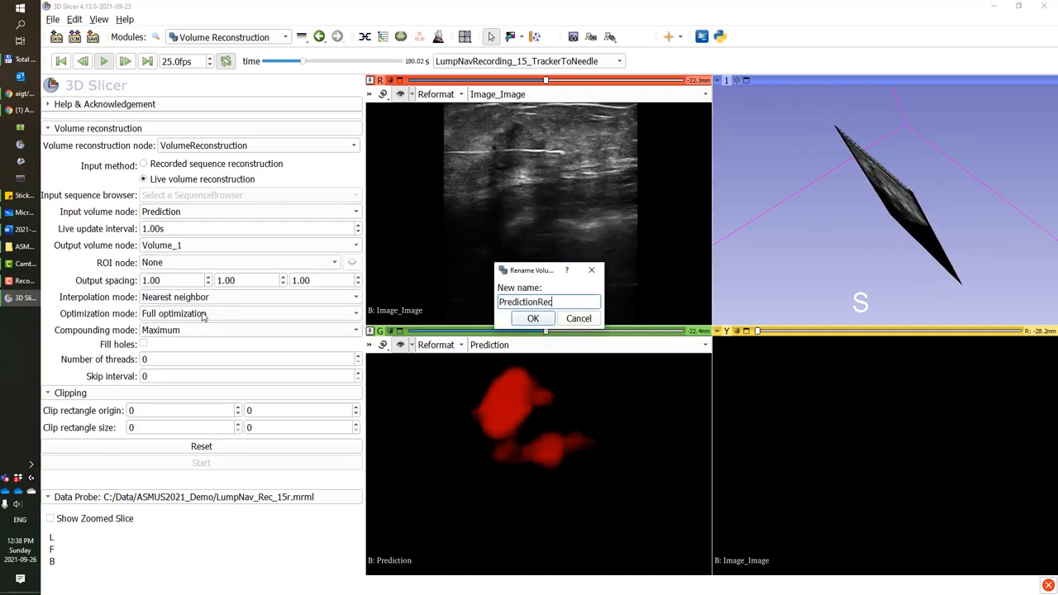
text(onstruction)
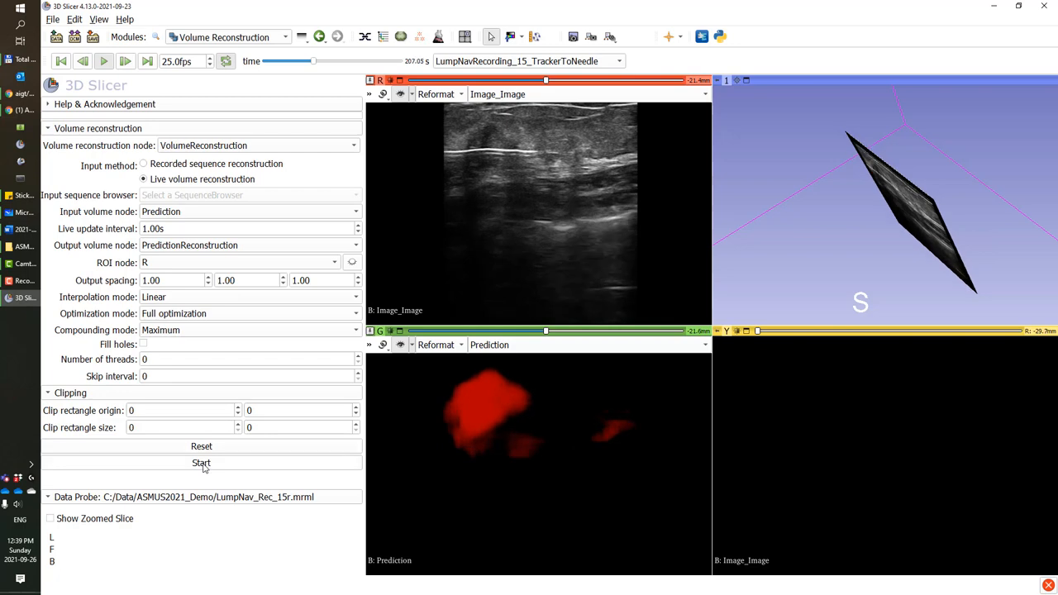
click(201, 463)
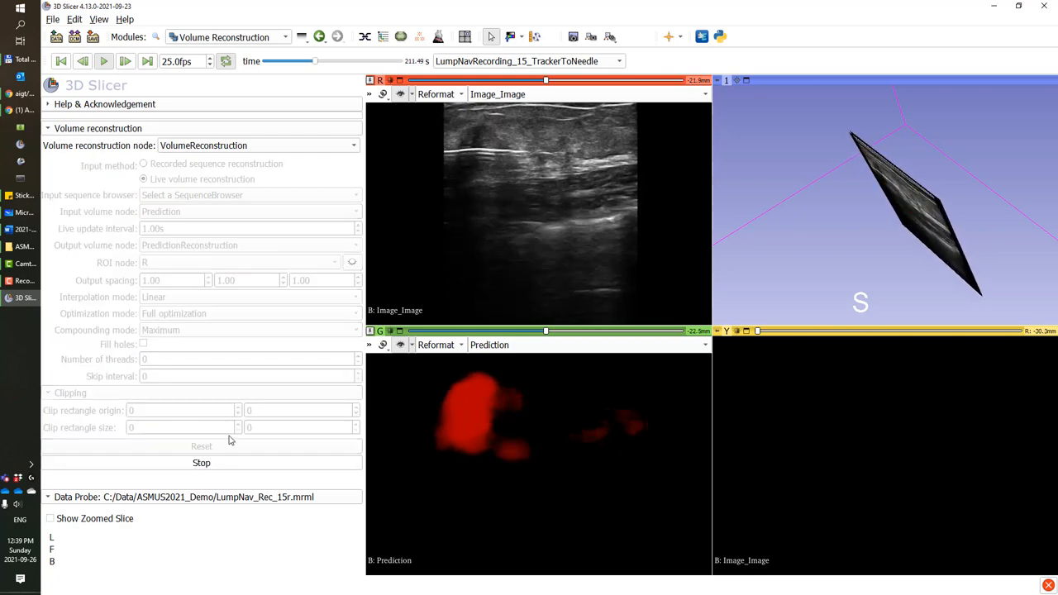
Step: Volume-render PredictionReconstruction in the 3D view, then go back to Segmentation UNet
click(284, 36)
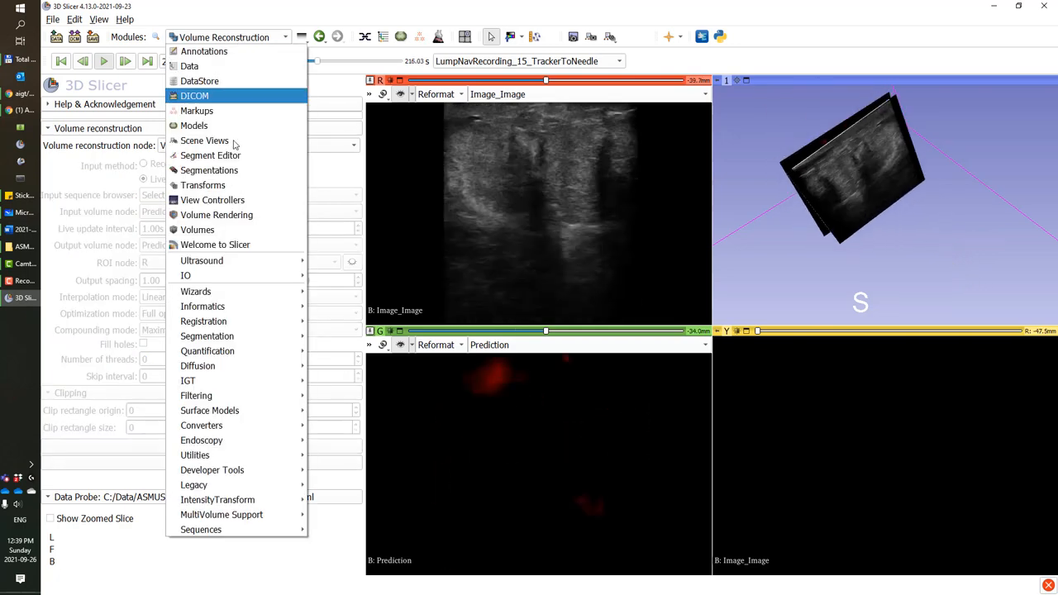
click(217, 215)
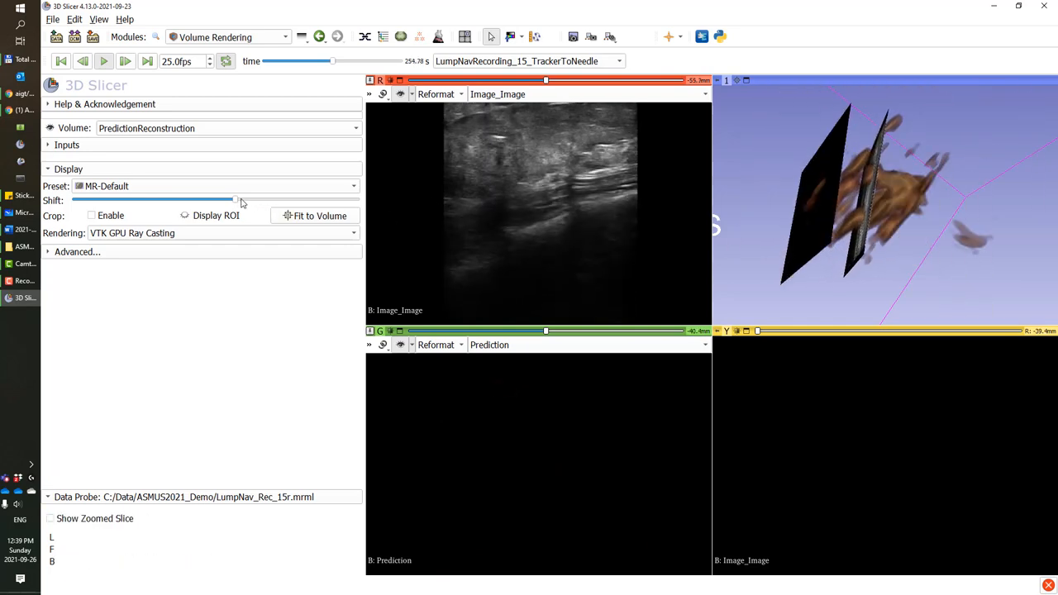
click(103, 60)
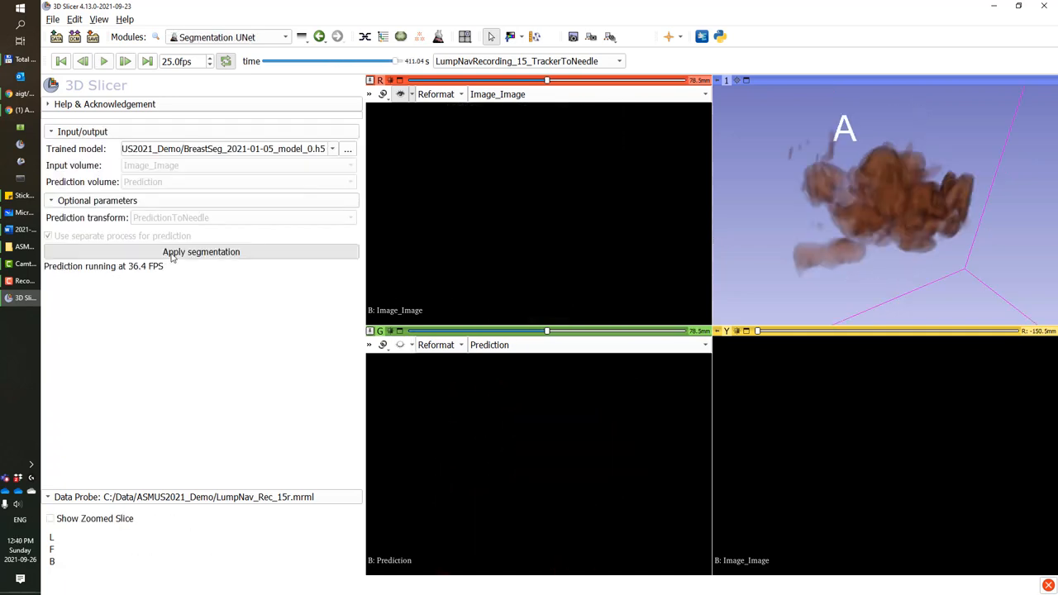
Step: Stop live segmentation and bring up the Save dialog with every data item listed
click(201, 251)
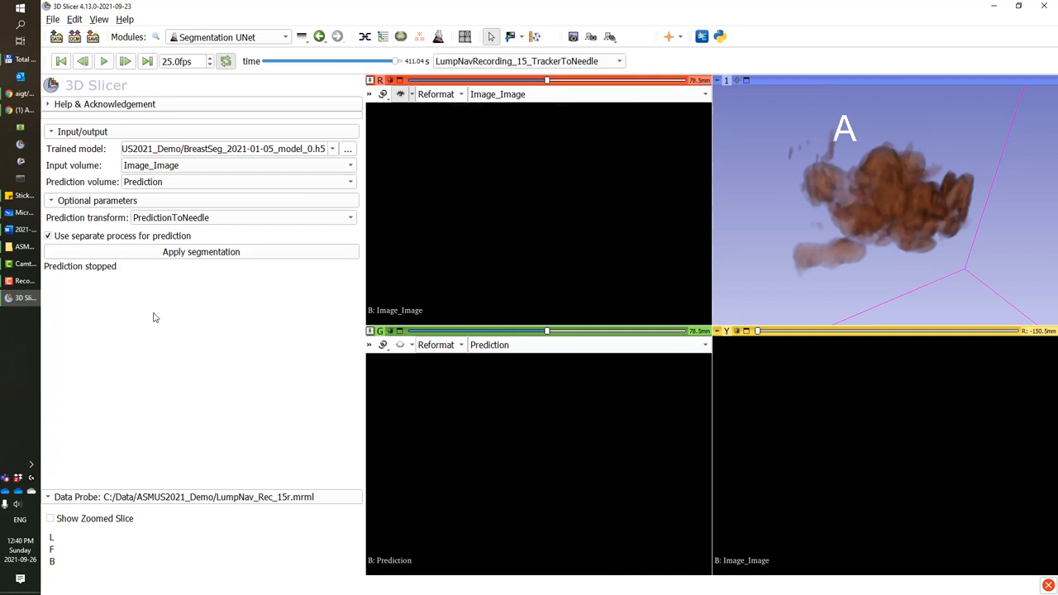
mouse_move(106, 49)
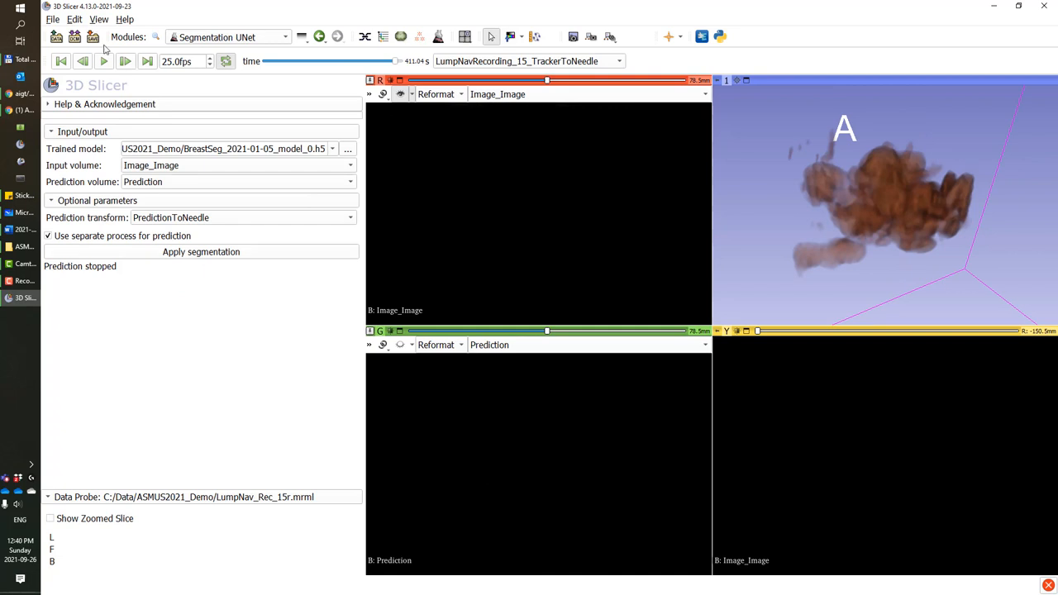
click(56, 36)
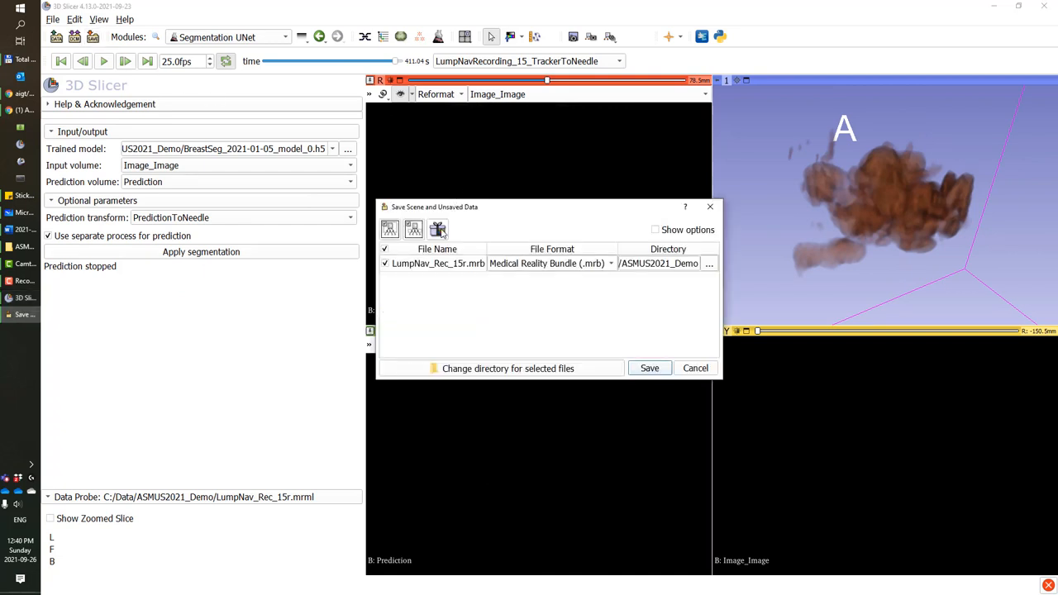
click(436, 228)
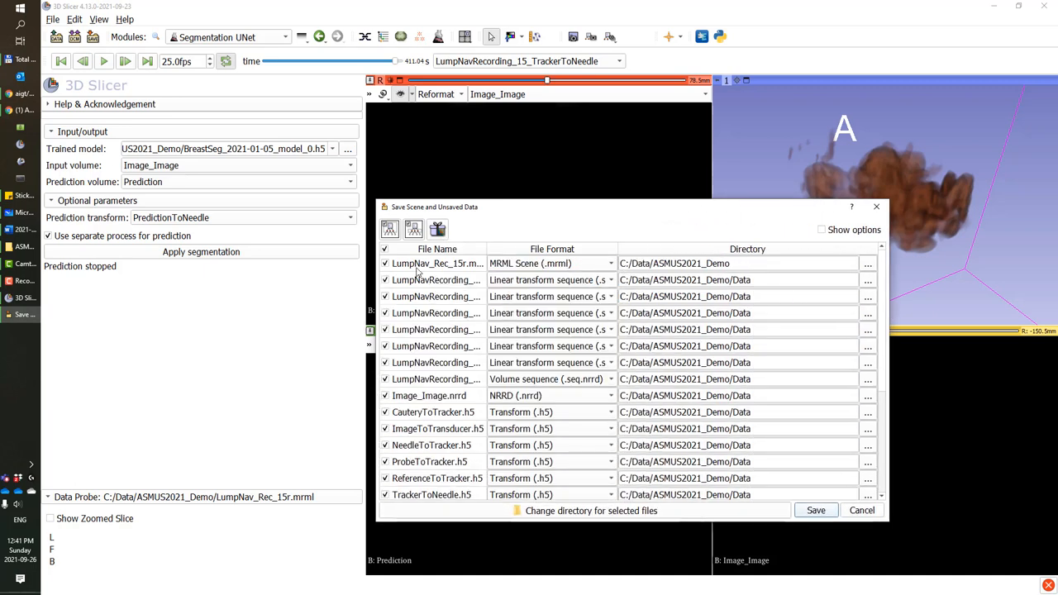
scroll(down, 3)
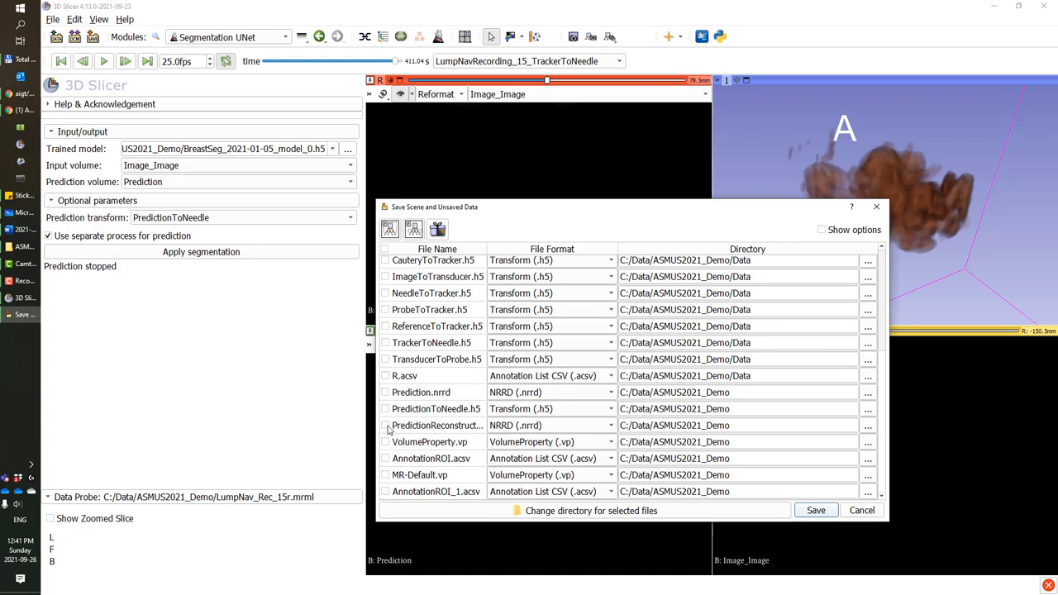
Step: Save PredictionReconstruction.nrrd, overwriting the existing file
click(384, 425)
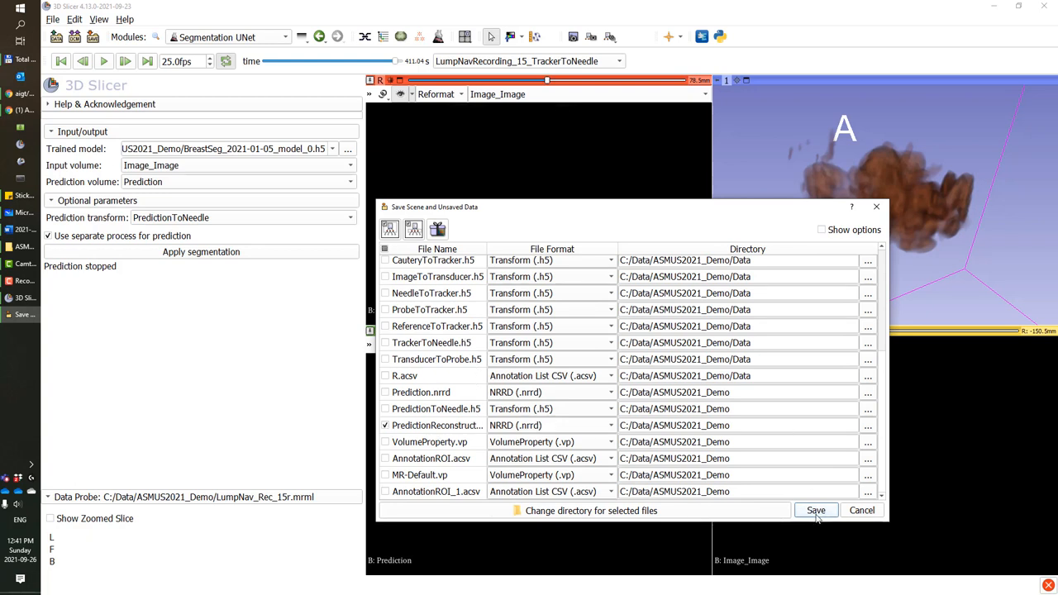
click(815, 509)
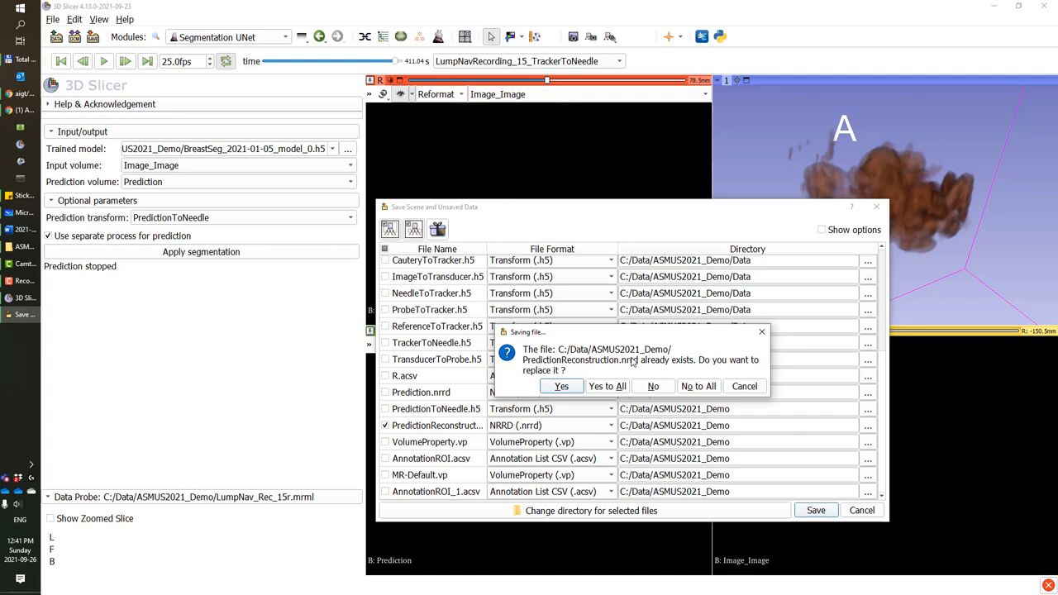
click(563, 387)
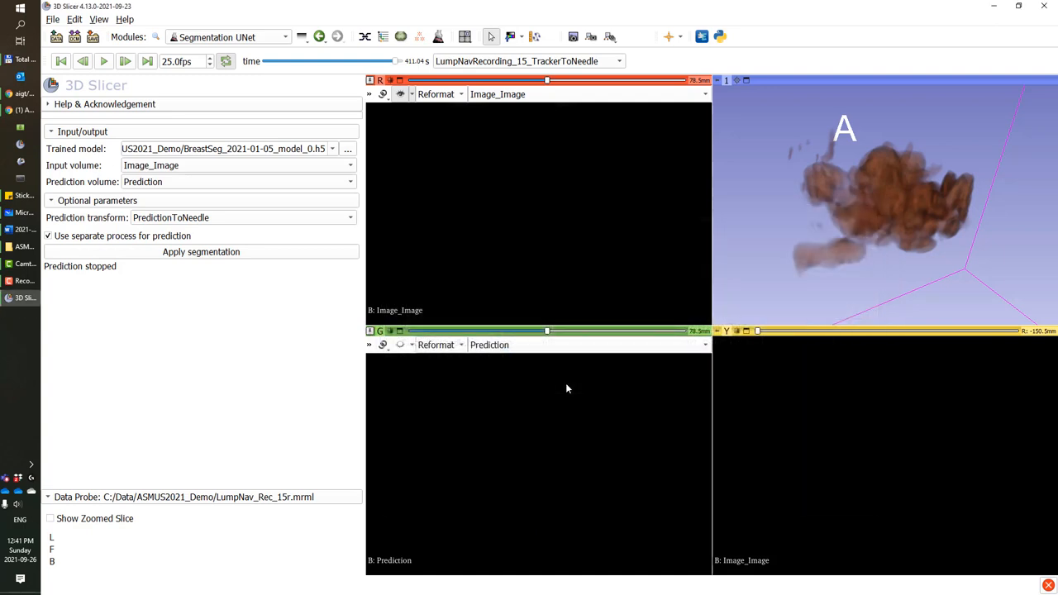
mouse_move(571, 391)
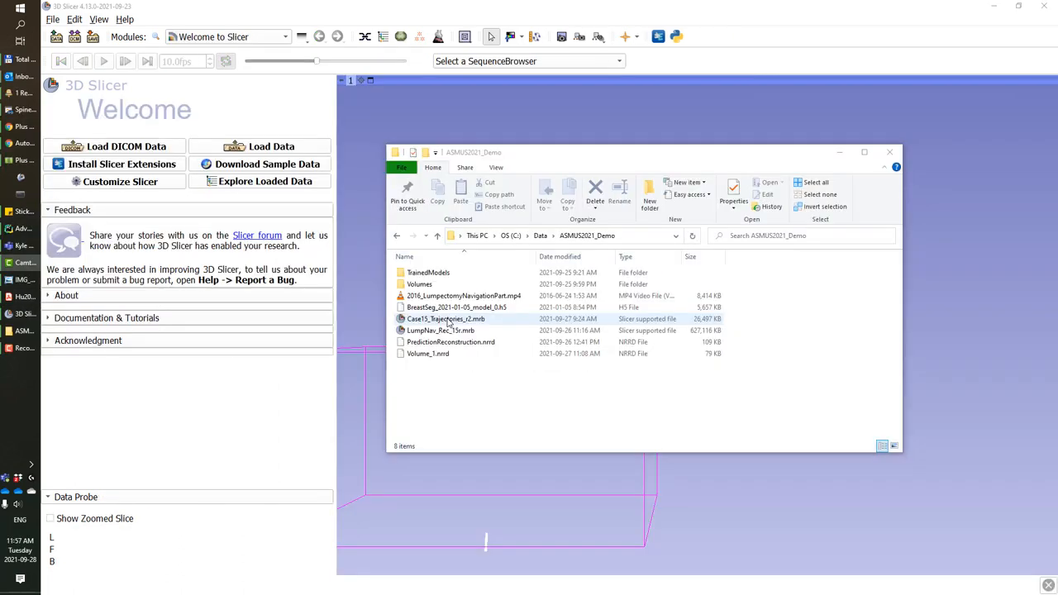
Step: Load Case15_Trajectories_r2.mrb from File Explorer and play its tracking sequence
click(447, 318)
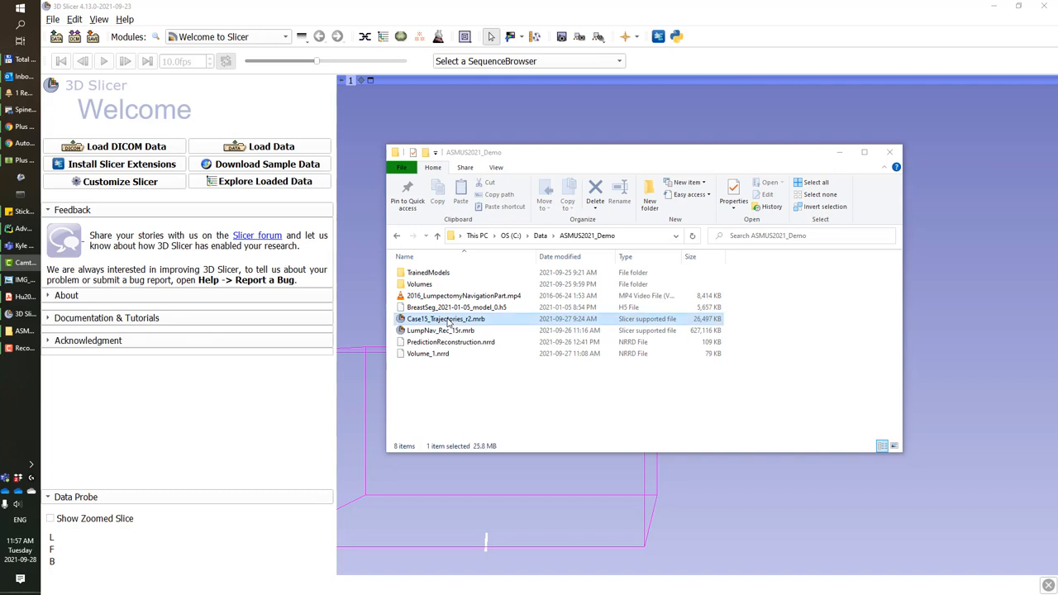
double_click(446, 317)
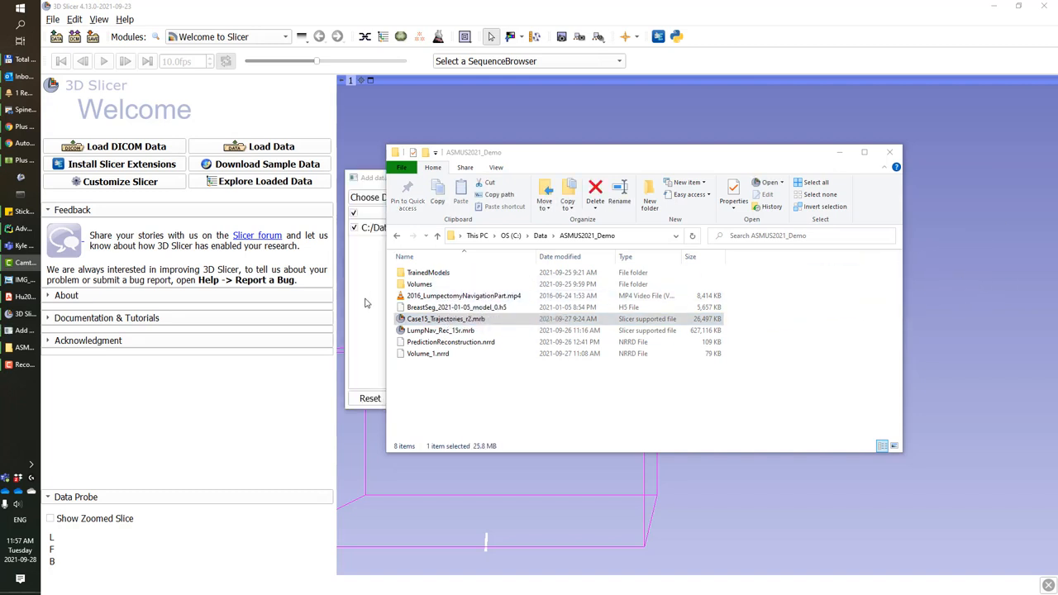
double_click(446, 317)
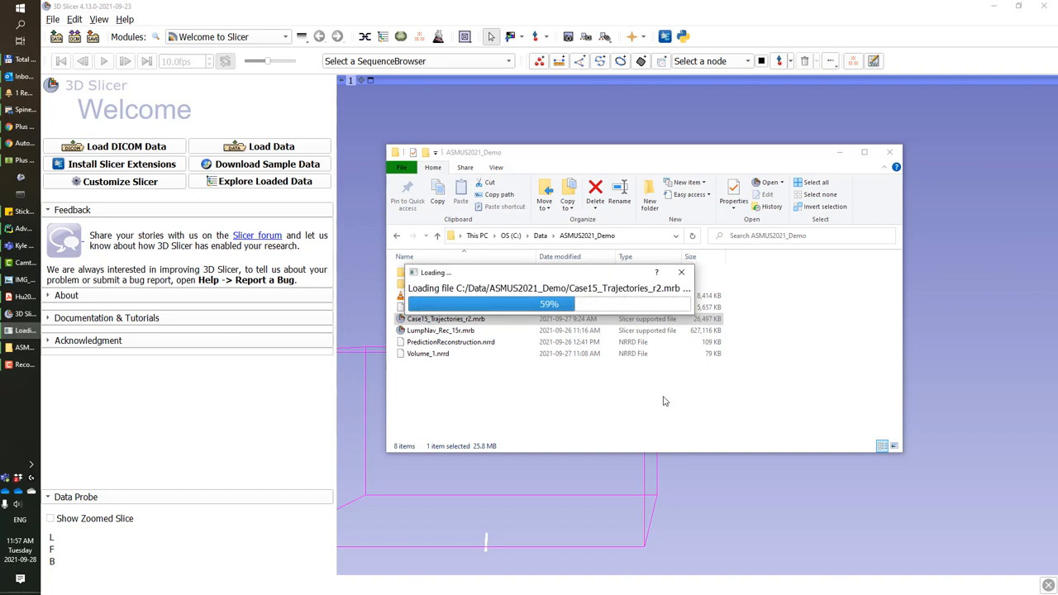
mouse_move(329, 15)
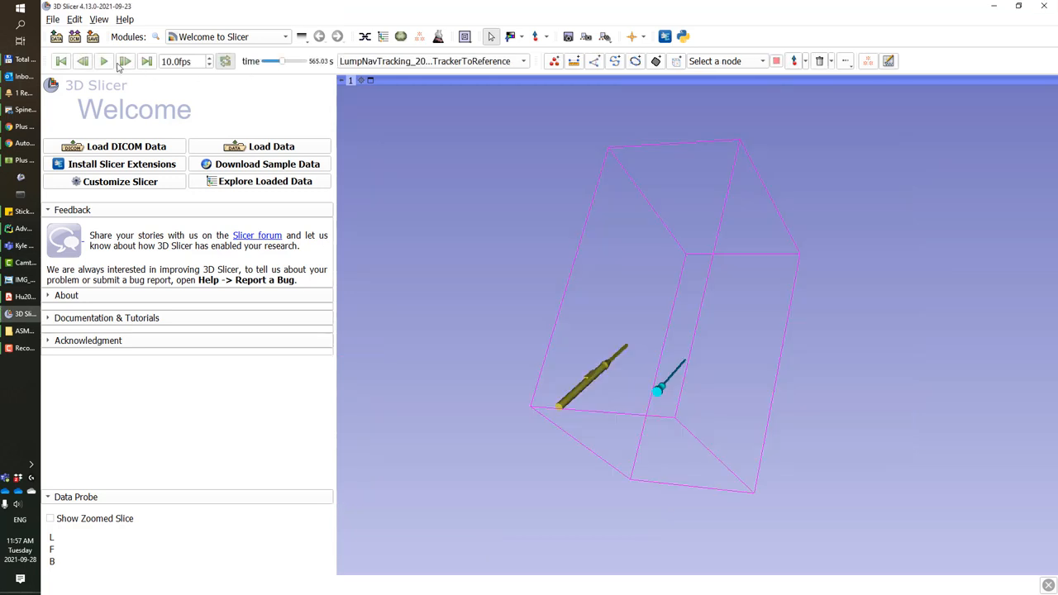
click(103, 61)
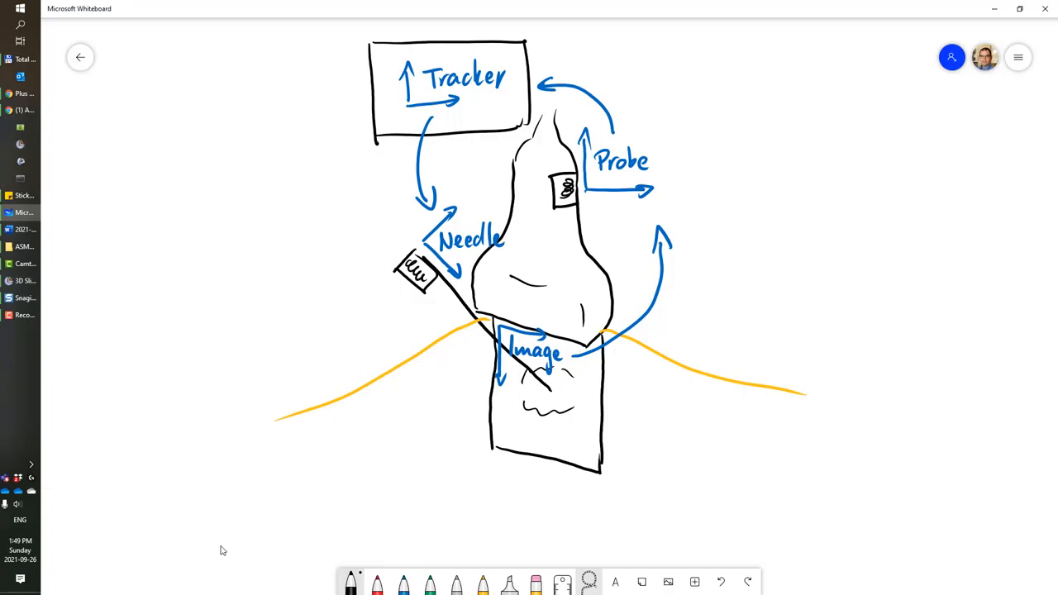
Step: Sketch on the Whiteboard diagram of tracker, needle, probe and image frames
drag(843, 166, 711, 298)
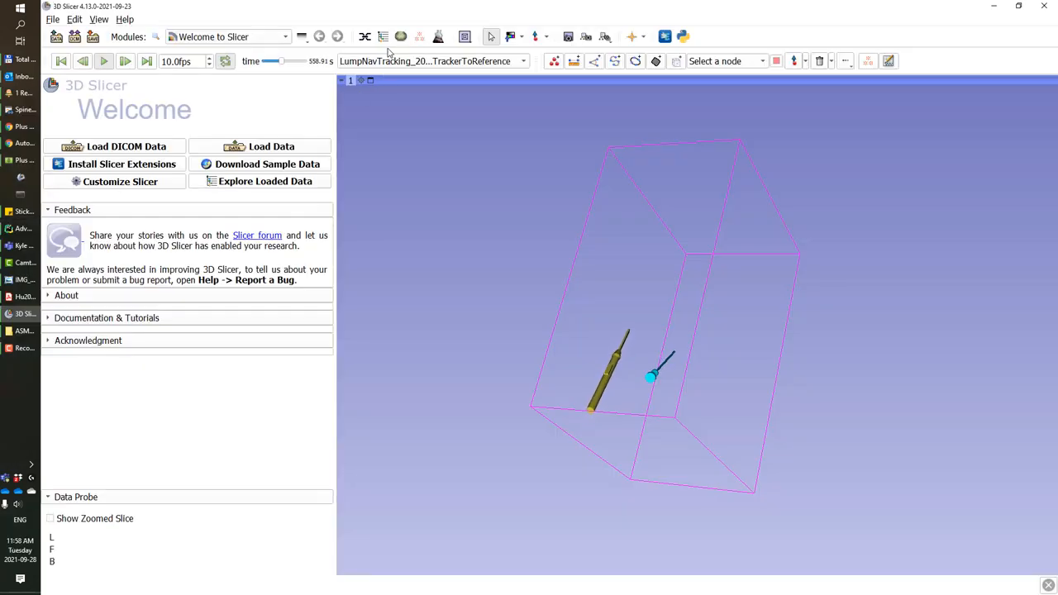
Step: Show the Data module's Transform hierarchy, then bring the ASMUS2021_Demo folder forward
click(383, 36)
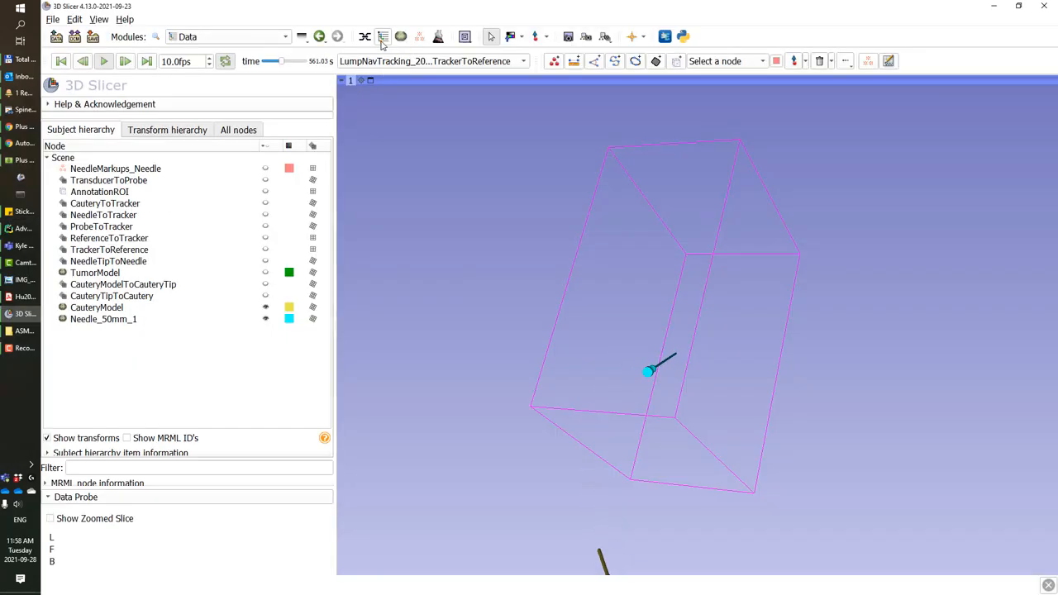
click(167, 129)
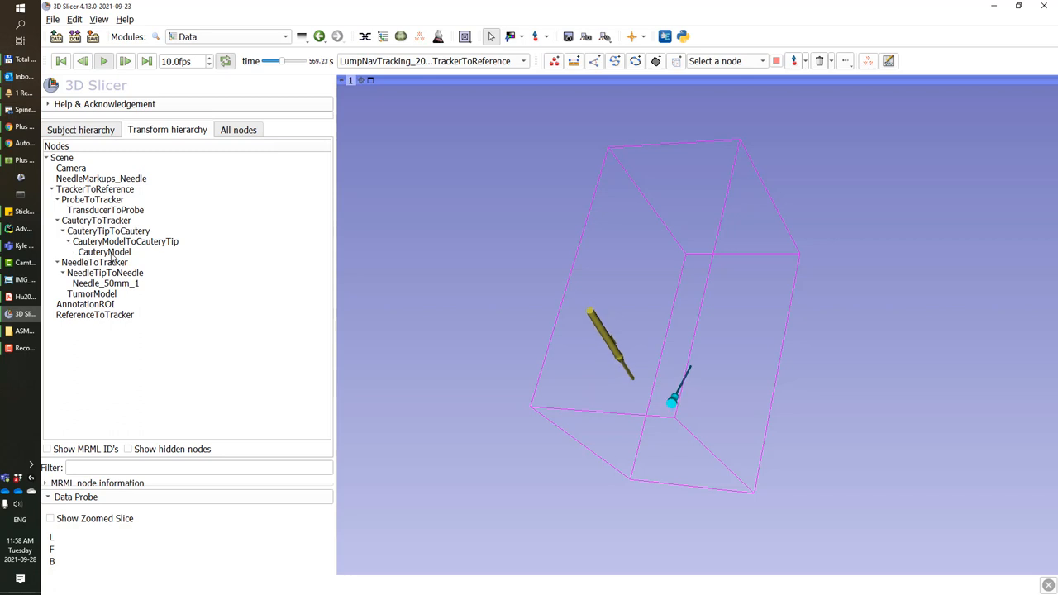
click(106, 283)
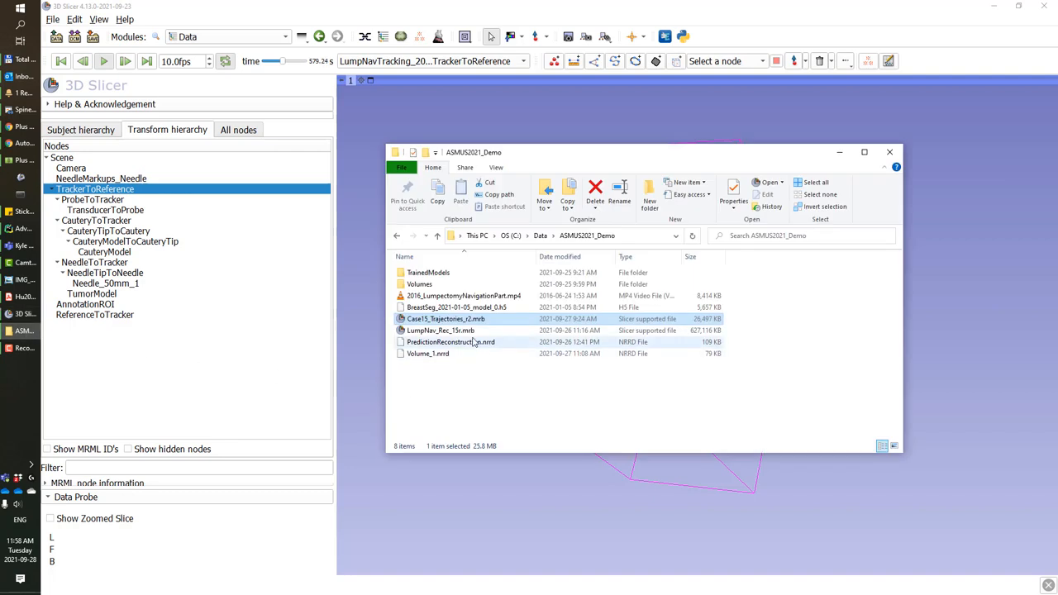
Step: Load PredictionReconstruction.nrrd into the scene and switch to Volume Rendering
click(449, 341)
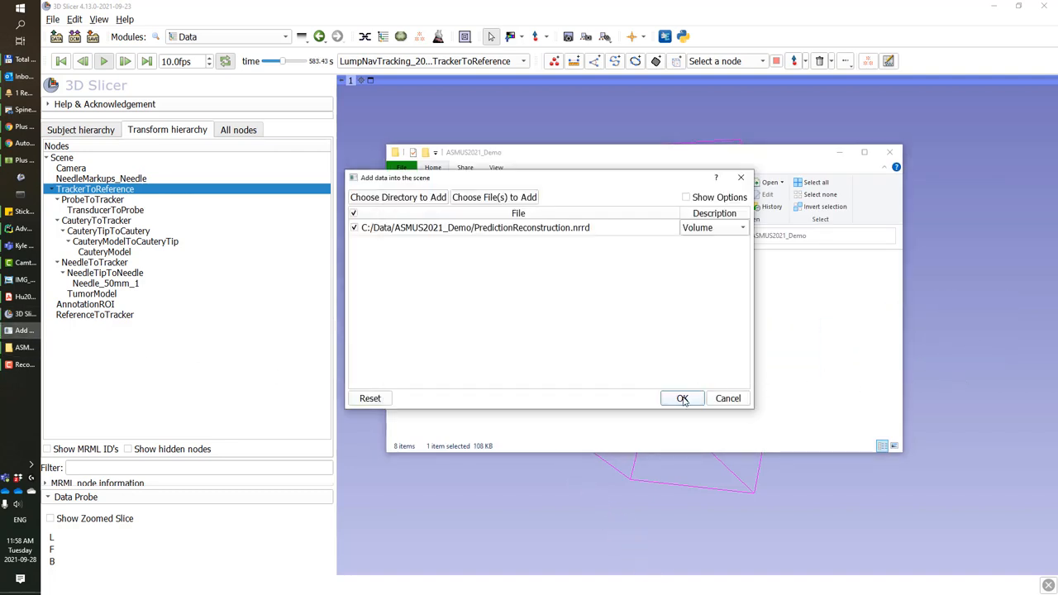
click(683, 398)
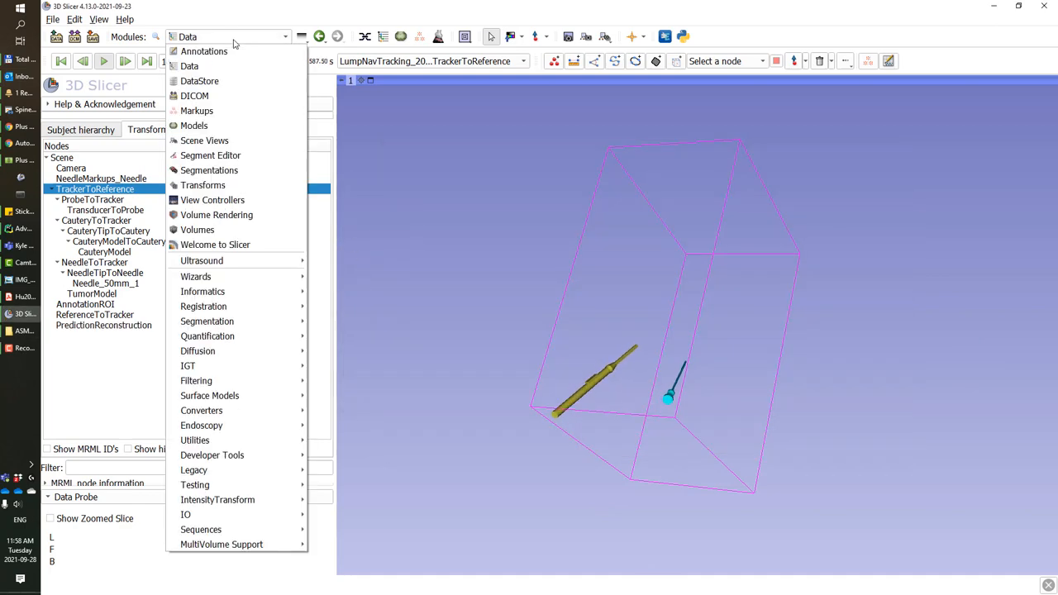
click(217, 215)
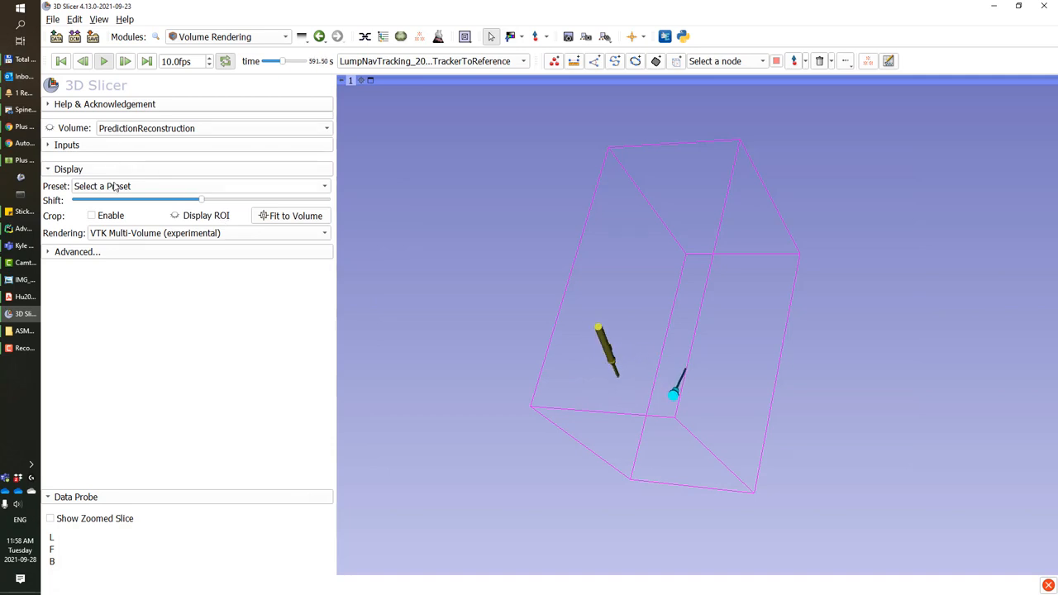
Step: Render the reconstruction with the MR-Default preset and a green scalar color
click(198, 186)
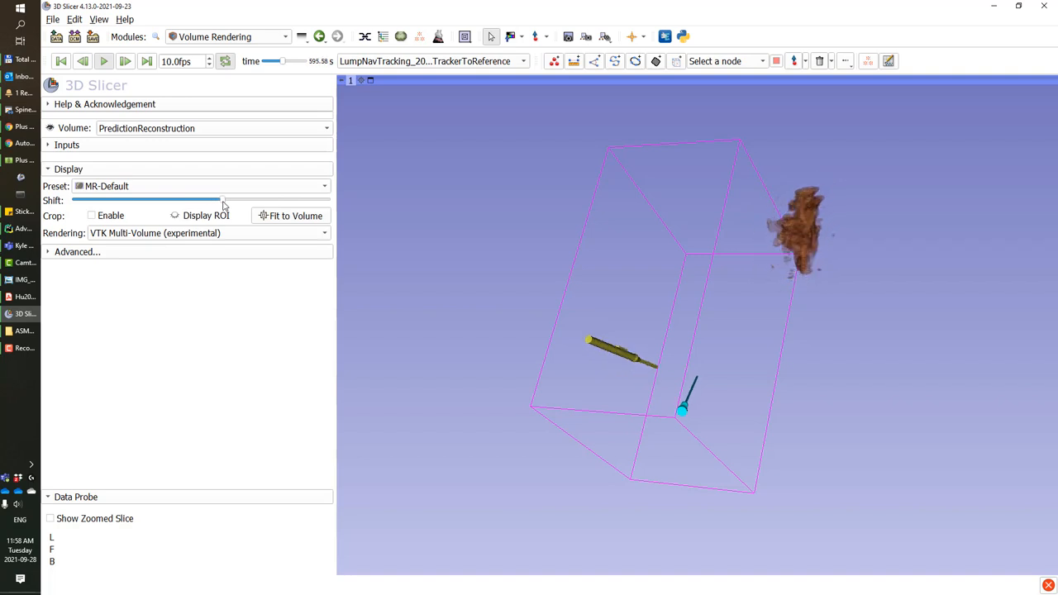
click(76, 252)
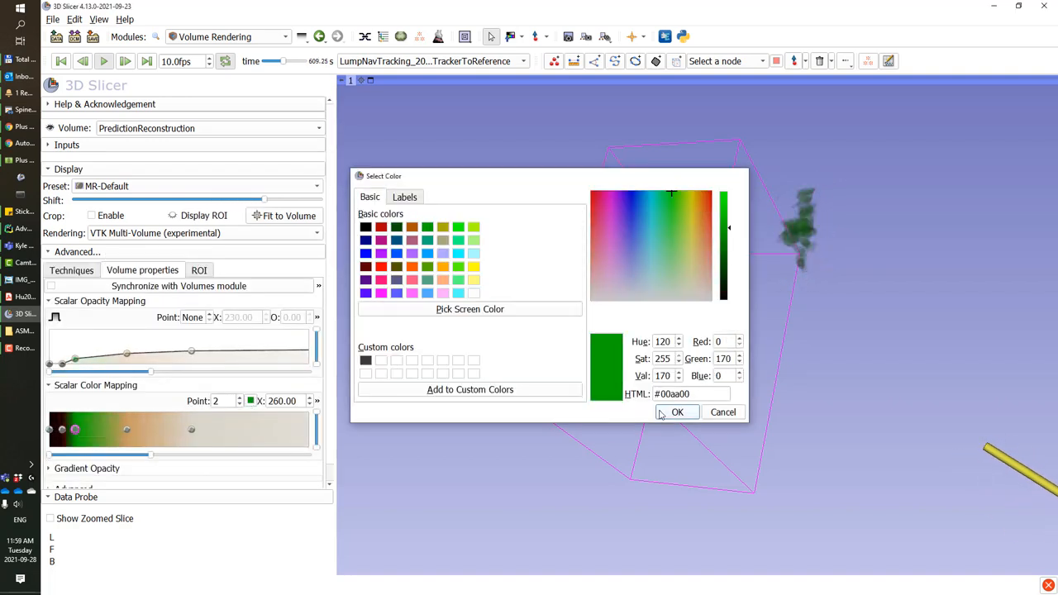
click(678, 412)
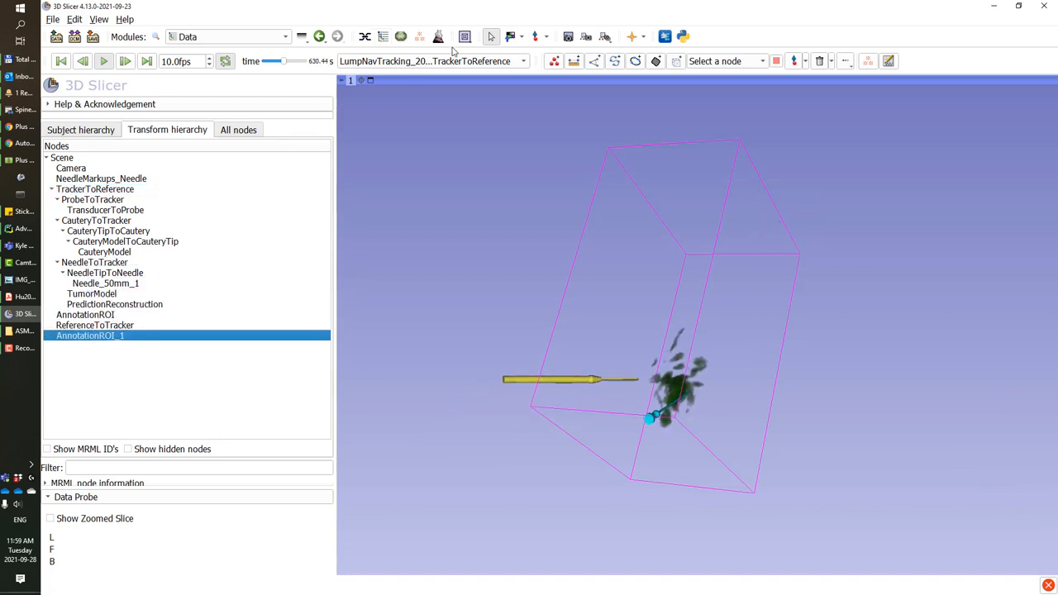
Step: Switch the layout to Dual 3D and return to the Volume Rendering module
click(465, 36)
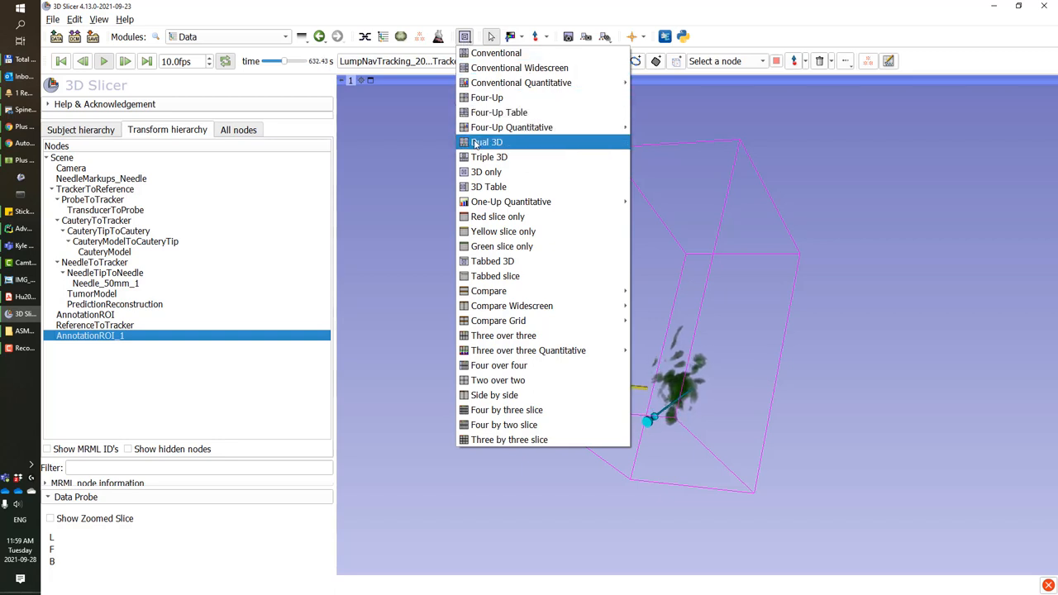
click(488, 142)
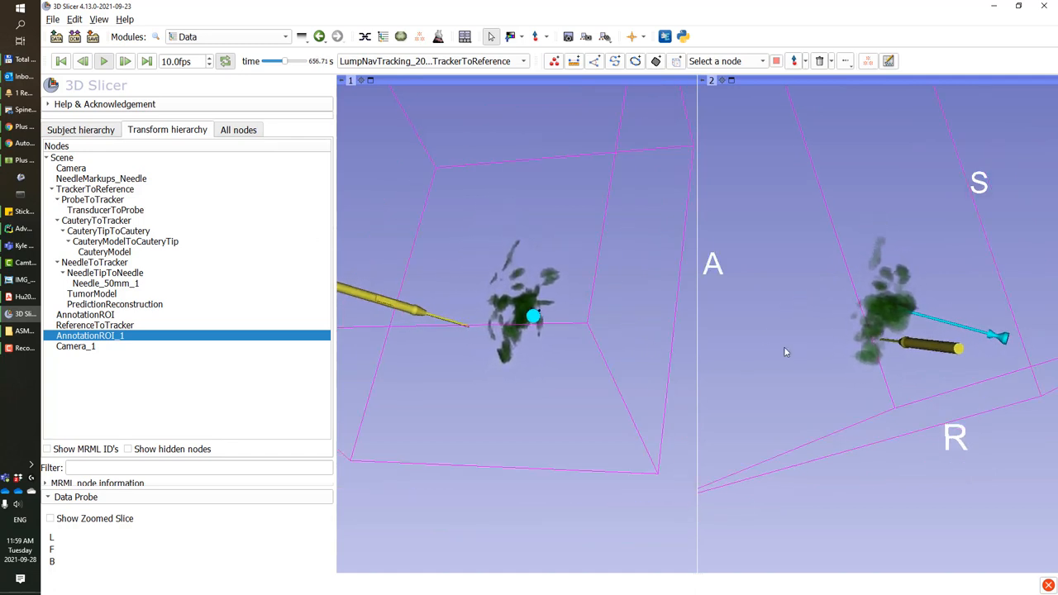
click(285, 36)
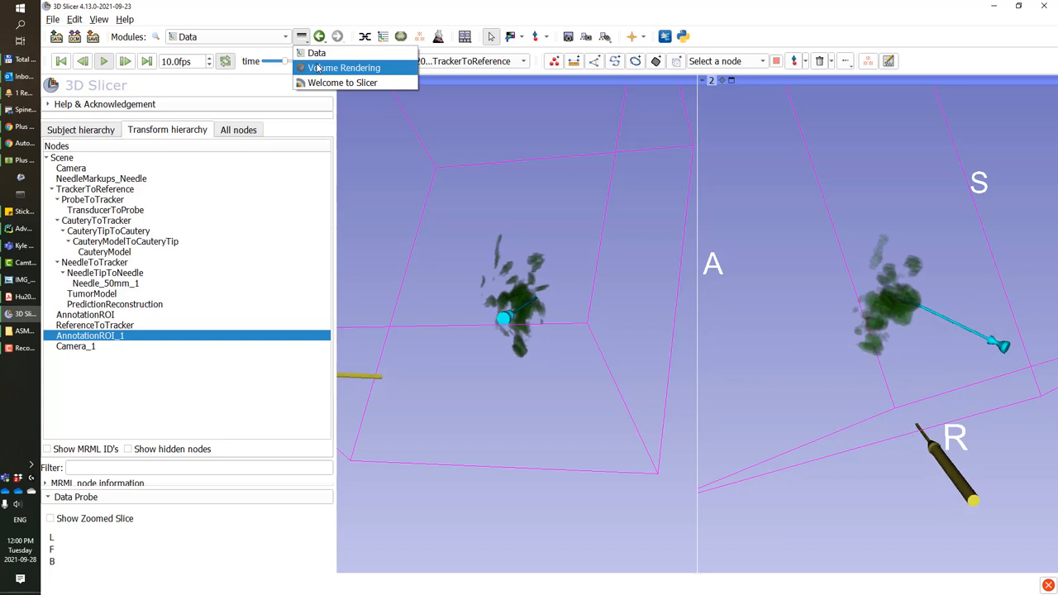
click(344, 68)
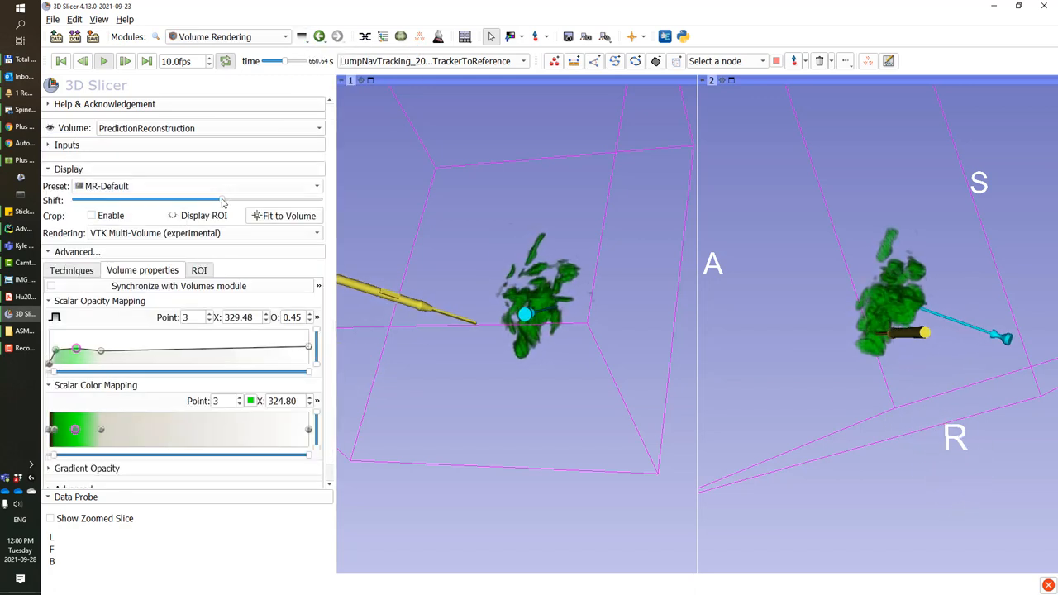